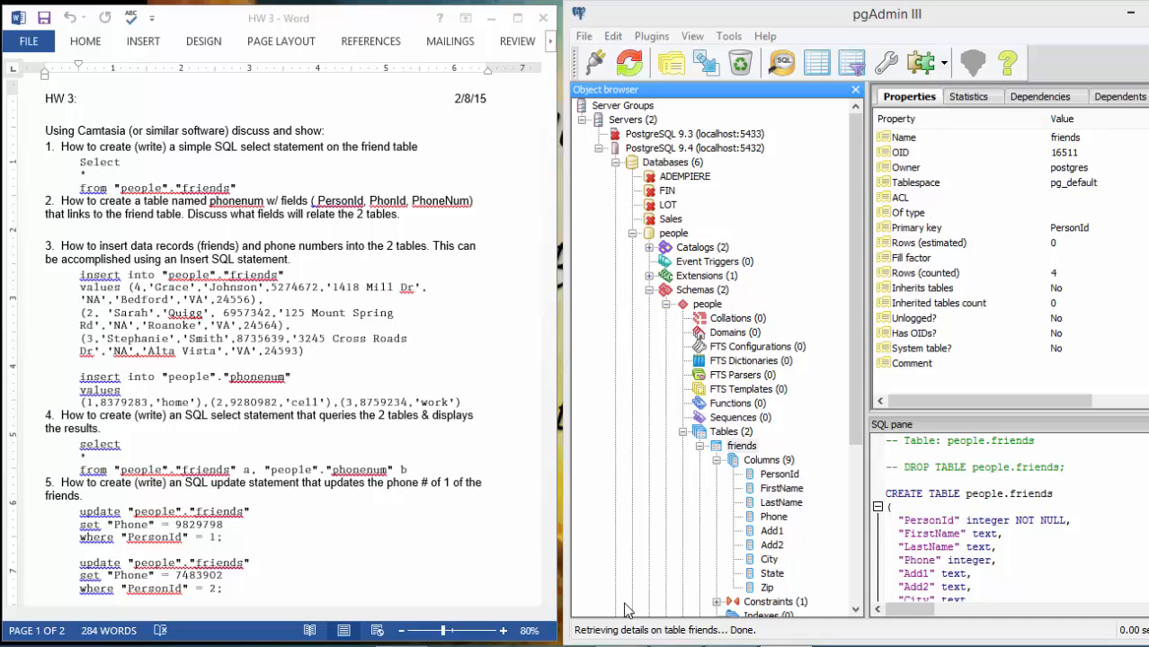
{"action": "mouse_move", "coordinate": [135, 250]}
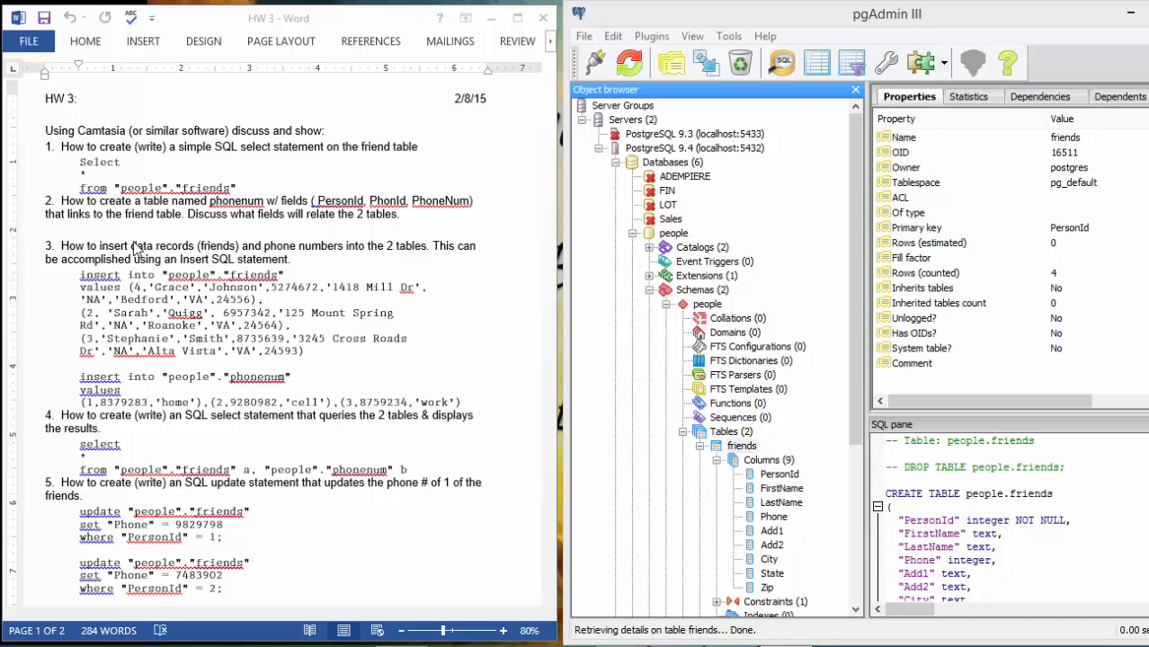
{"action": "mouse_move", "coordinate": [63, 151]}
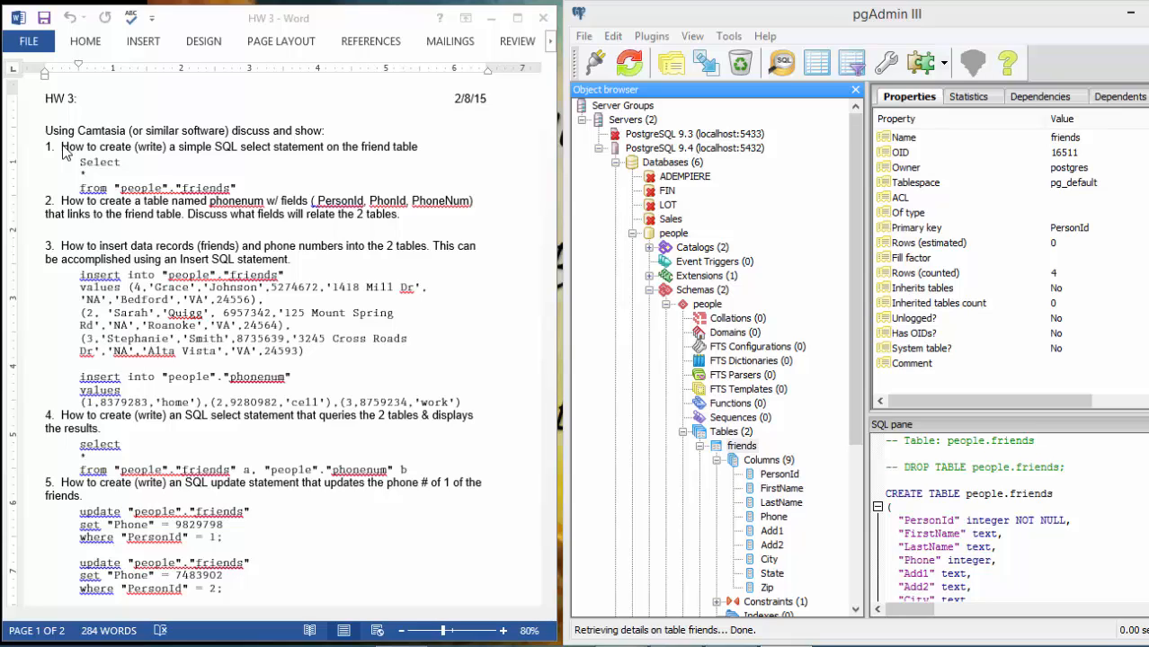
{"action": "mouse_move", "coordinate": [178, 198]}
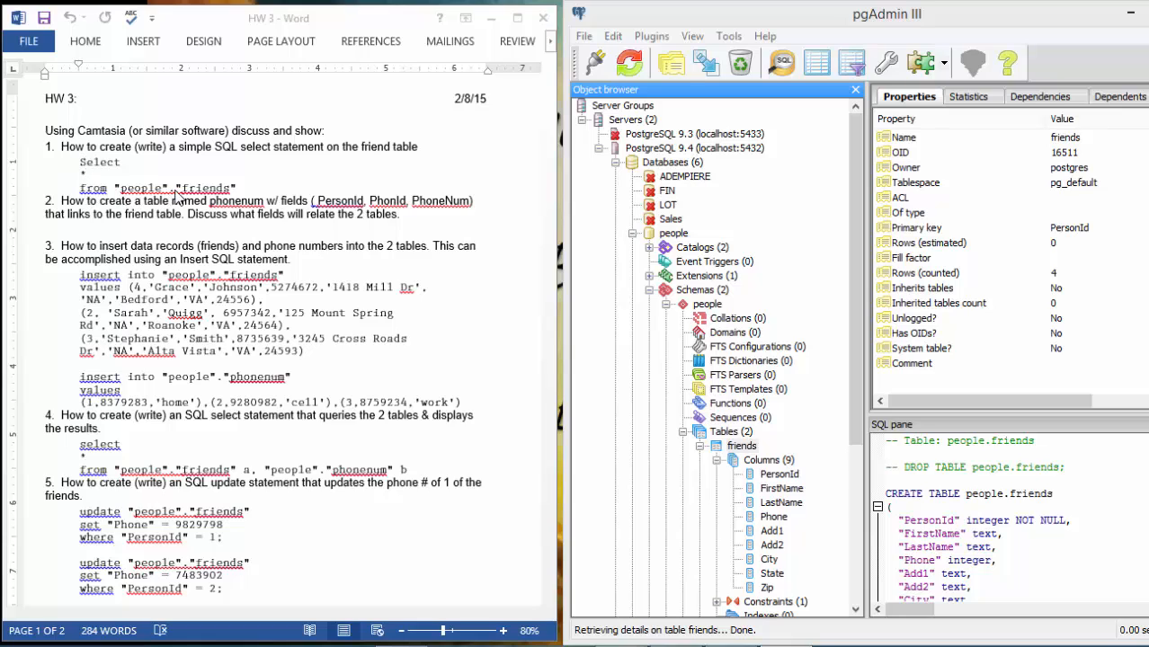
{"action": "mouse_move", "coordinate": [536, 281]}
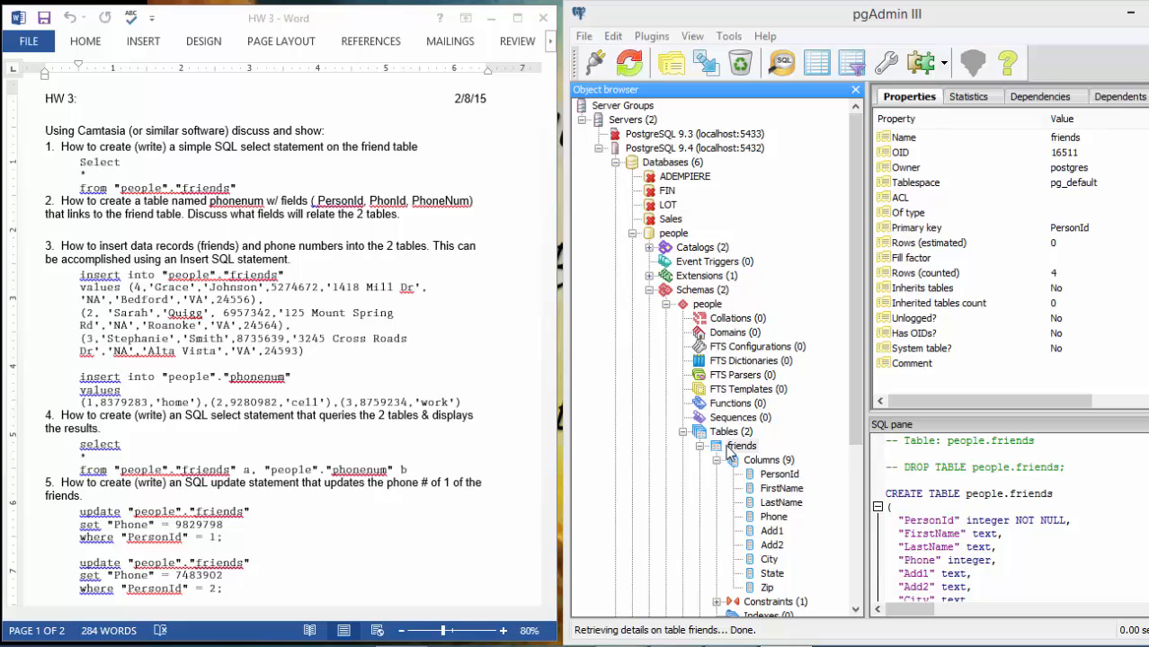
Run SELECT * FROM "people"."friends" in a Query window, returning four friend rows.
{"action": "left_click", "coordinate": [741, 446]}
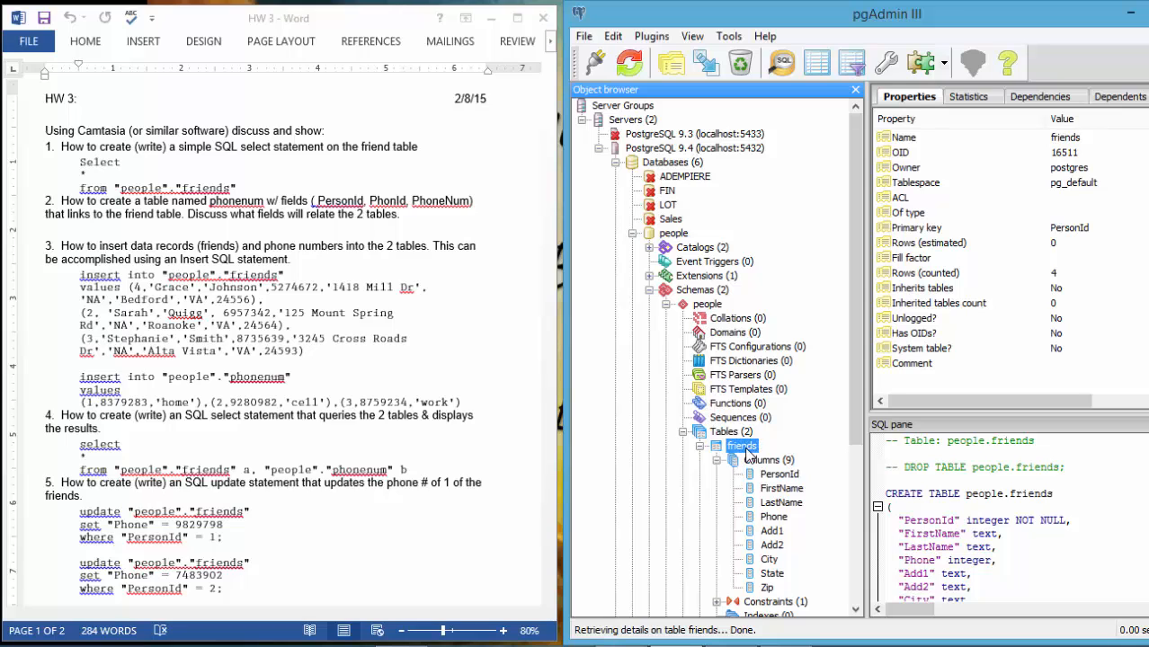
{"action": "left_click", "coordinate": [779, 62]}
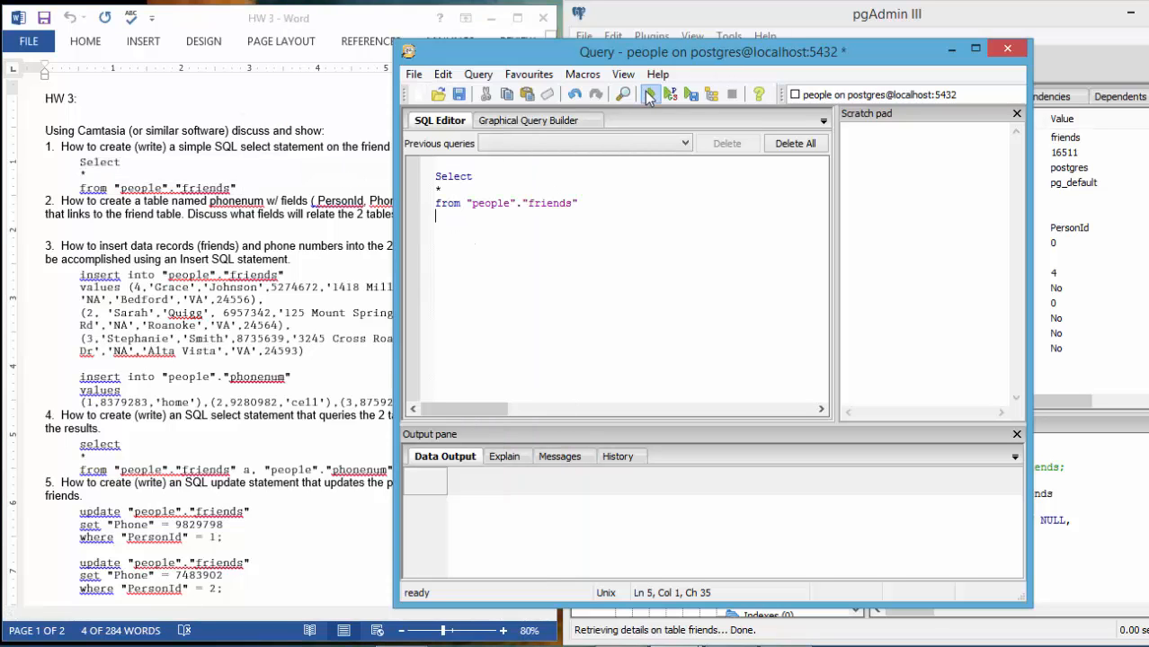
{"action": "left_click", "coordinate": [650, 94]}
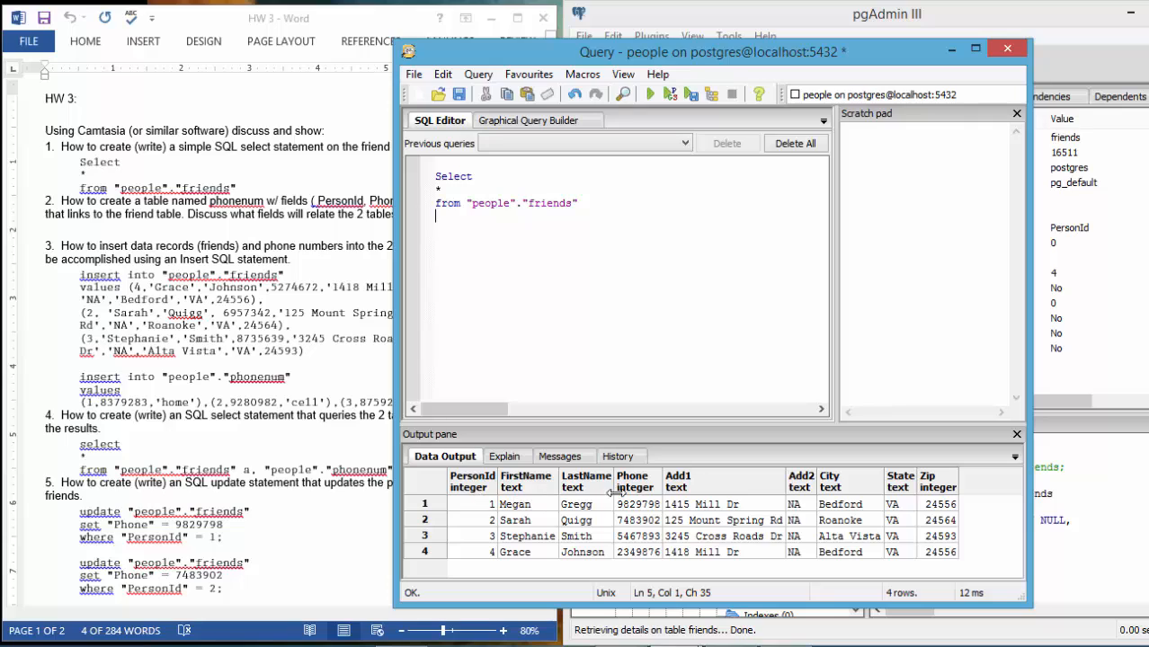
{"action": "mouse_move", "coordinate": [468, 488]}
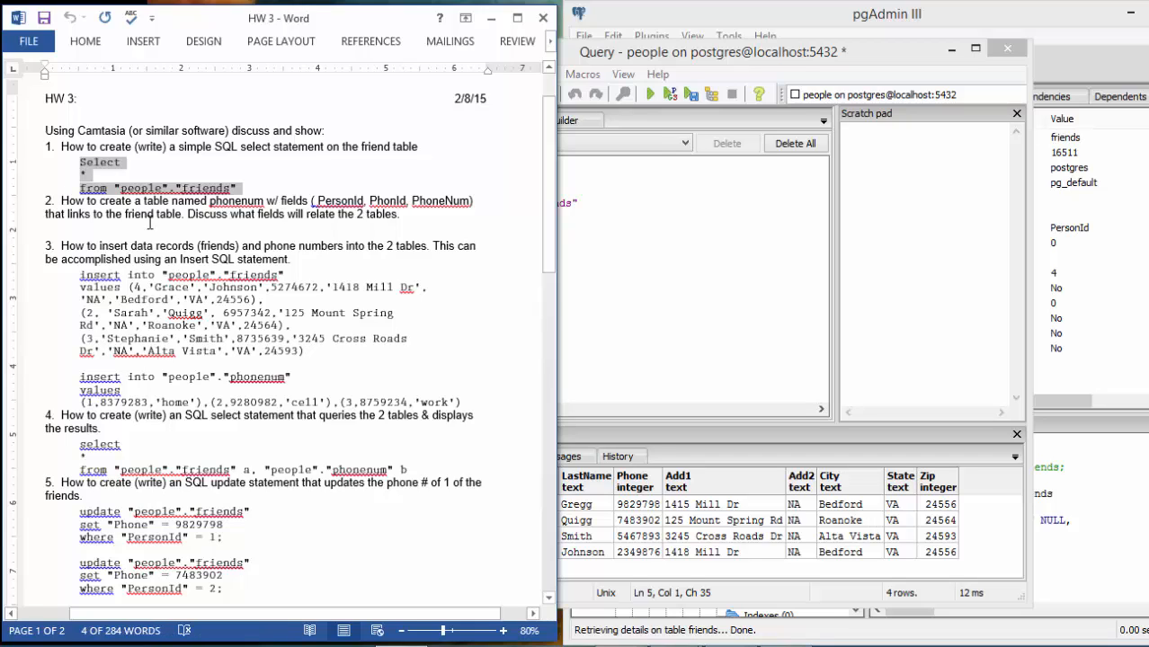
{"action": "mouse_move", "coordinate": [183, 234]}
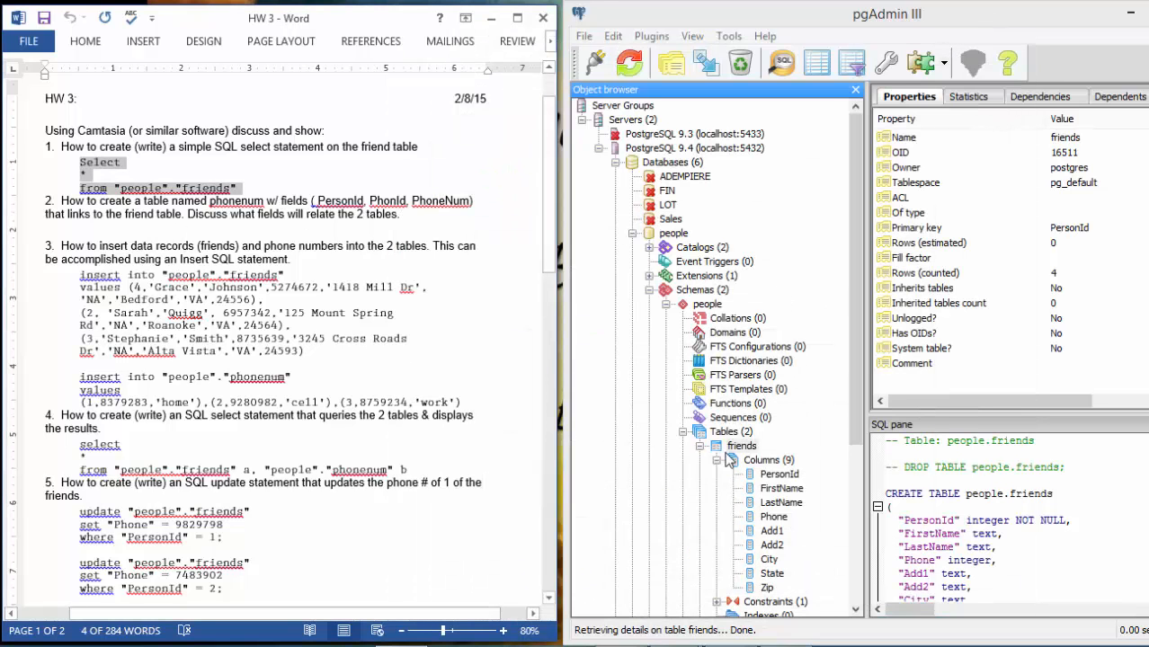
Scroll the Object browser back up and select the people schema's Tables (2) node.
{"action": "scroll", "scroll_direction": "up", "scroll_amount": 3}
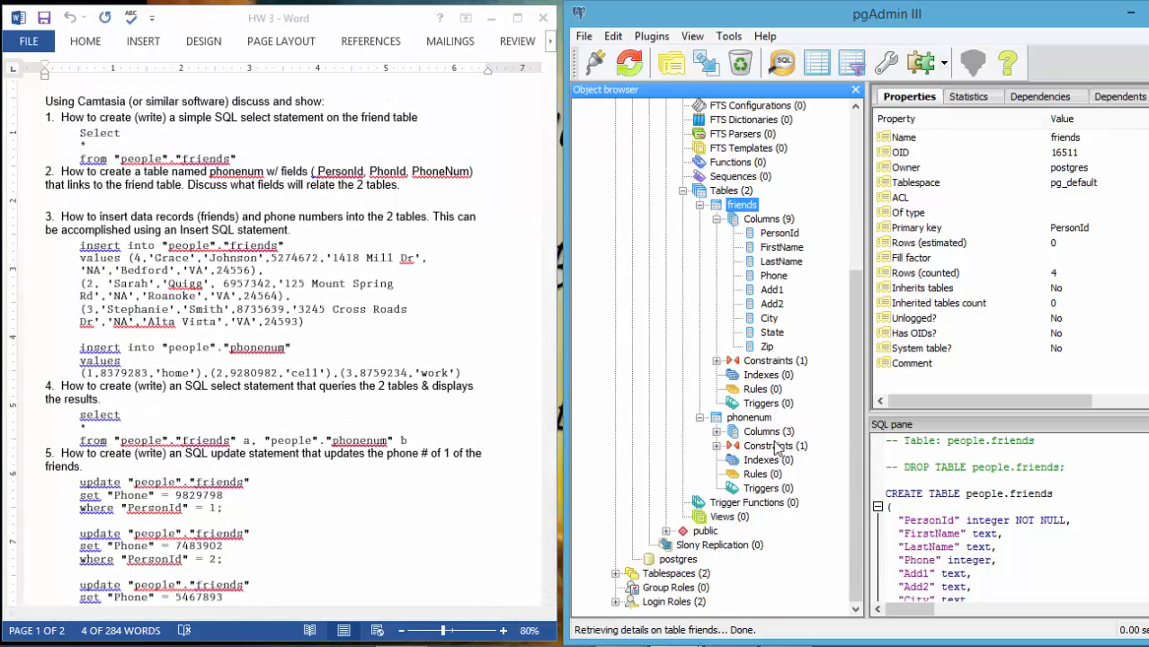
{"action": "scroll", "scroll_direction": "up", "scroll_amount": 3}
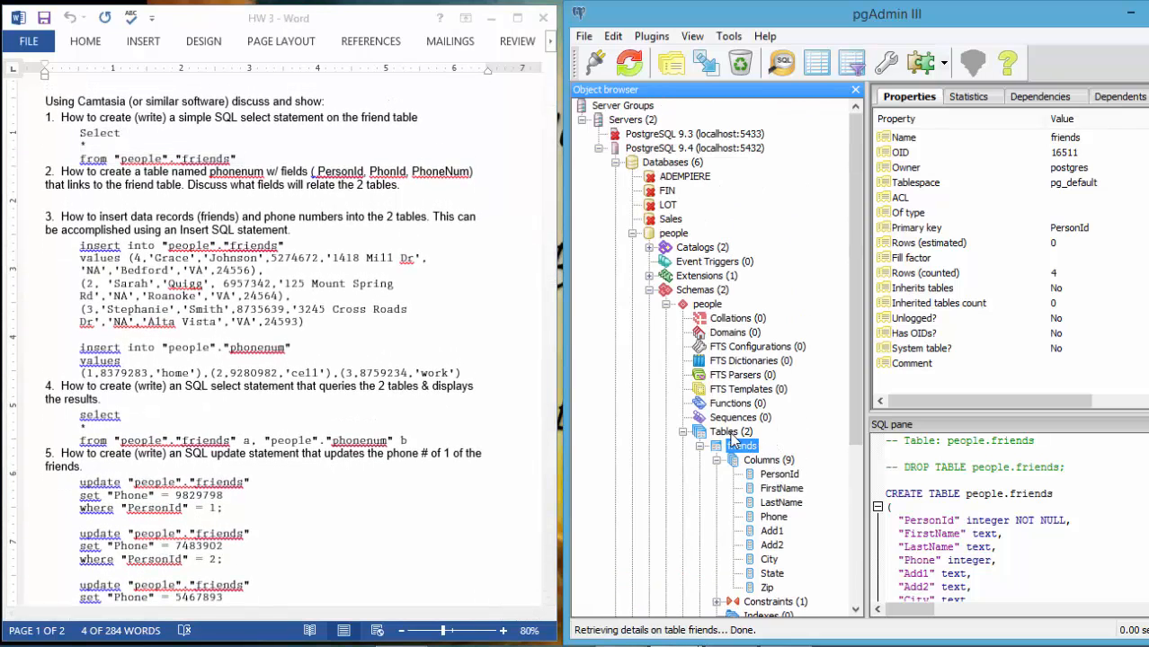
{"action": "left_click", "coordinate": [725, 432]}
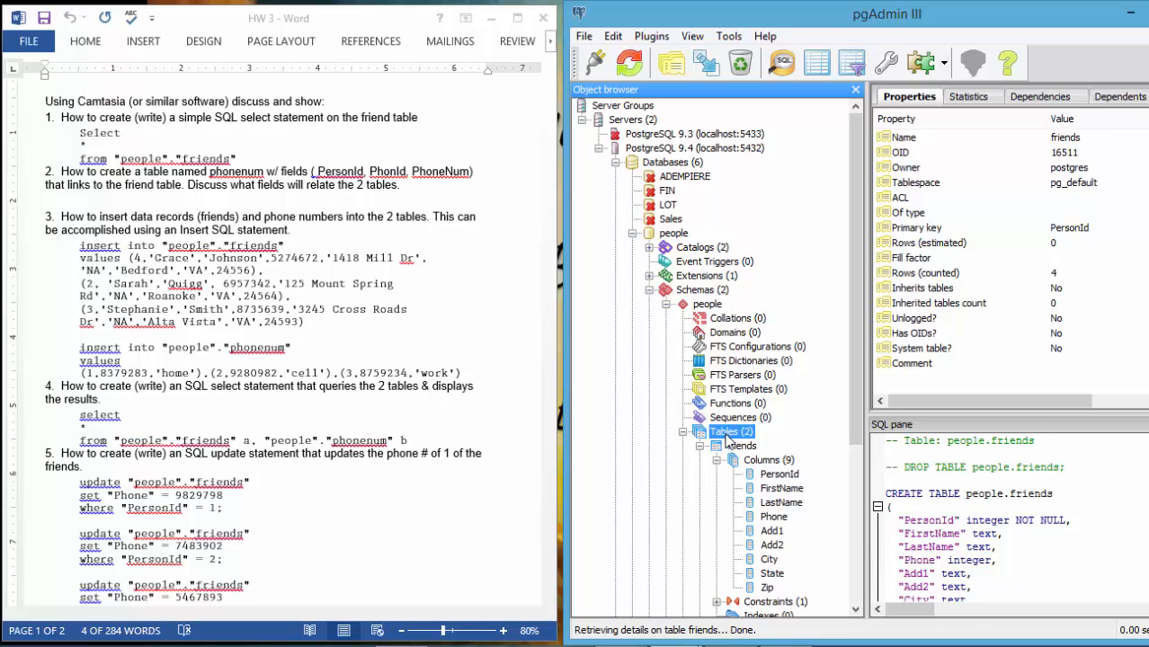
Start a New Table named phonenum in the people schema and show its Columns tab.
{"action": "right_click", "coordinate": [728, 432]}
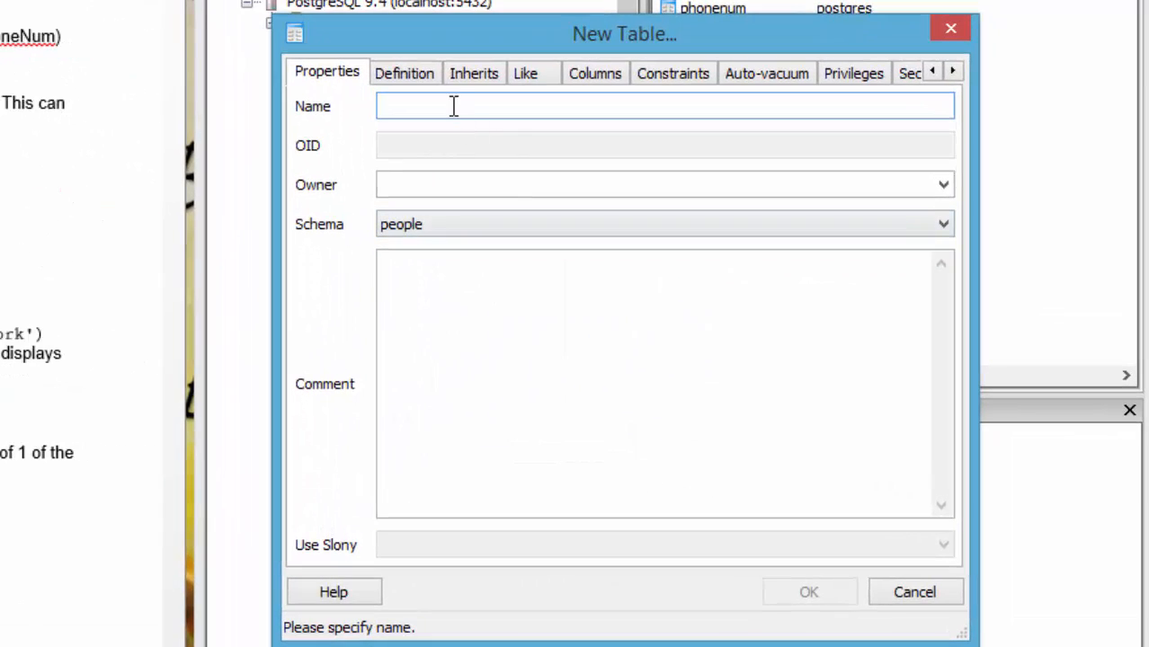
{"action": "type", "text": "ph"}
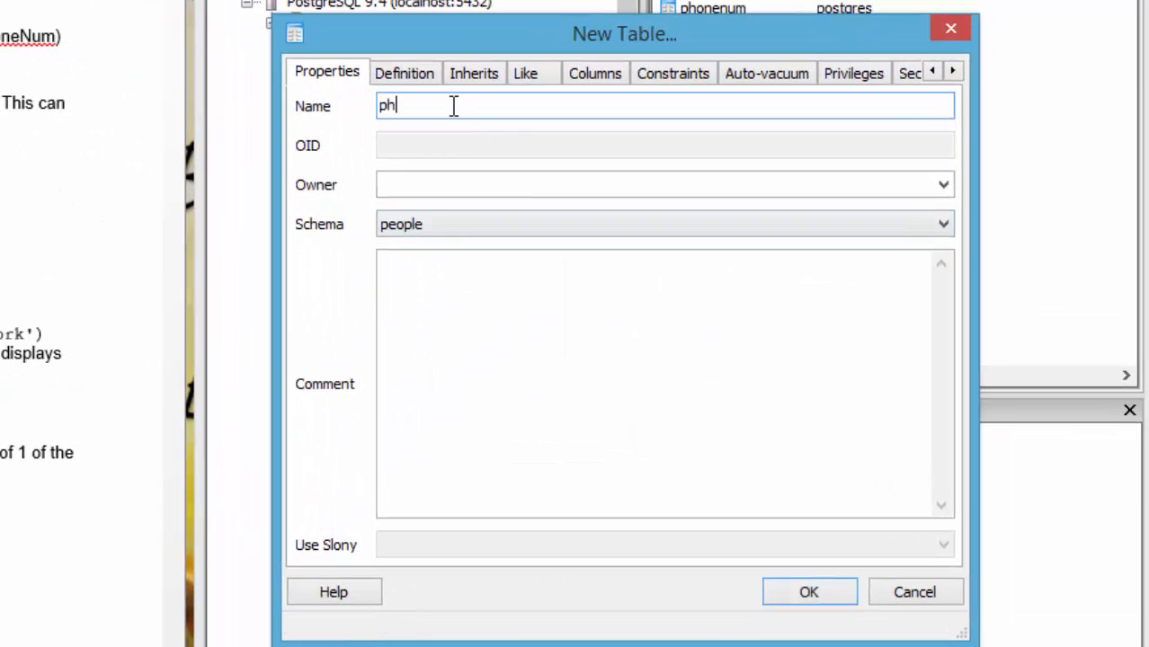
{"action": "type", "text": "onenum"}
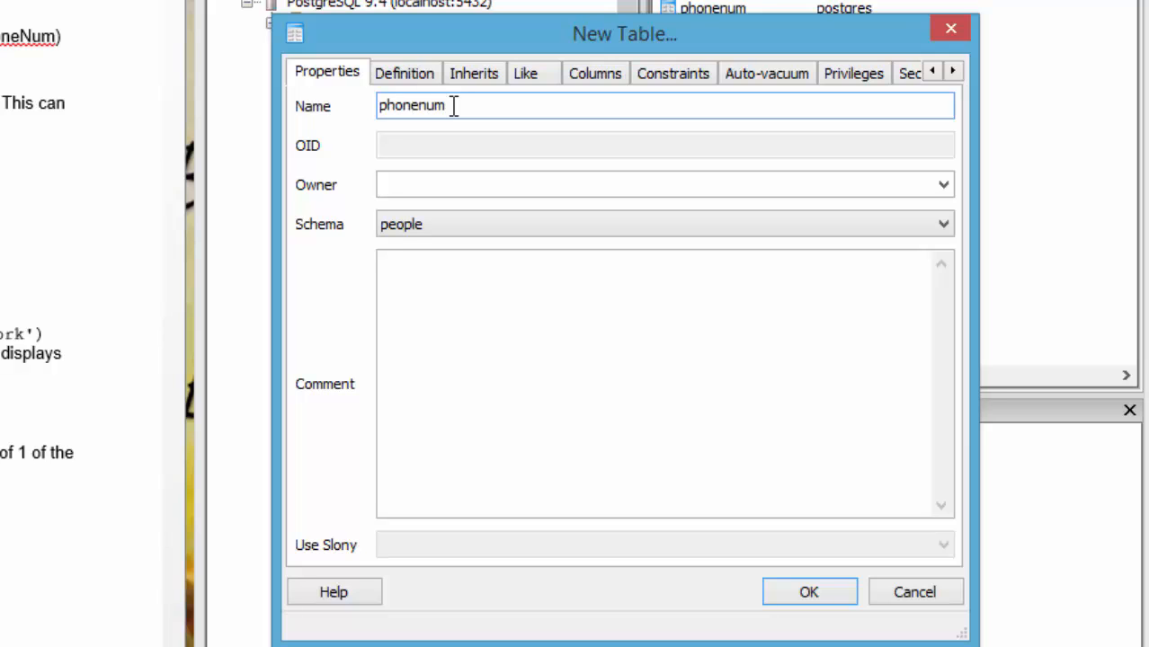
{"action": "mouse_move", "coordinate": [595, 85]}
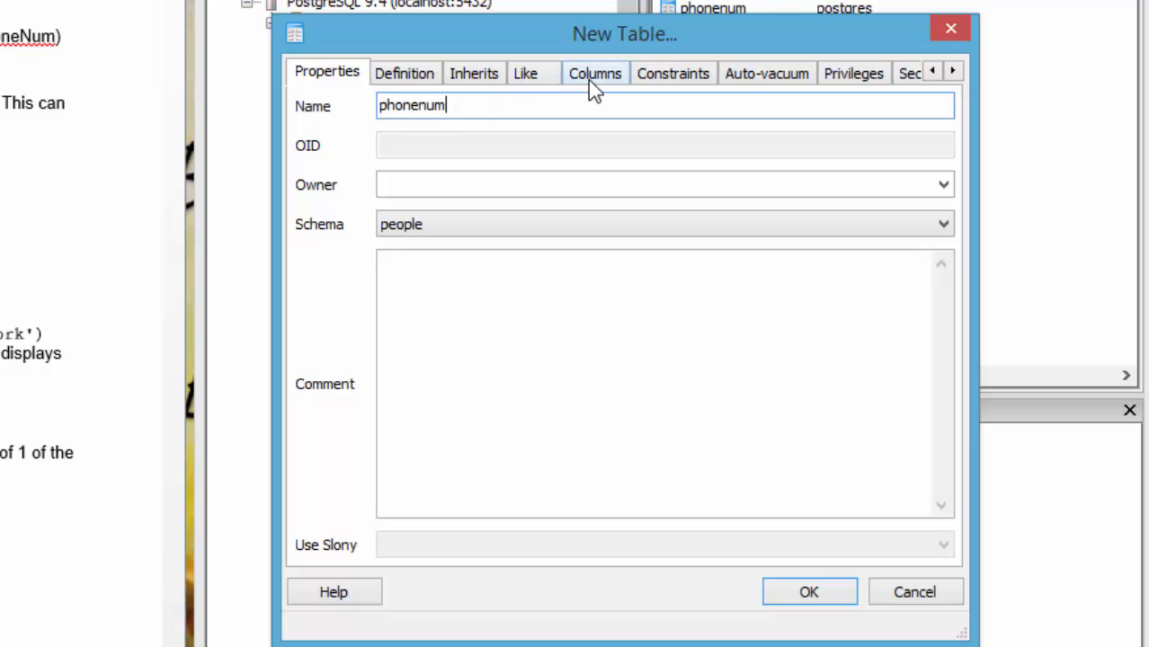
{"action": "left_click", "coordinate": [595, 73]}
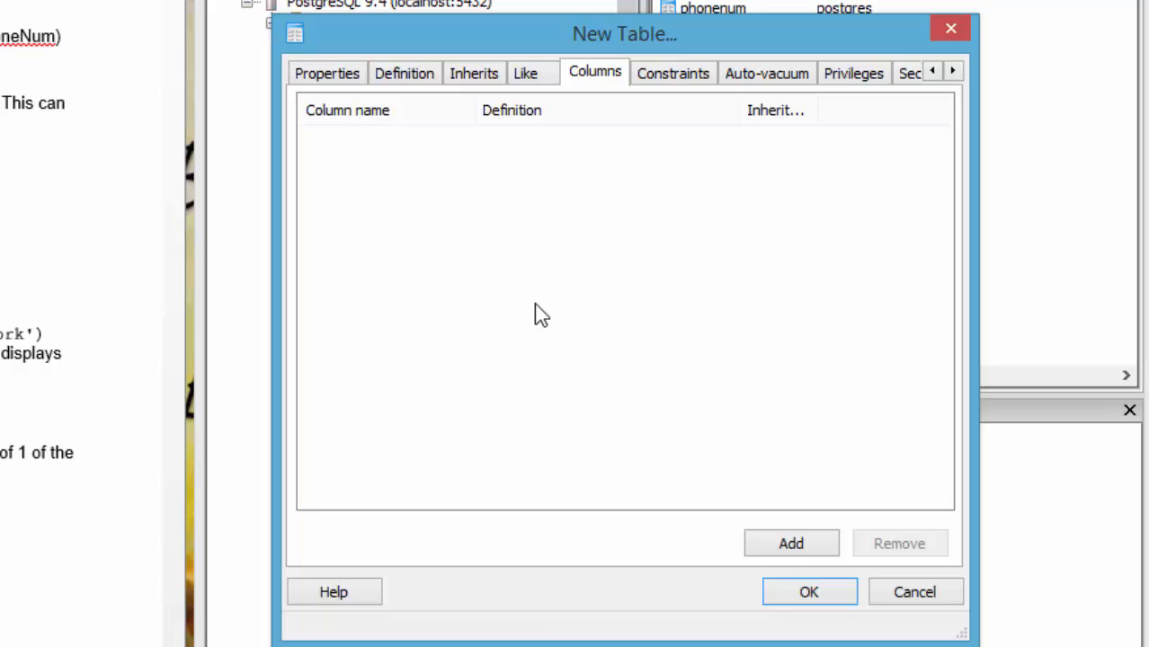
{"action": "mouse_move", "coordinate": [574, 359]}
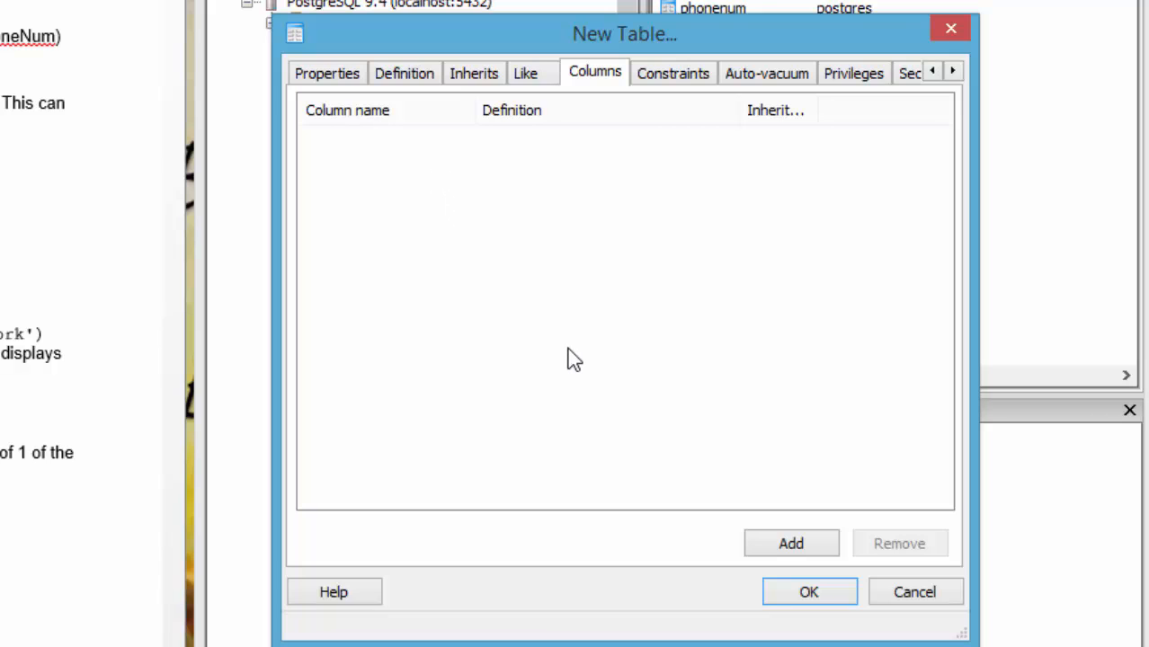
{"action": "mouse_move", "coordinate": [737, 527]}
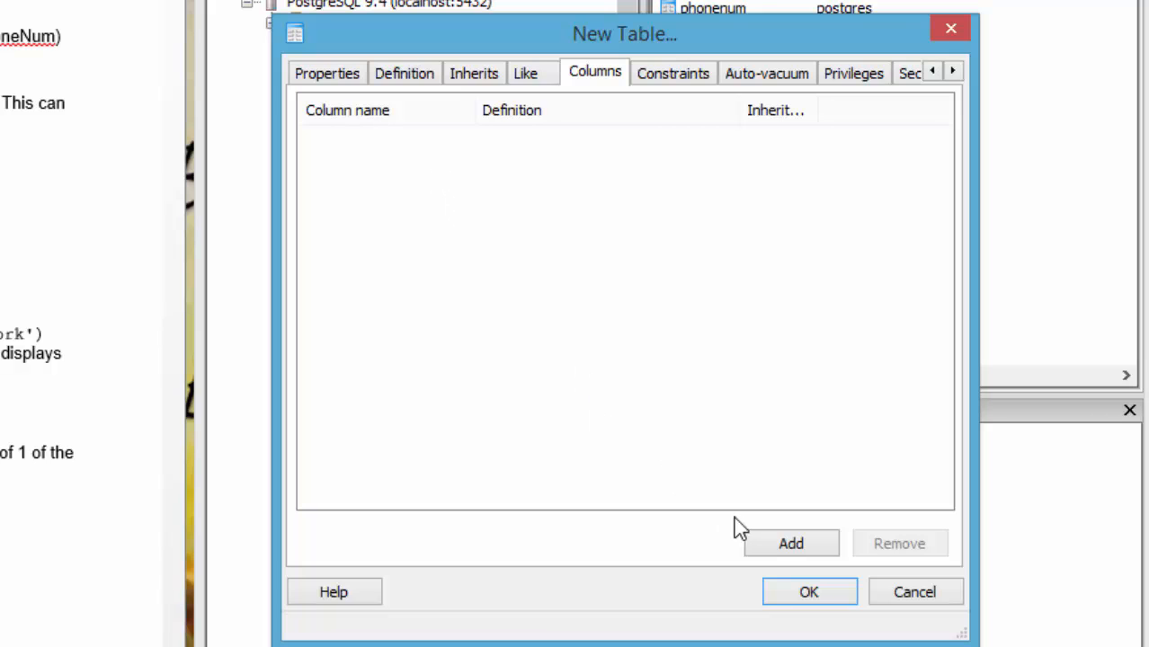
Add a PersonId column of type integer to phonenum.
{"action": "left_click", "coordinate": [790, 543]}
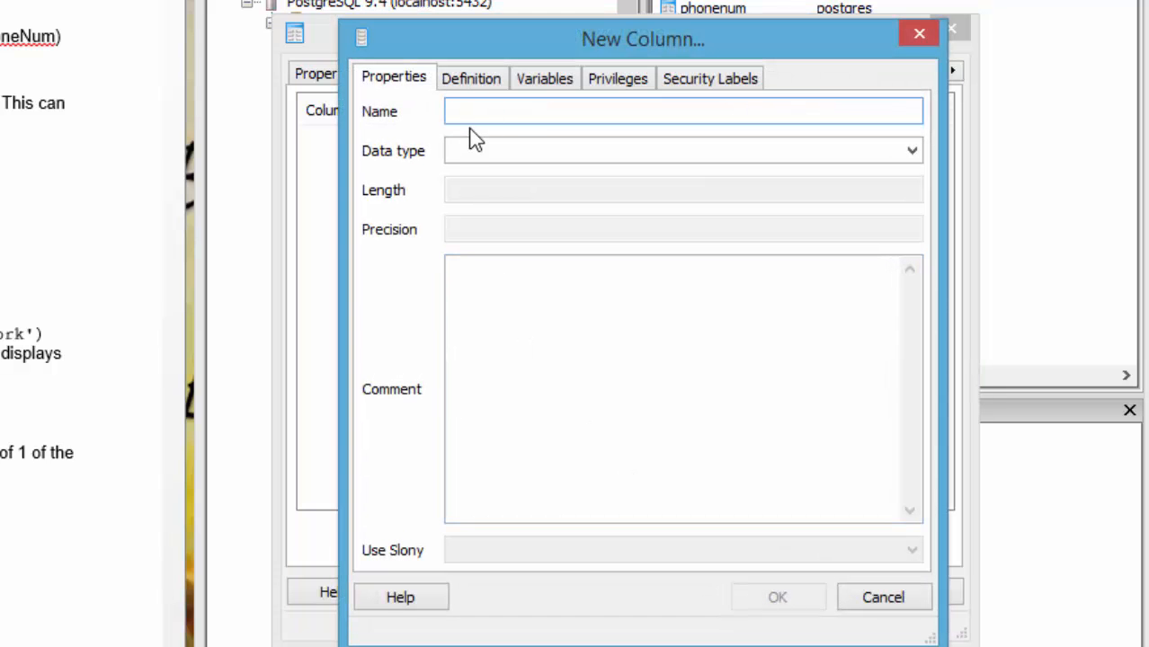
{"action": "type", "text": "Person"}
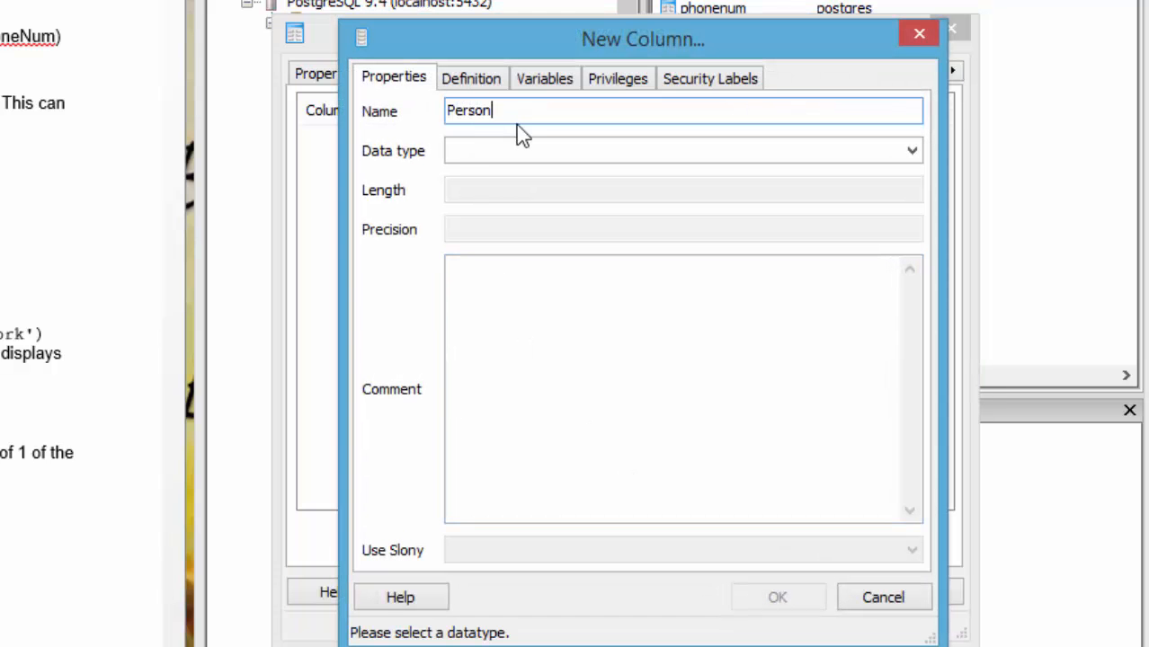
{"action": "type", "text": "Id"}
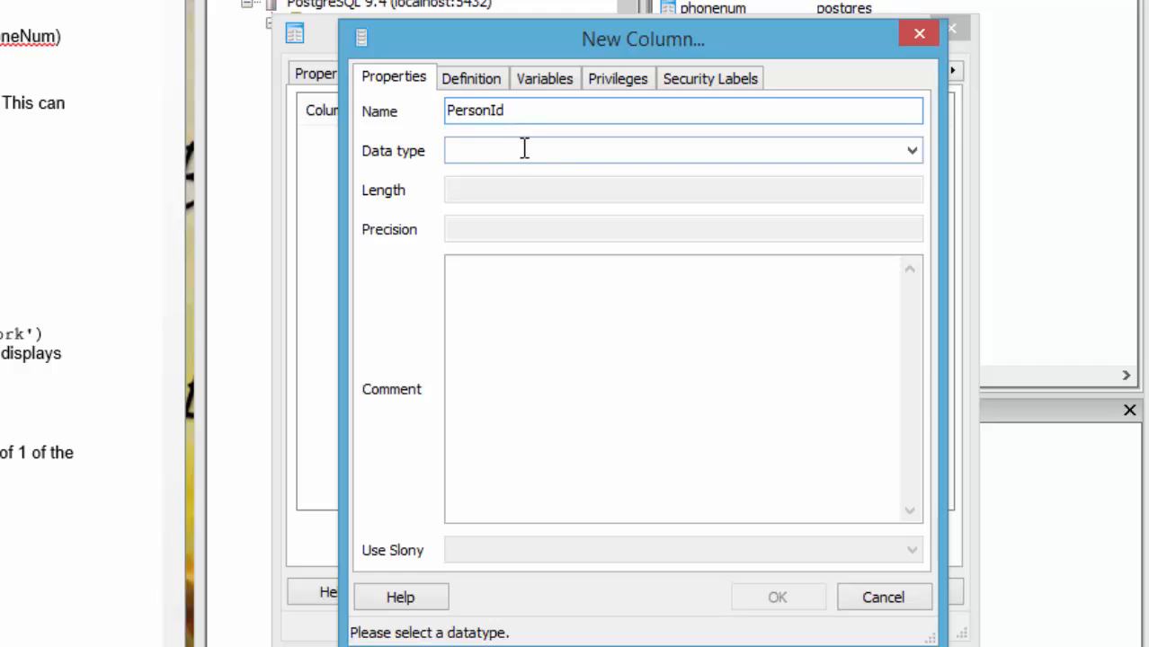
{"action": "left_click", "coordinate": [682, 150]}
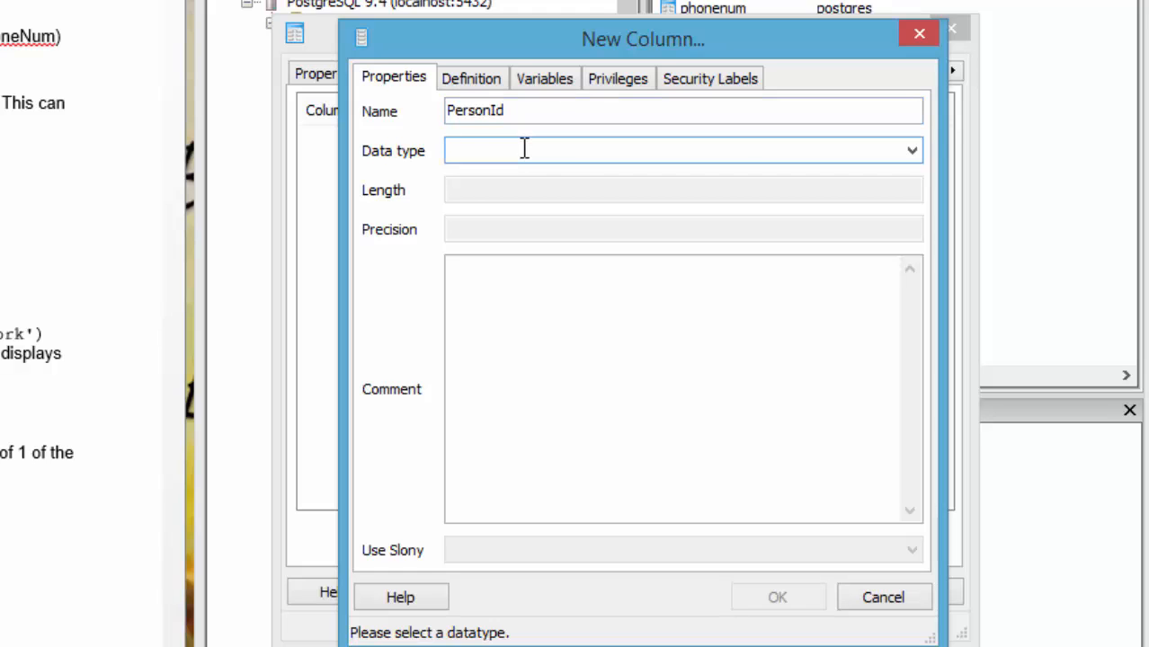
{"action": "type", "text": "integer"}
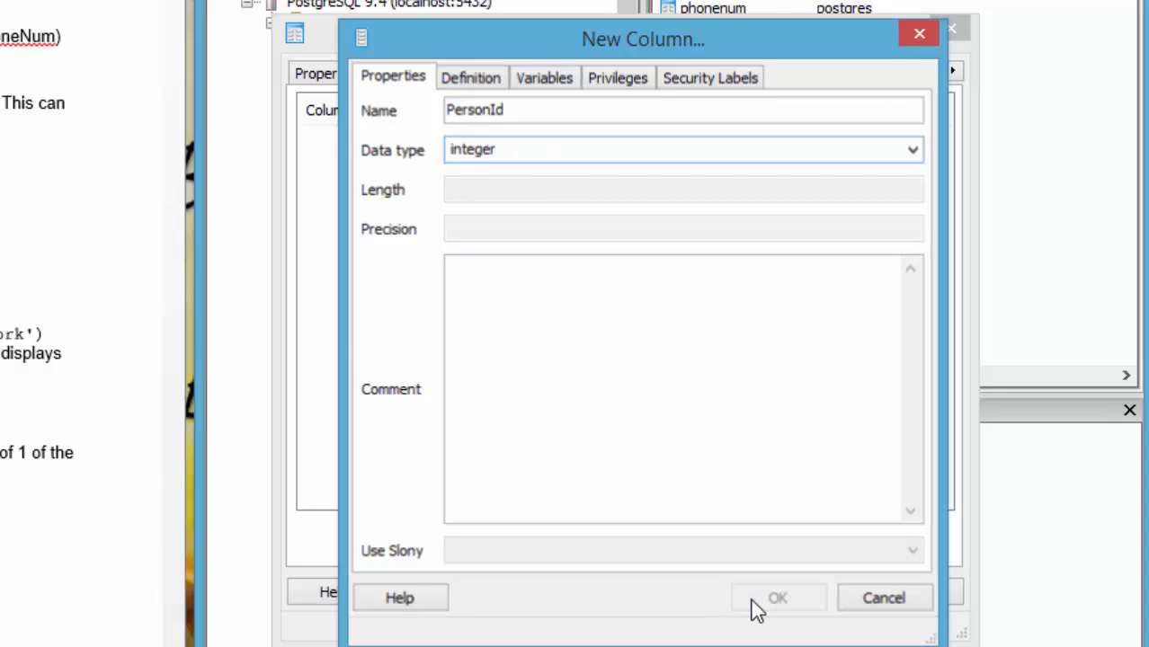
{"action": "left_click", "coordinate": [777, 597]}
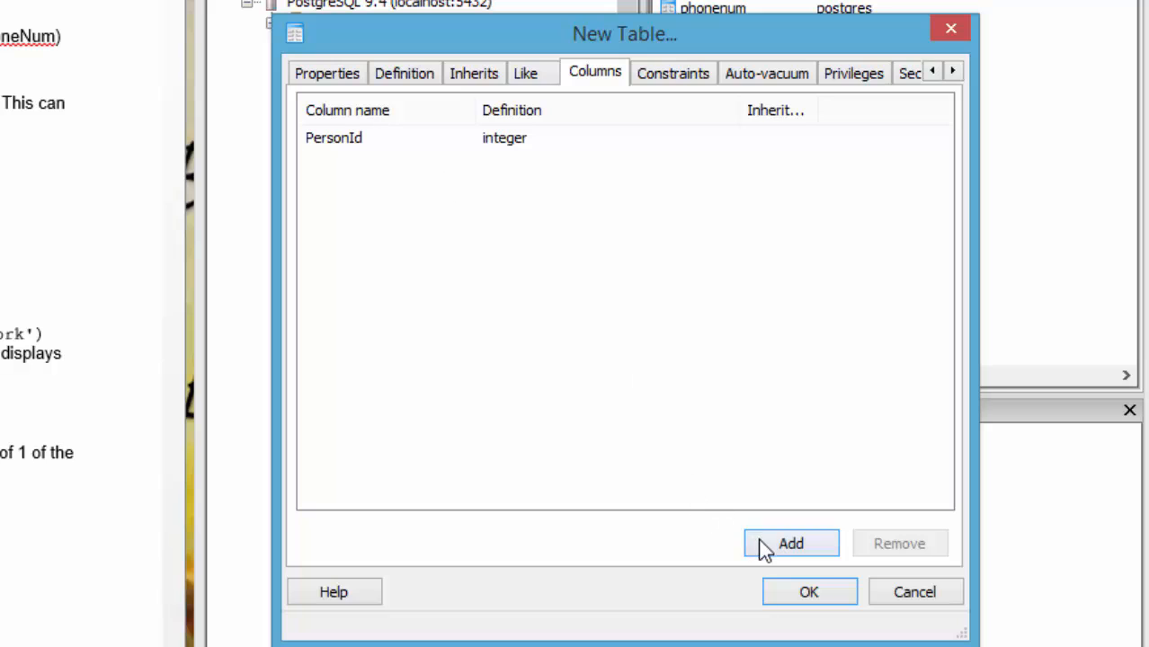
Add a PhonId column of type text.
{"action": "left_click", "coordinate": [790, 543]}
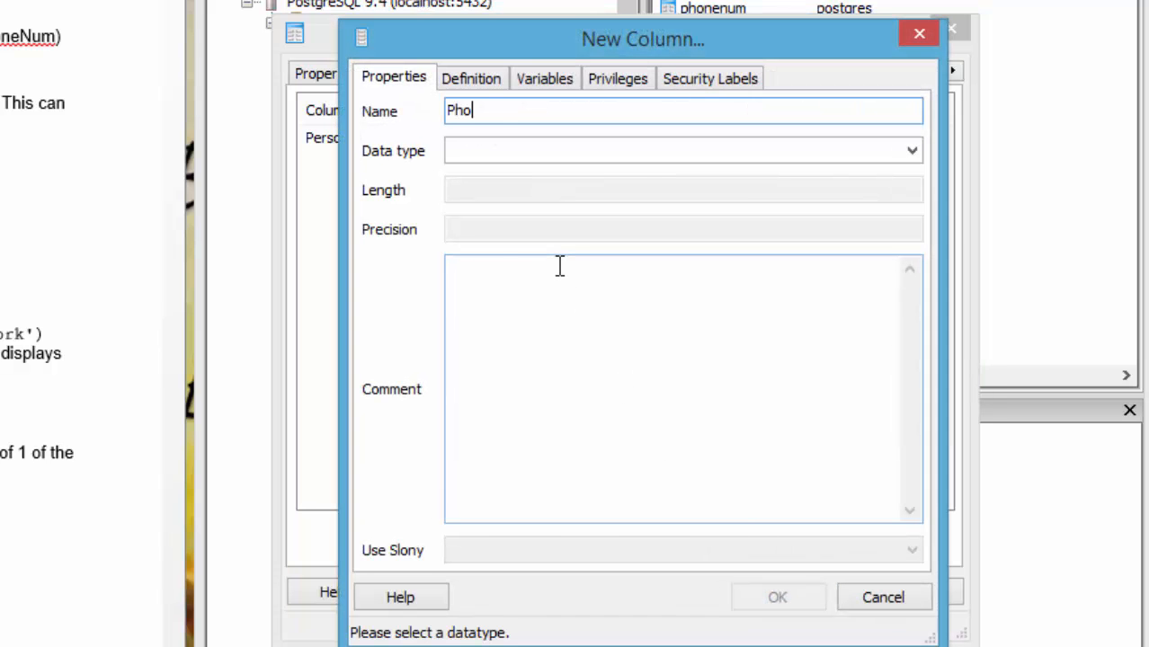
{"action": "type", "text": "nId"}
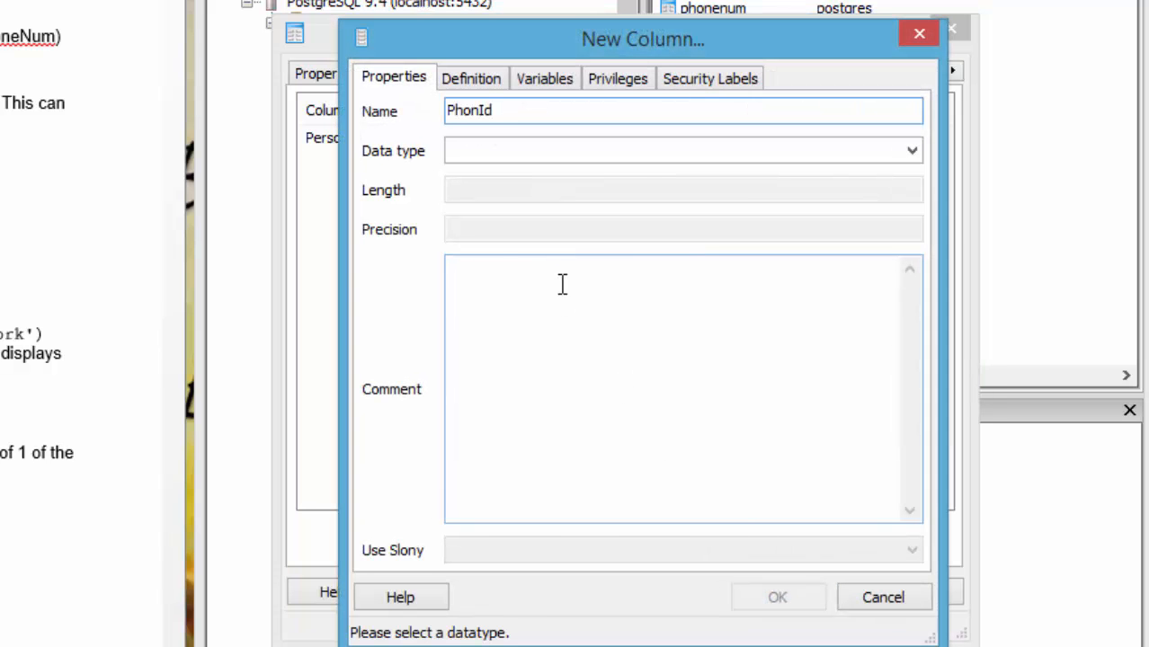
{"action": "left_click", "coordinate": [679, 150]}
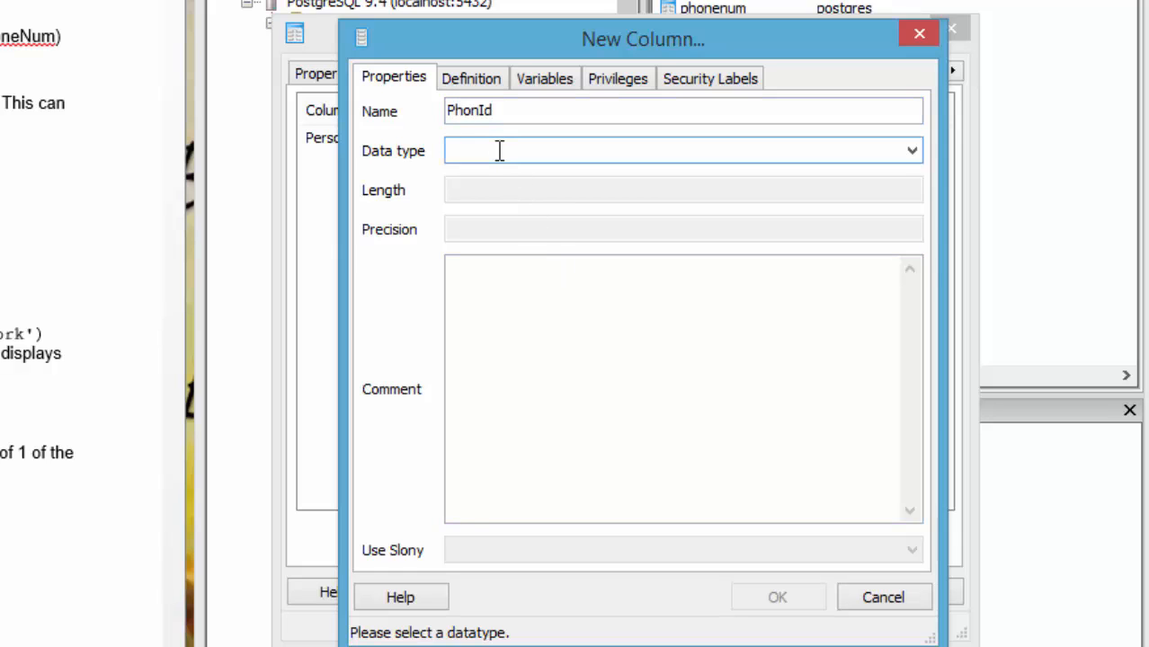
{"action": "type", "text": "text"}
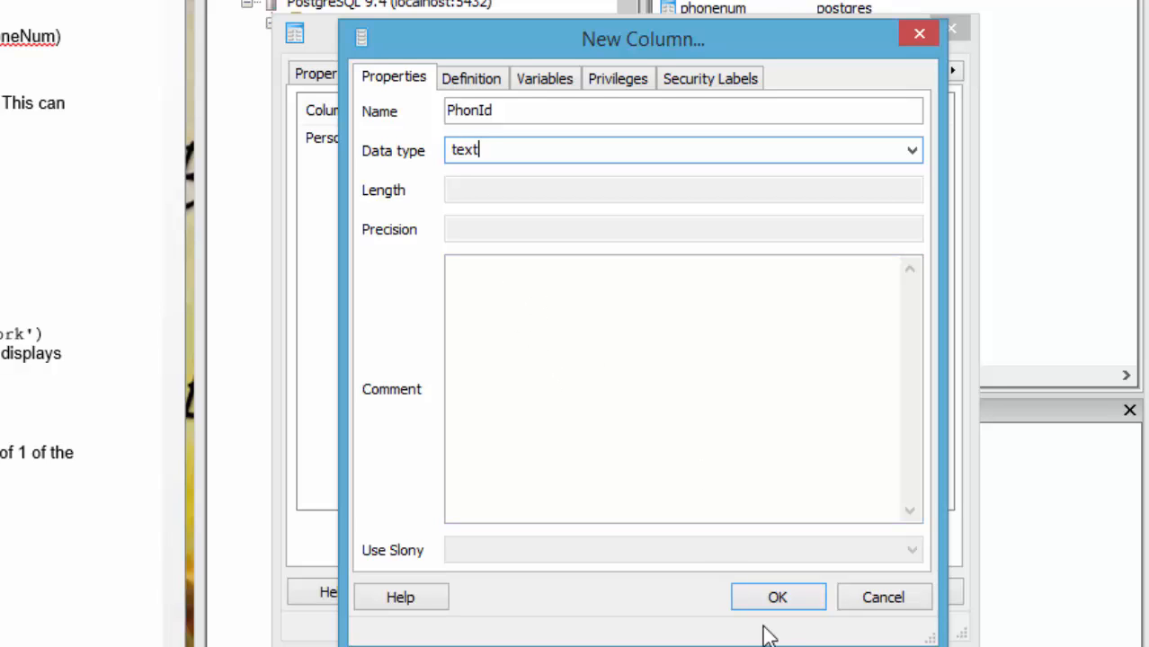
{"action": "left_click", "coordinate": [776, 597]}
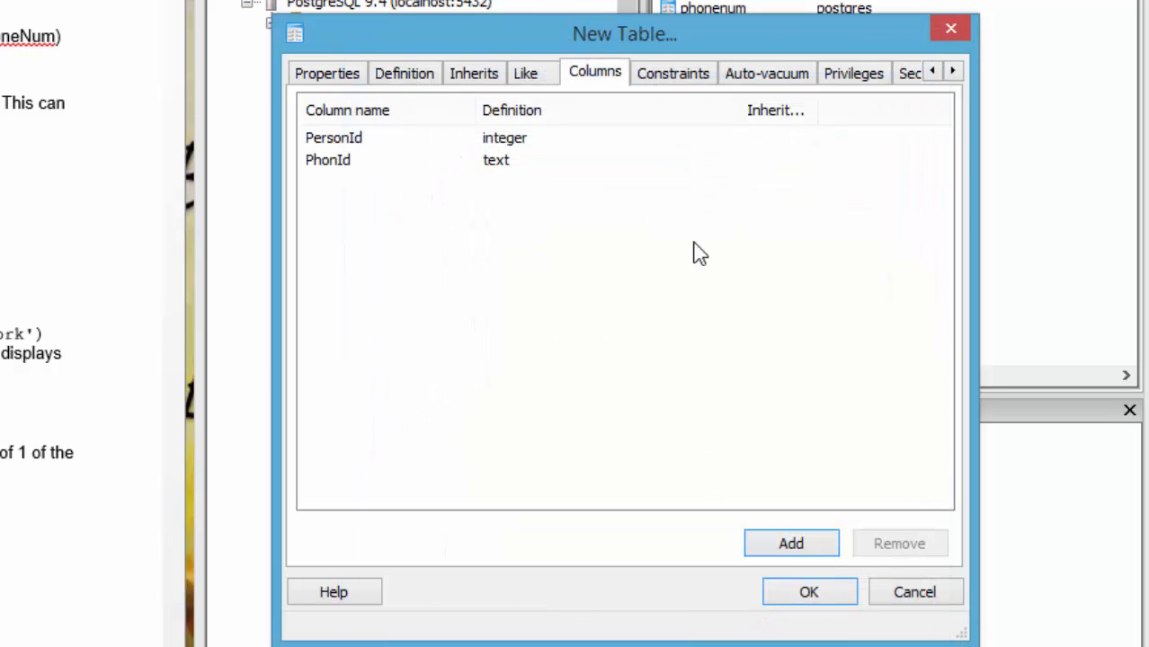
Add a PhoneNum column of type integer, correcting a typo in its name.
{"action": "left_click", "coordinate": [790, 542]}
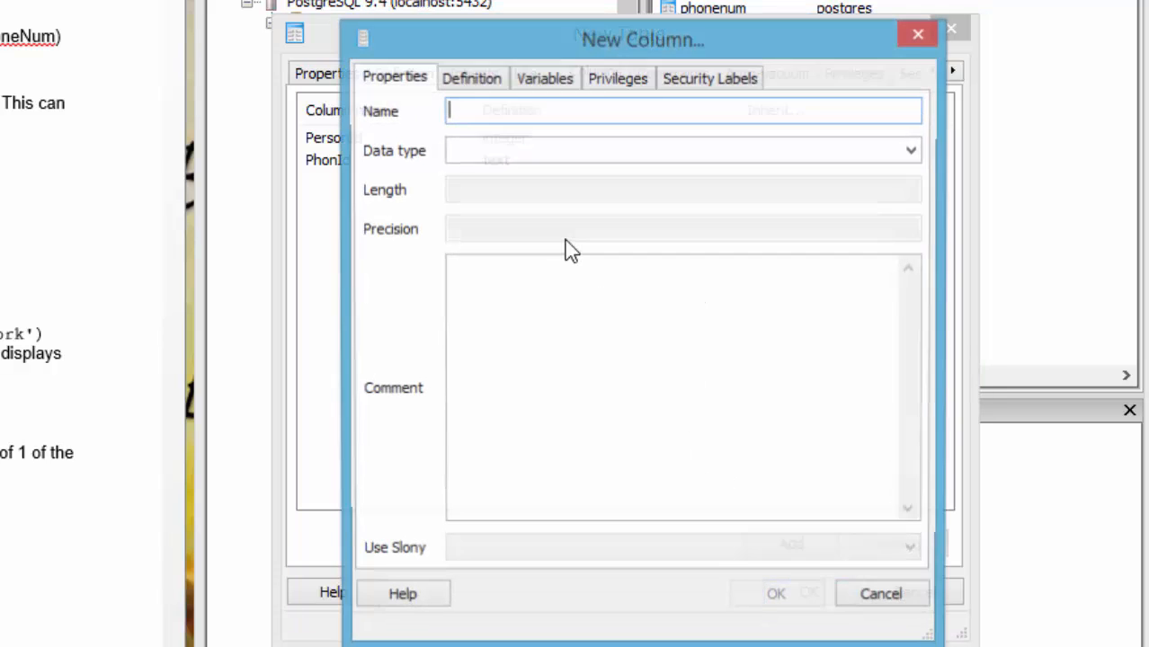
{"action": "type", "text": "PhoneHu"}
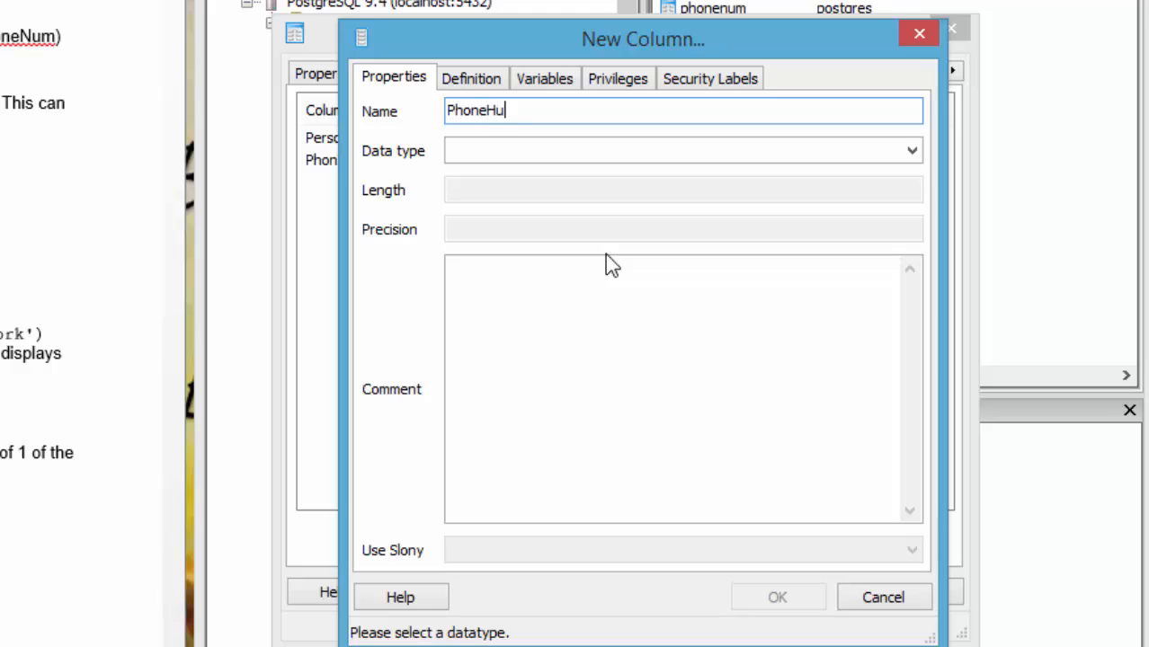
{"action": "key", "text": "BackSpace"}
{"action": "type", "text": "Num"}
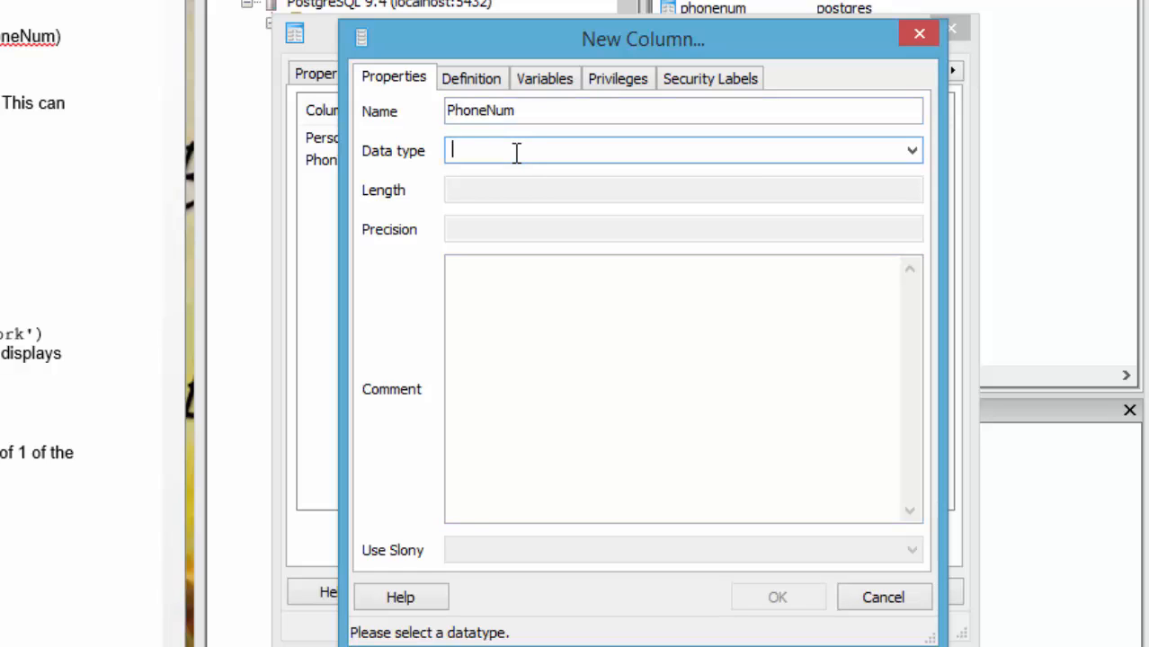
{"action": "type", "text": "integer"}
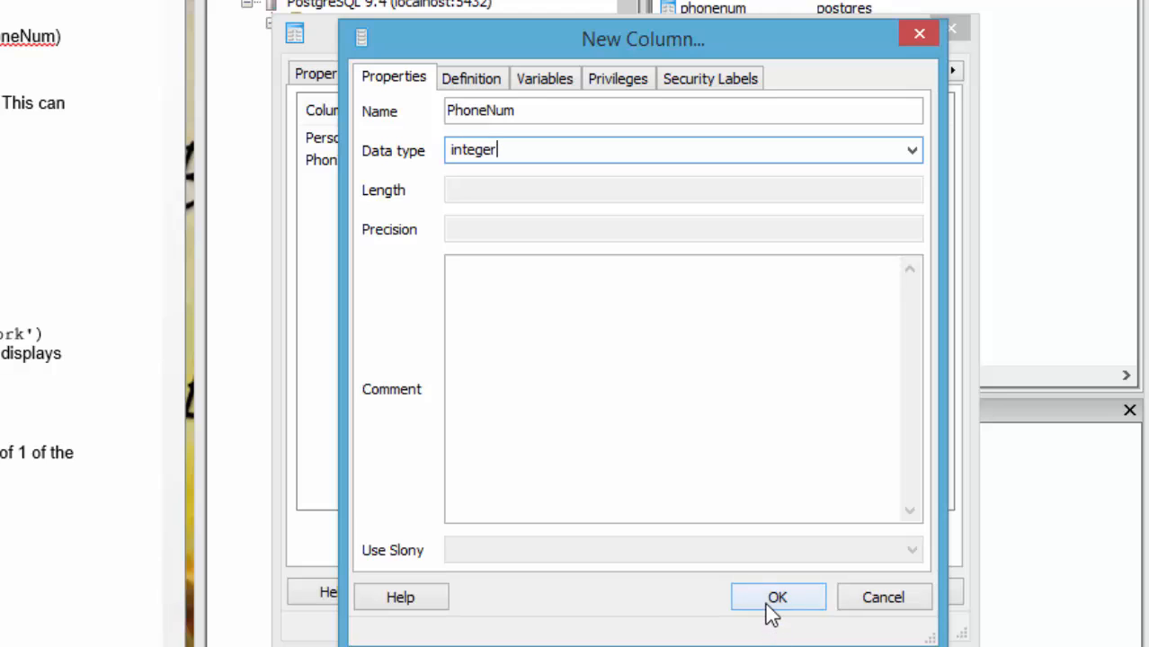
{"action": "left_click", "coordinate": [777, 597]}
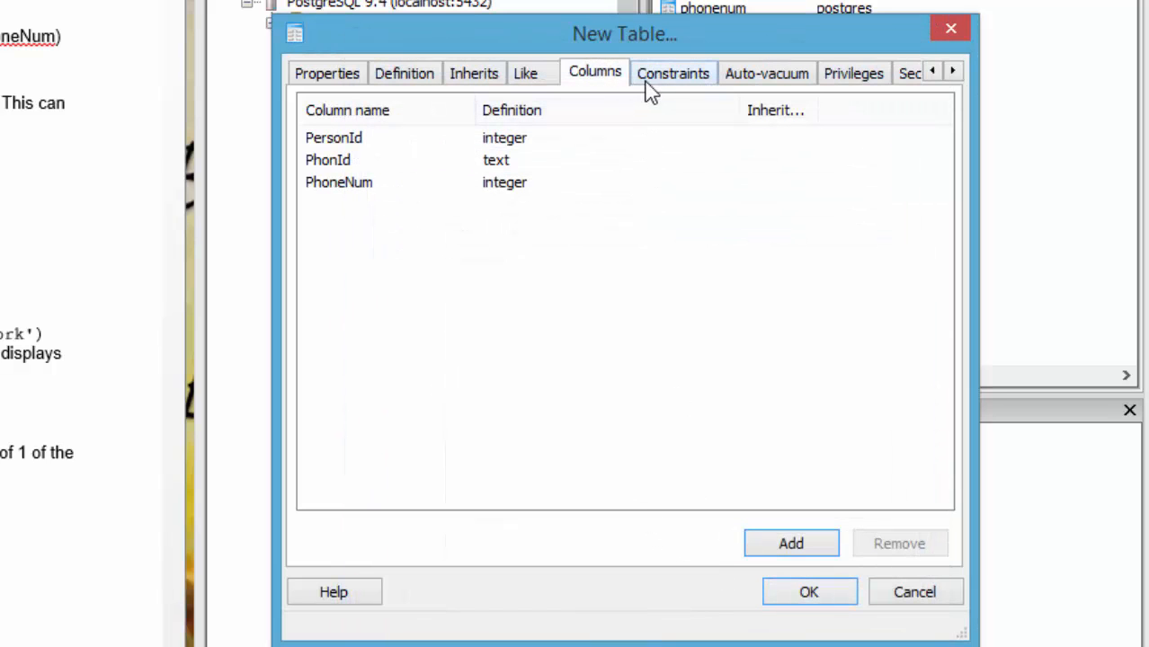
Define primary key constraint pk_phonenum on the PersonId column.
{"action": "left_click", "coordinate": [673, 72]}
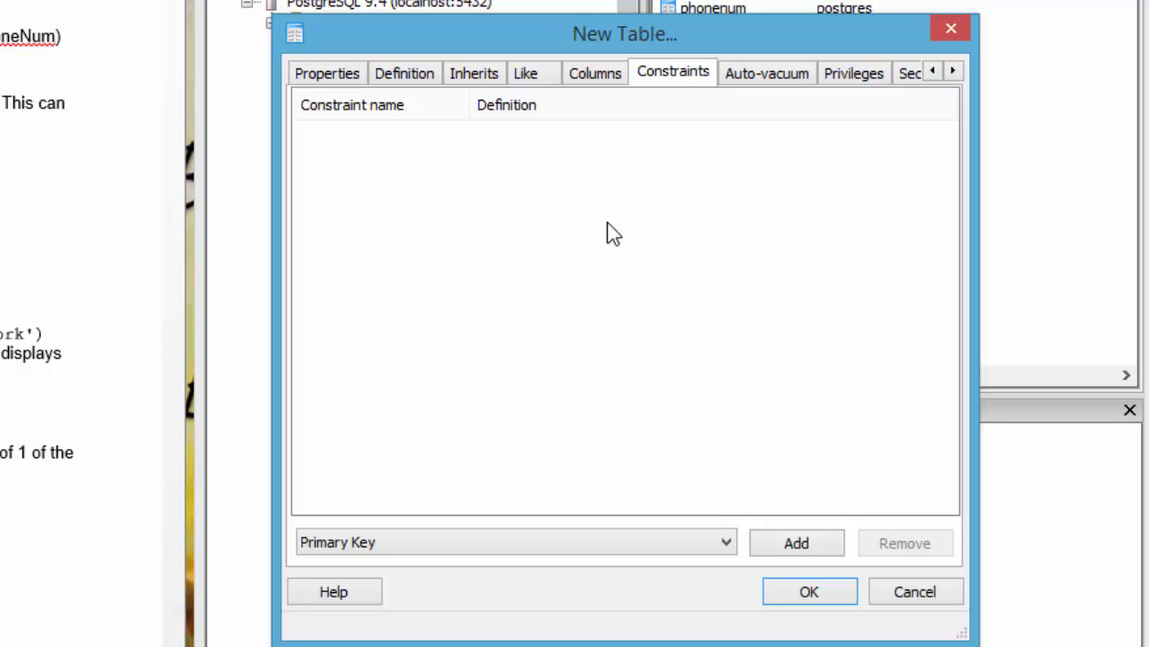
{"action": "mouse_move", "coordinate": [709, 538]}
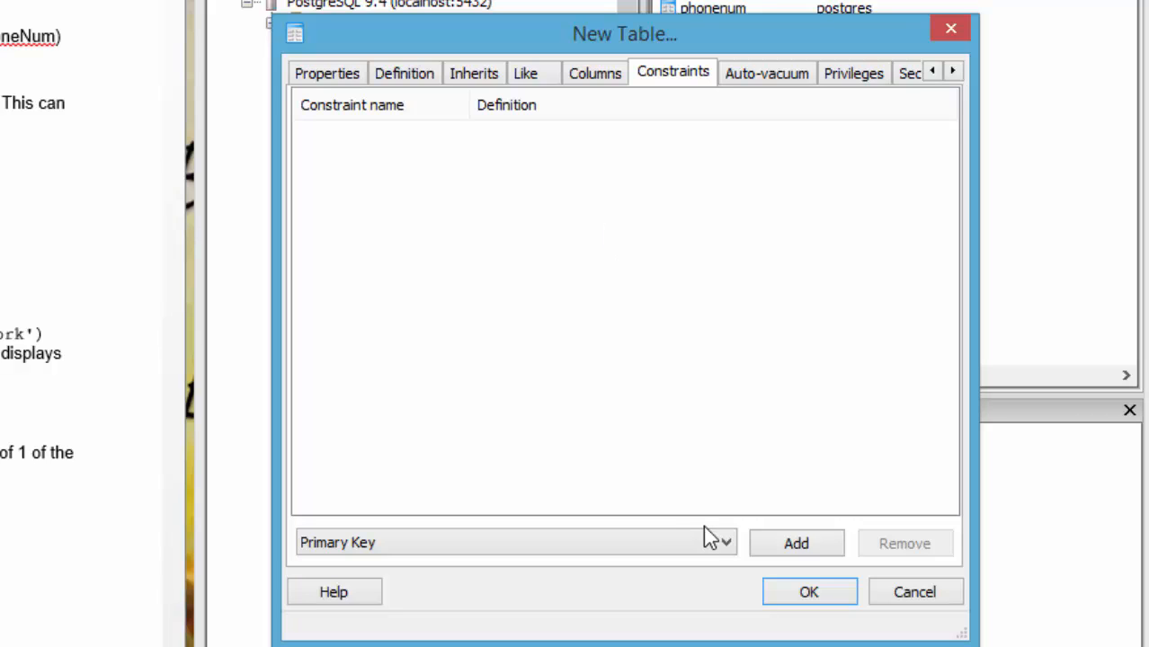
{"action": "left_click", "coordinate": [795, 543]}
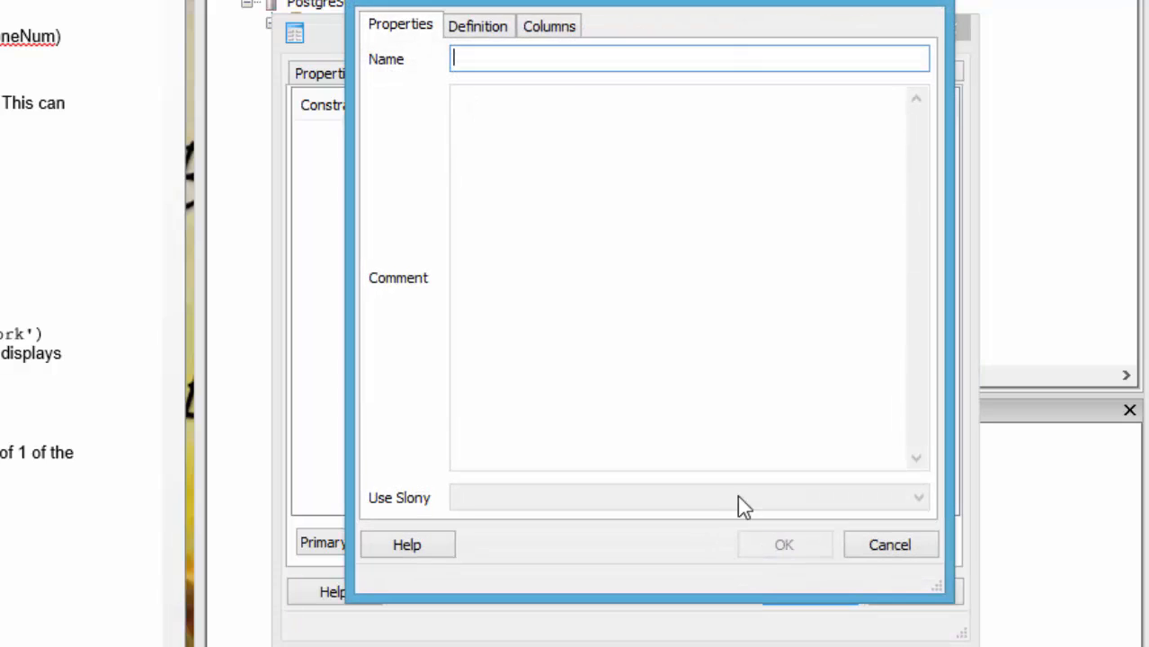
{"action": "mouse_move", "coordinate": [479, 59]}
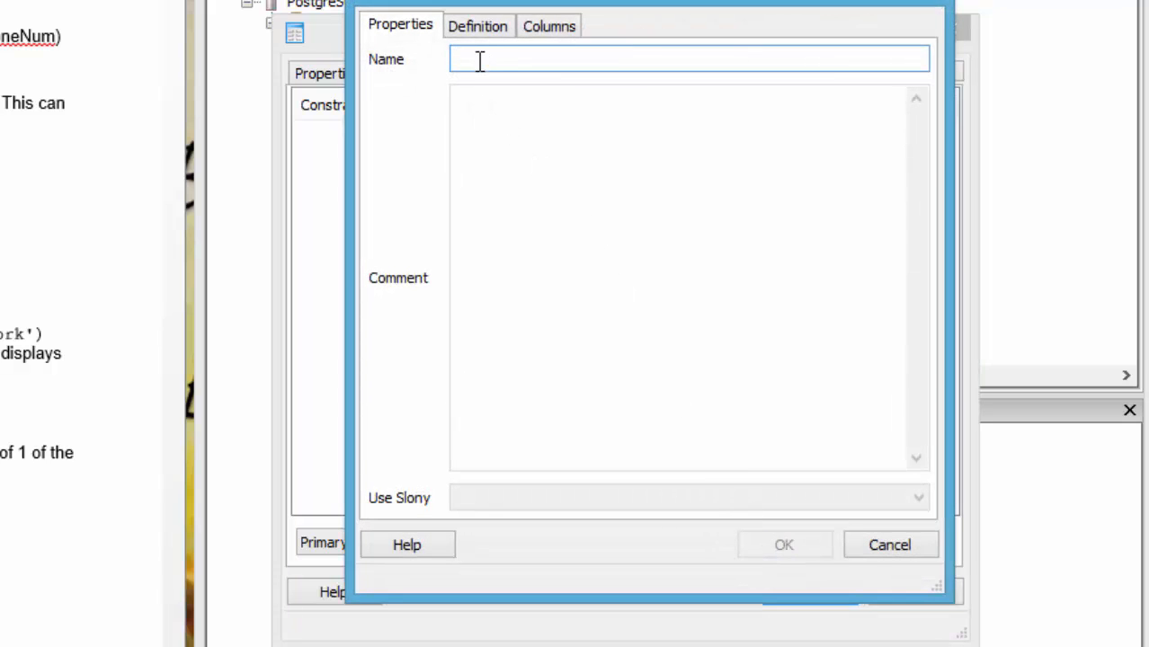
{"action": "type", "text": "pk"}
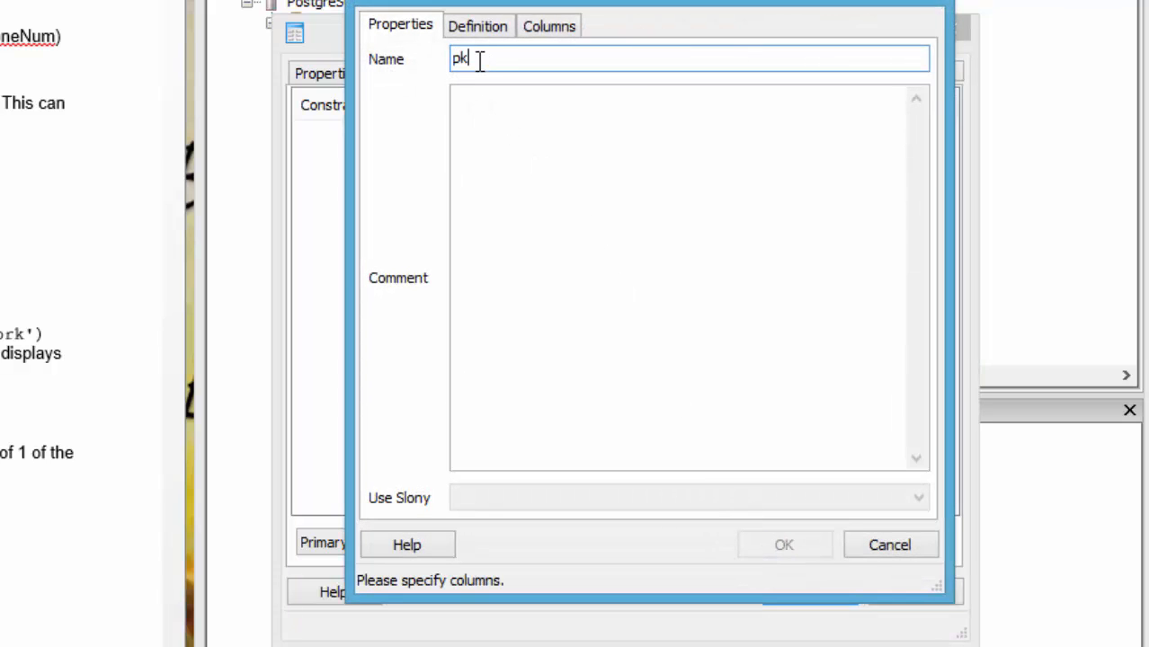
{"action": "type", "text": "_"}
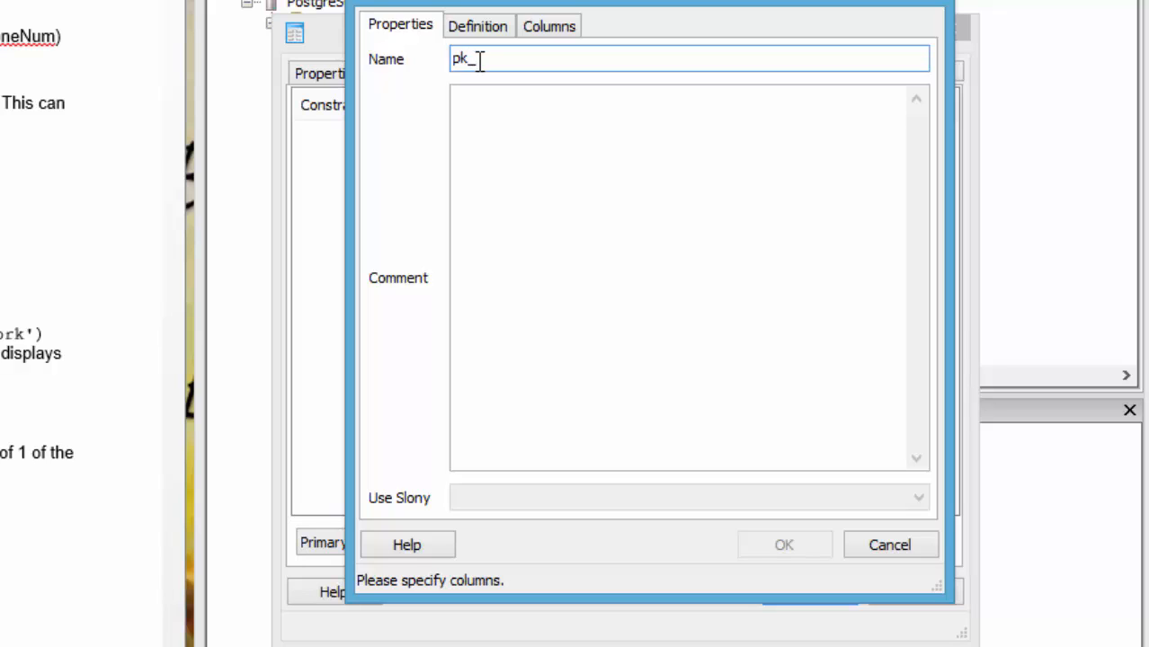
{"action": "type", "text": "ph"}
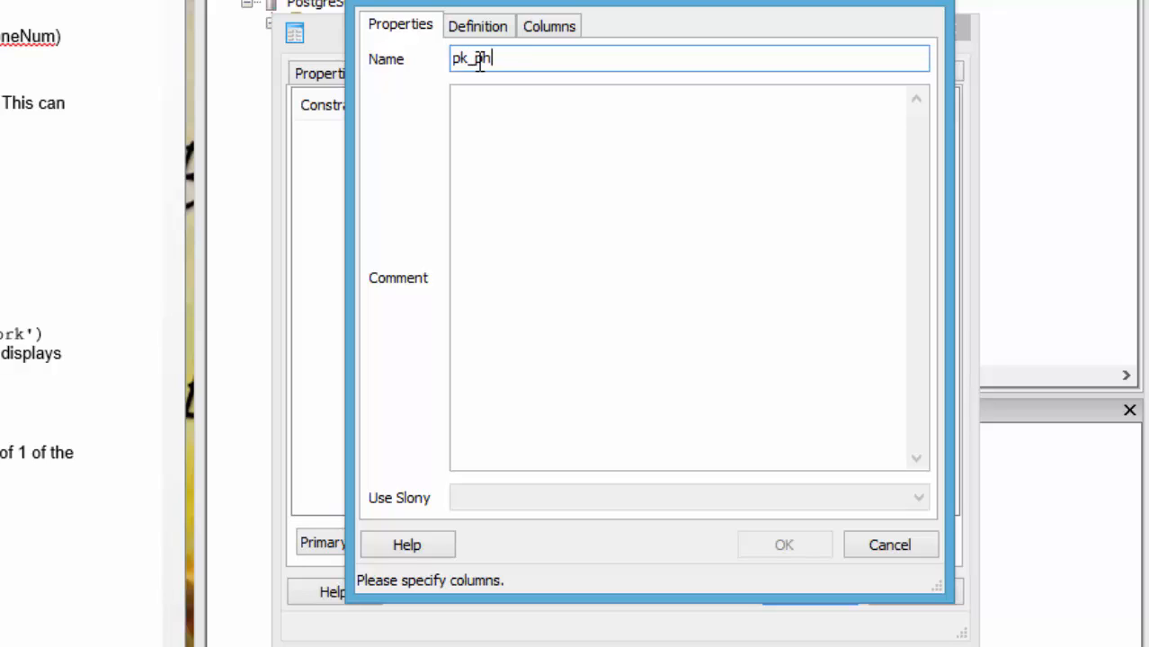
{"action": "type", "text": "onenum"}
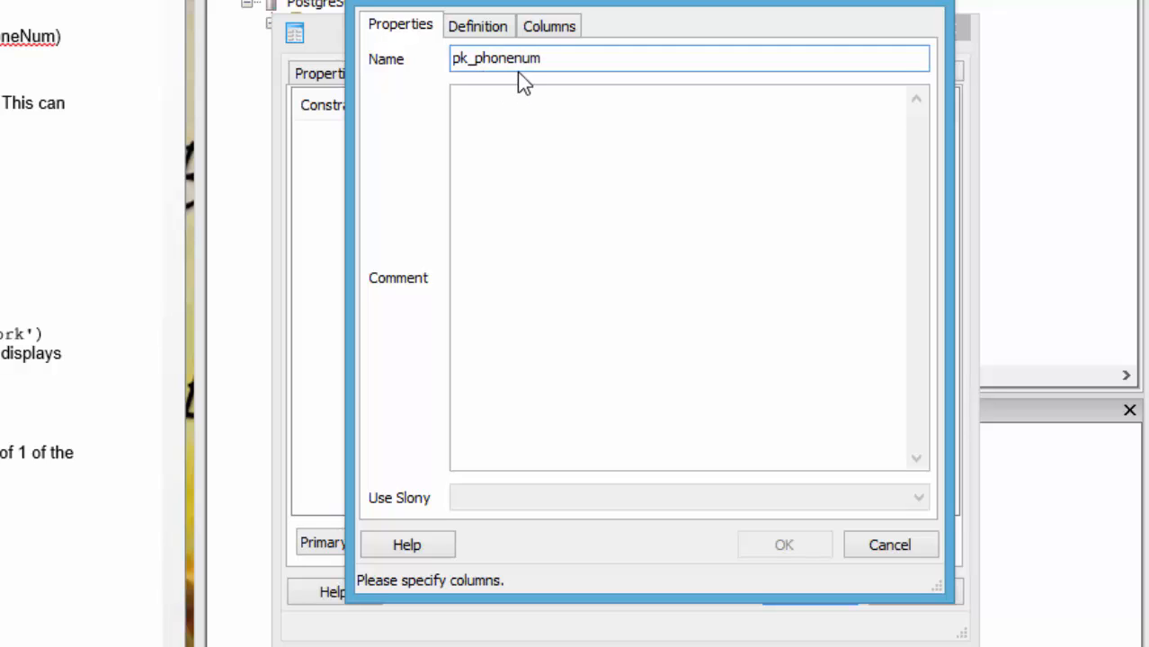
{"action": "left_click", "coordinate": [548, 25]}
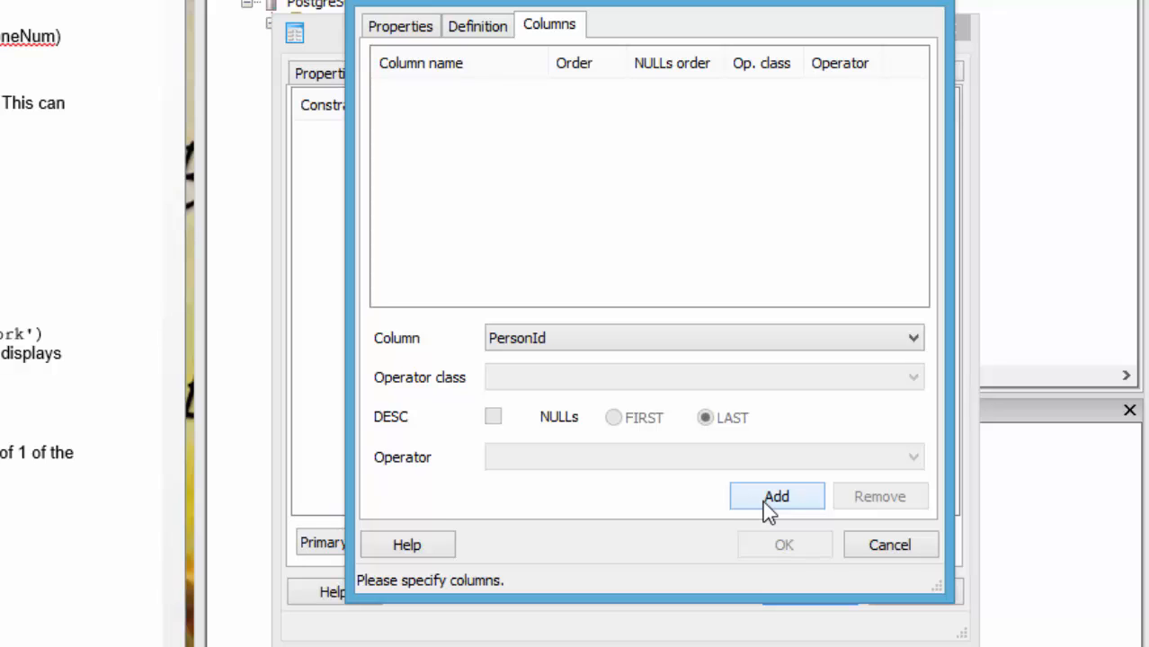
{"action": "left_click", "coordinate": [776, 496]}
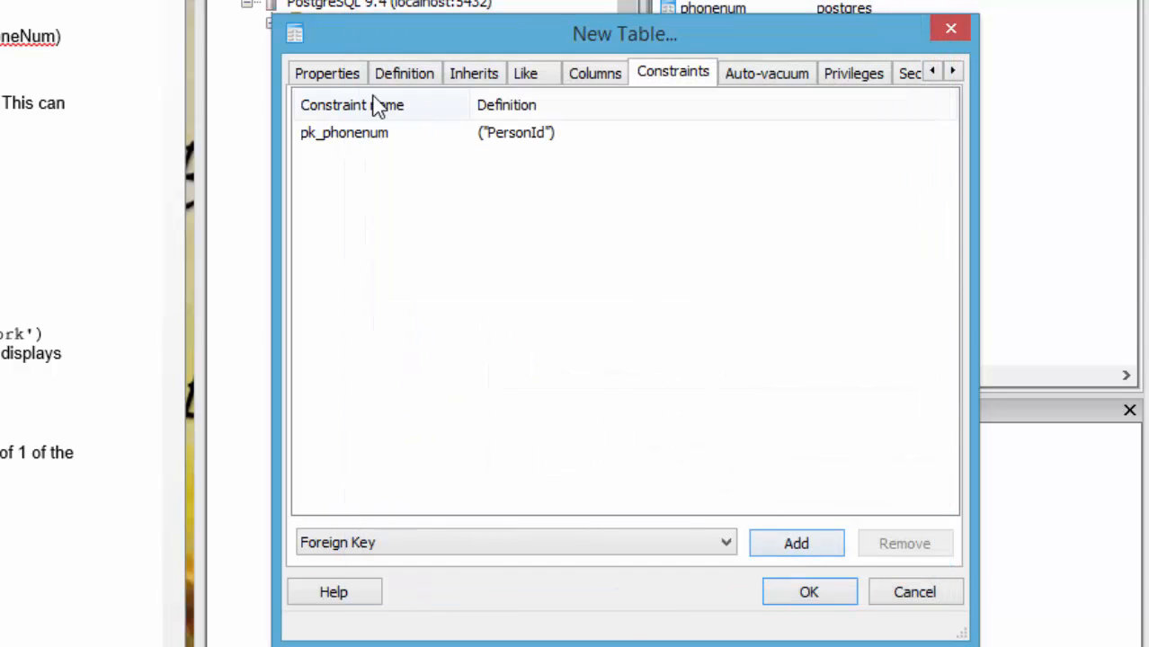
{"action": "mouse_move", "coordinate": [519, 143]}
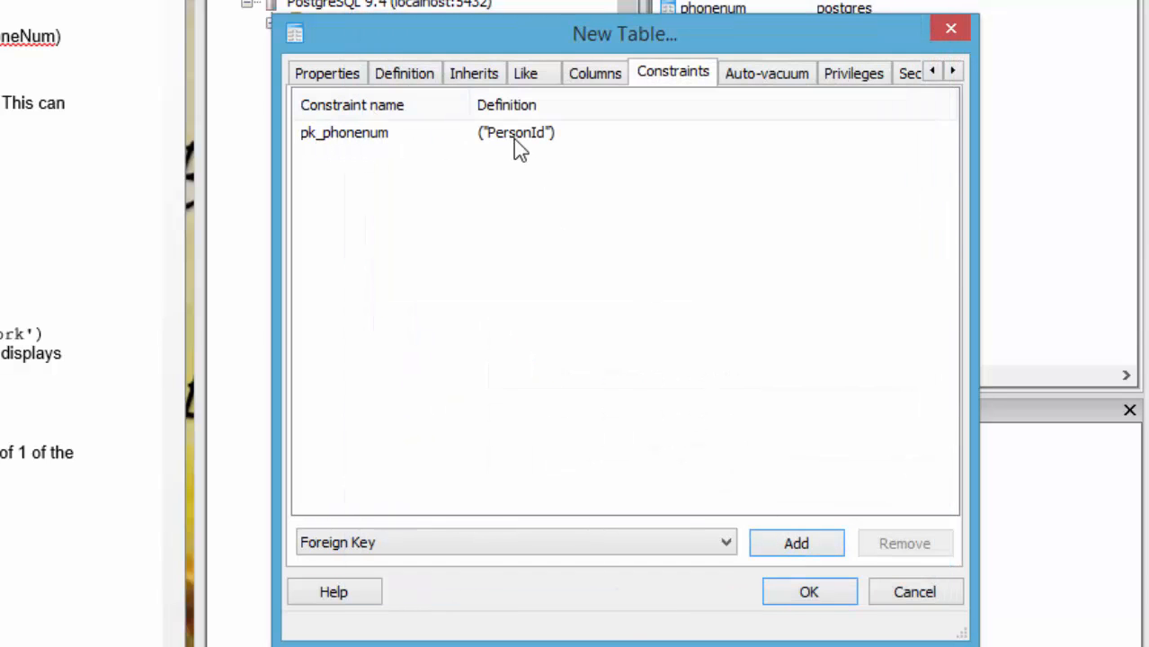
{"action": "mouse_move", "coordinate": [682, 214]}
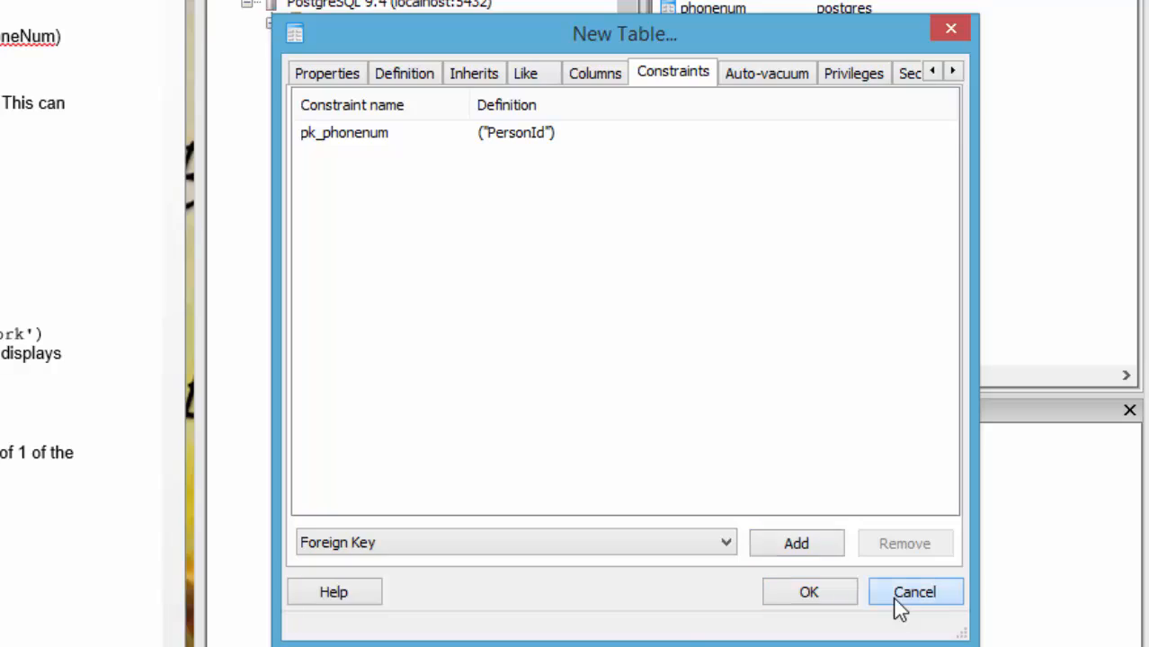
Cancel the phonenum table and view the friends table data, showing PersonIds 1–4.
{"action": "left_click", "coordinate": [914, 592]}
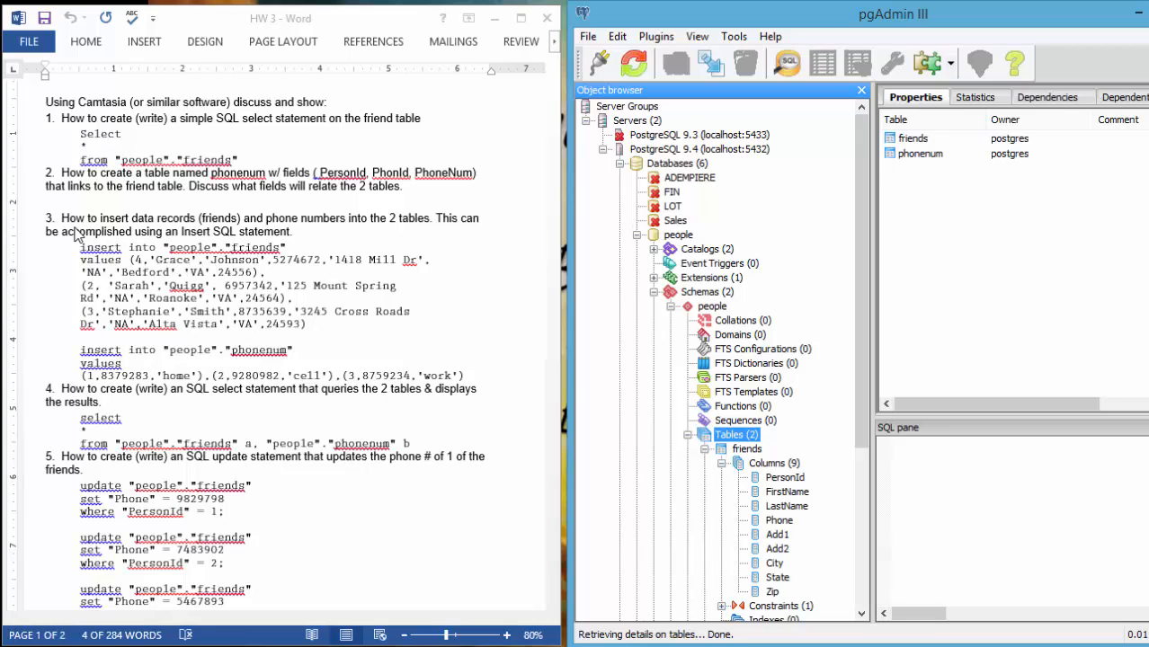
{"action": "mouse_move", "coordinate": [238, 244]}
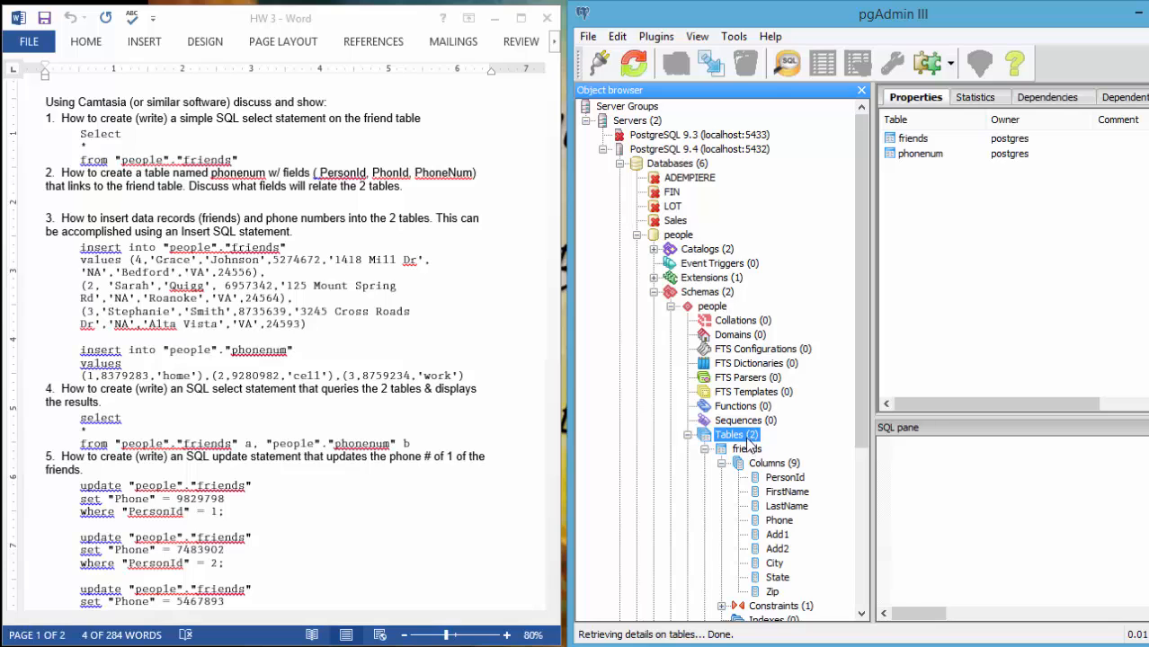
{"action": "left_click", "coordinate": [787, 63]}
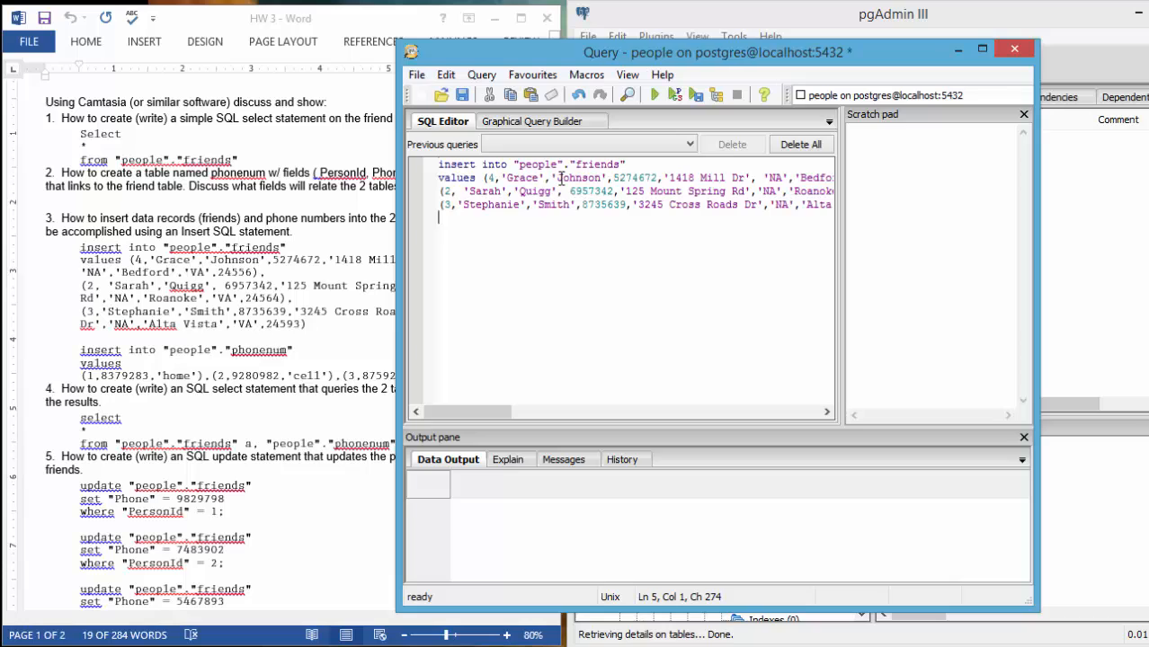
{"action": "mouse_move", "coordinate": [519, 178]}
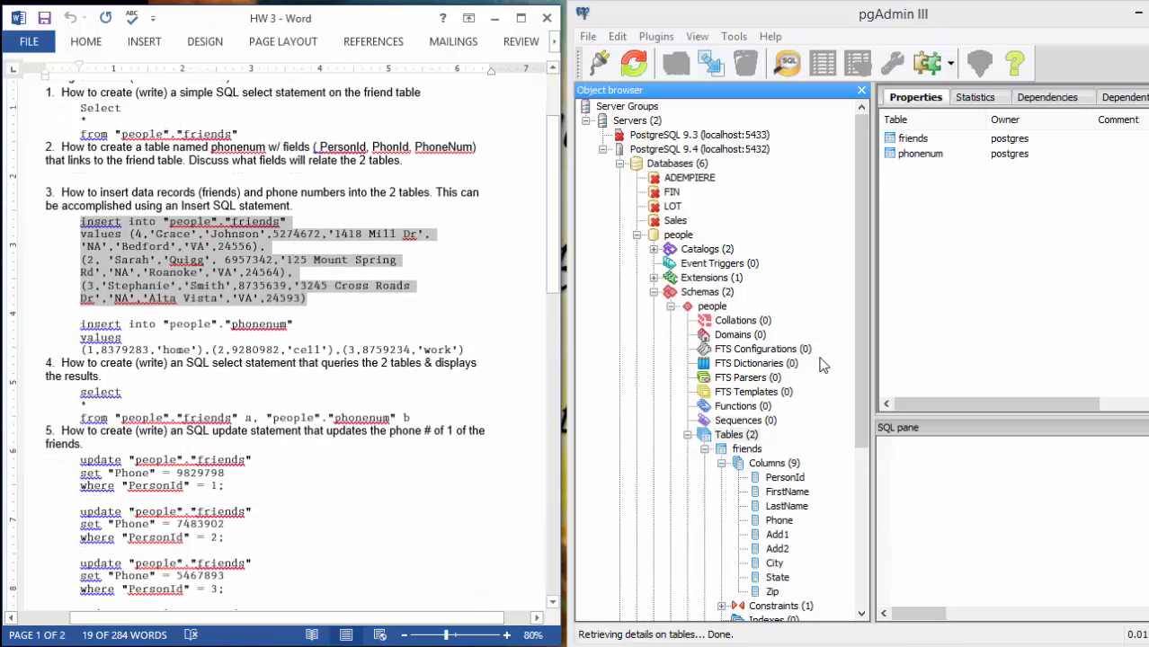
{"action": "left_click", "coordinate": [746, 434]}
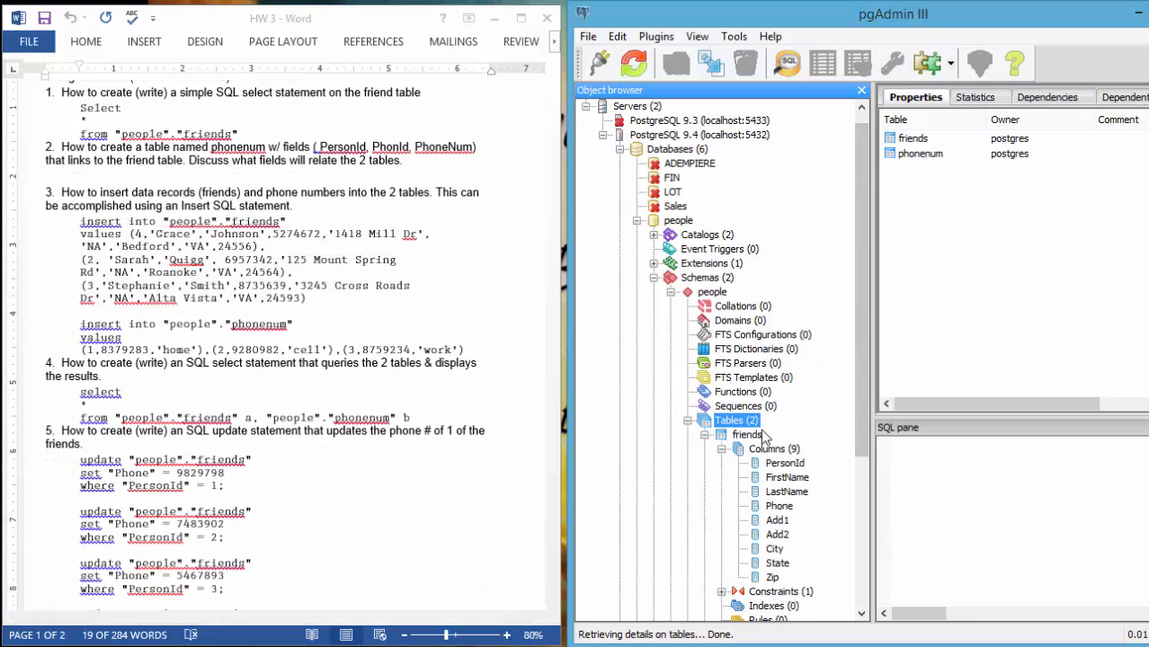
{"action": "left_click", "coordinate": [822, 62]}
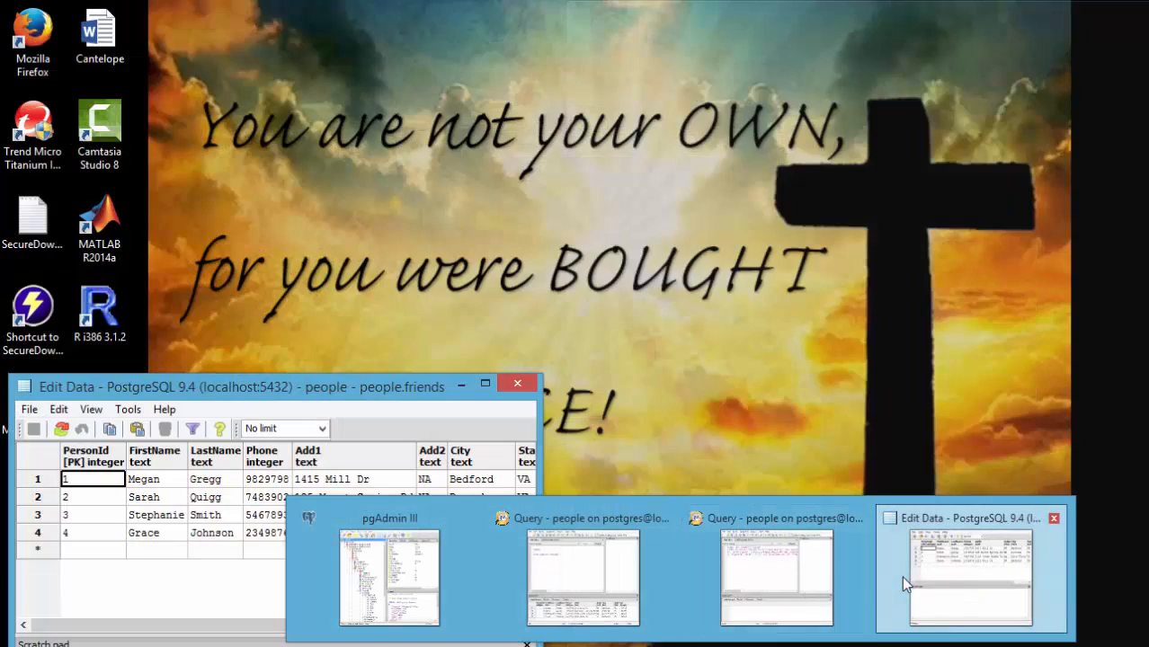
Edit the friends insert: third row id 7 named Ken, first row renamed Mark.
{"action": "left_click", "coordinate": [582, 577]}
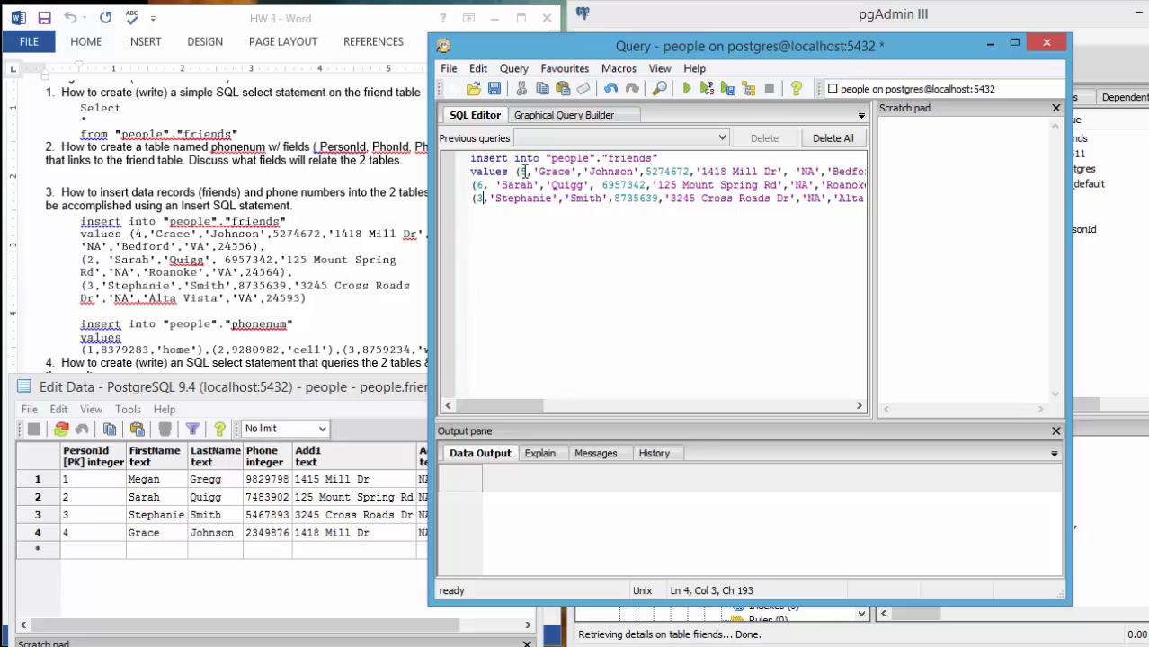
{"action": "type", "text": "7"}
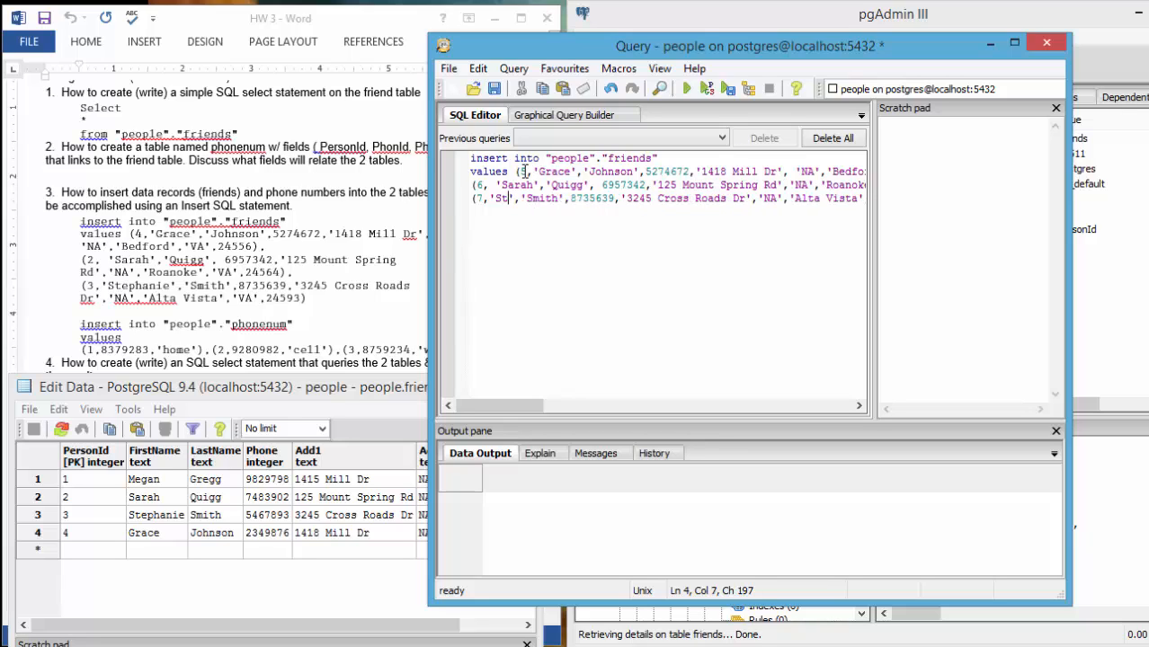
{"action": "key", "text": "BackSpace"}
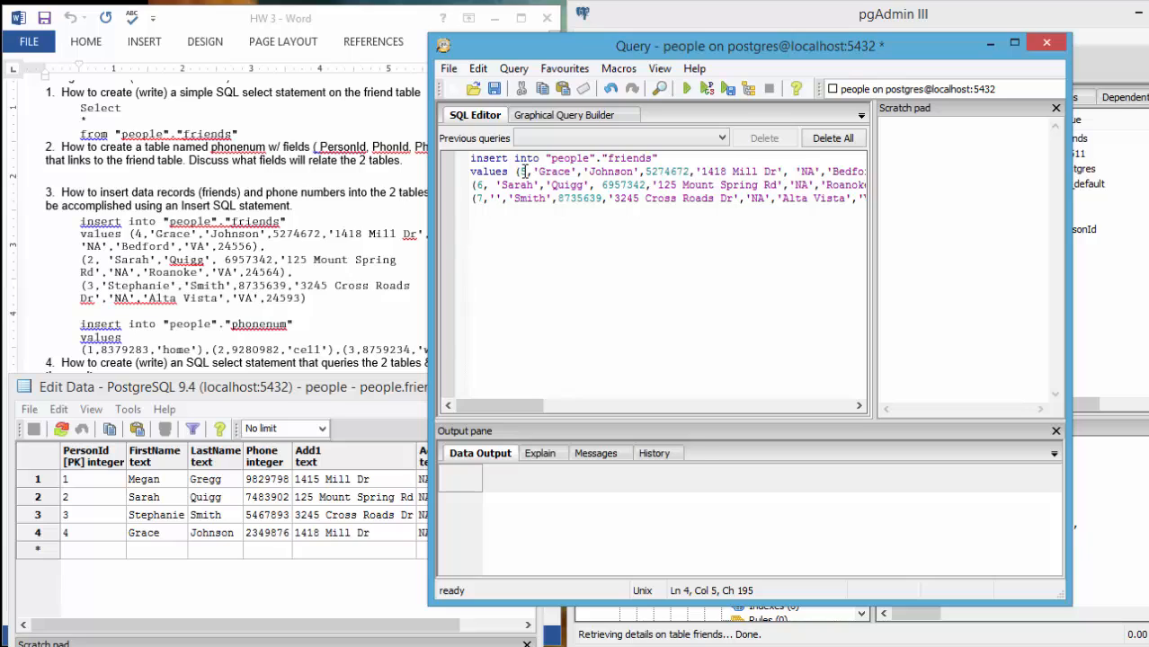
{"action": "type", "text": "Ken"}
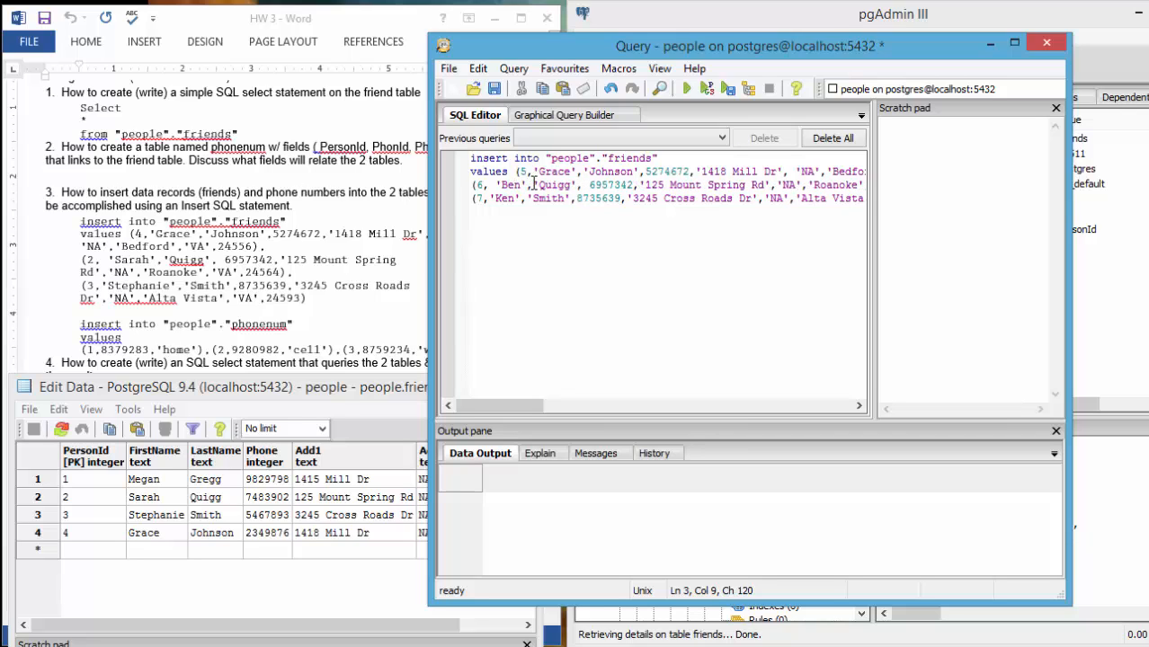
{"action": "left_click", "coordinate": [571, 170]}
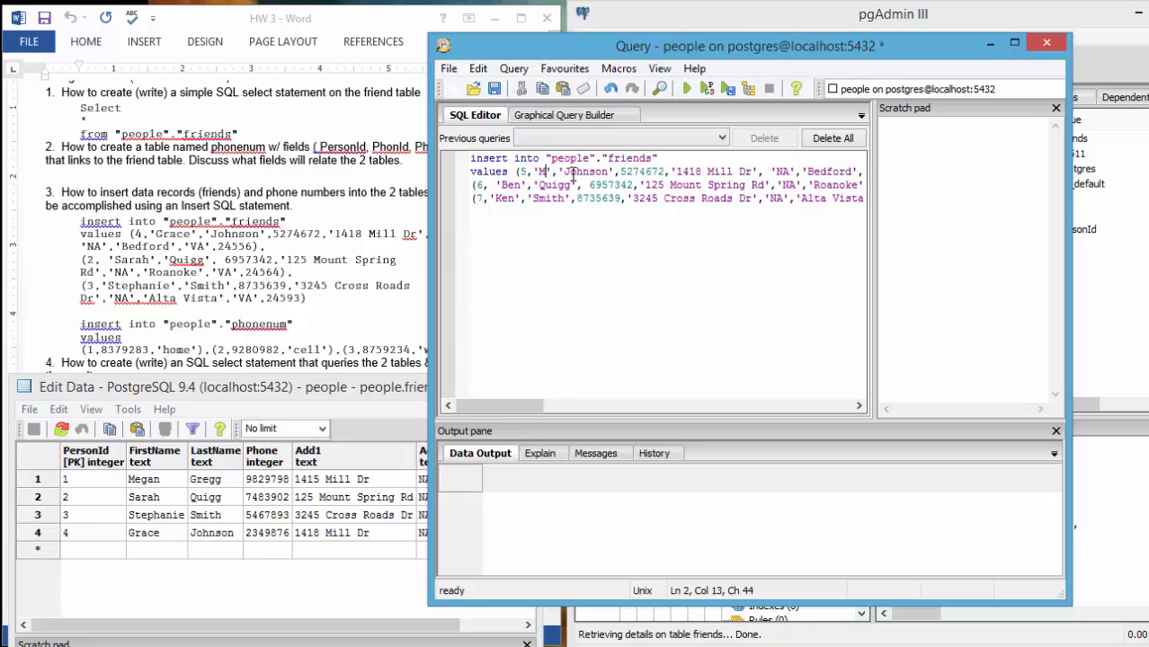
{"action": "type", "text": "at"}
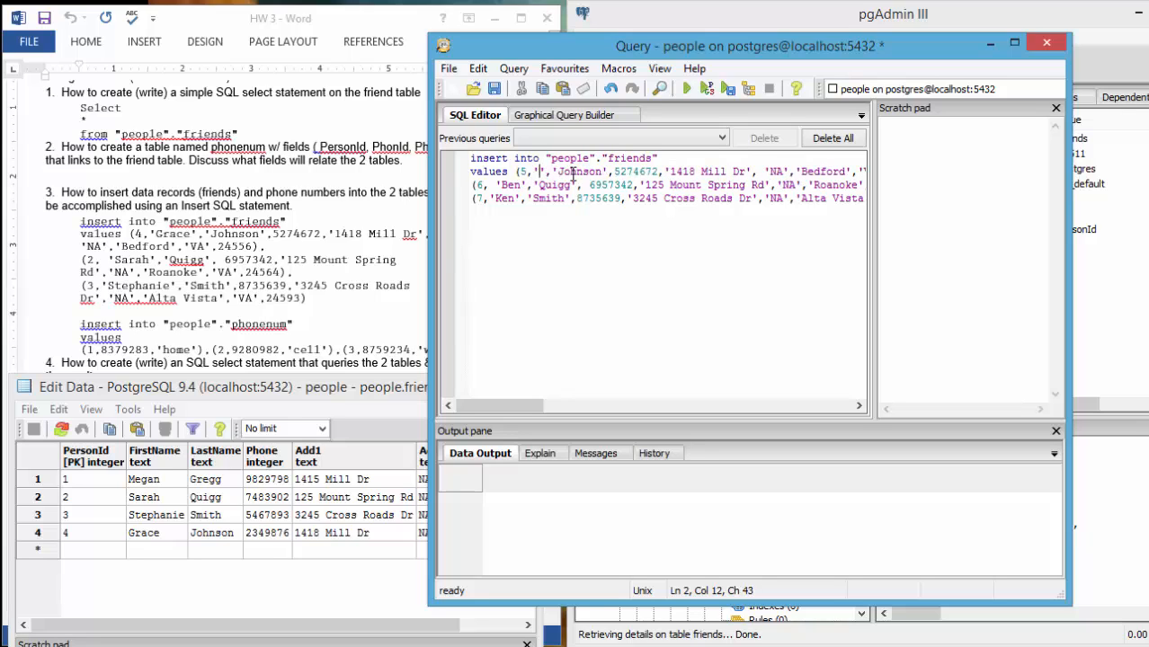
{"action": "type", "text": "Mark"}
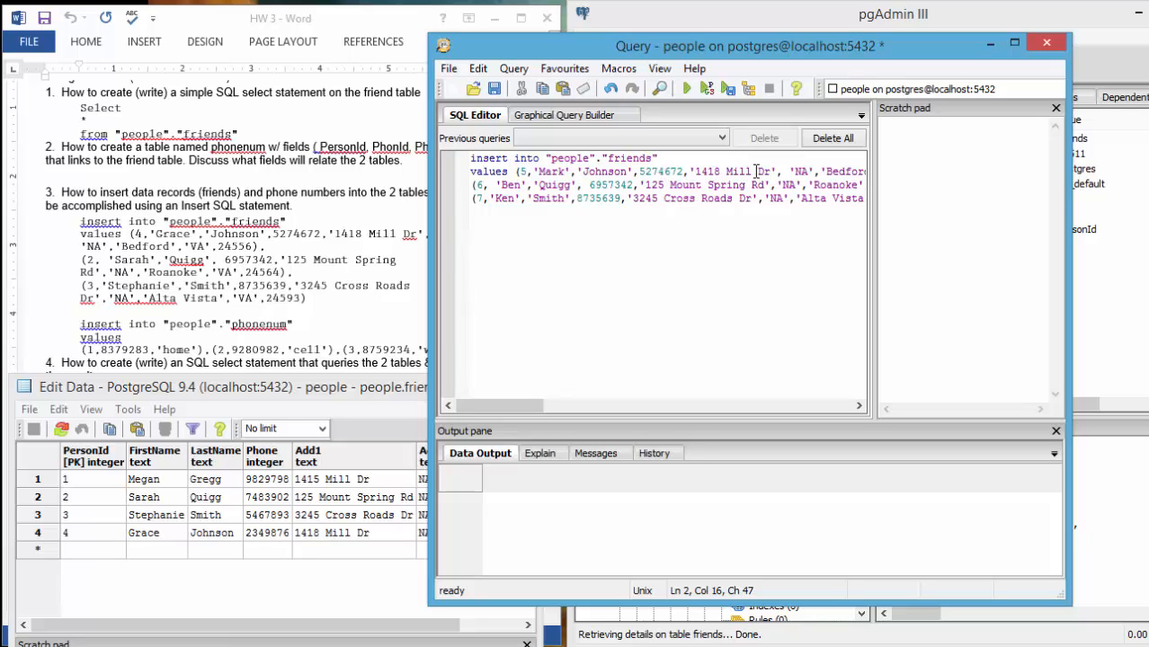
{"action": "left_click", "coordinate": [788, 171]}
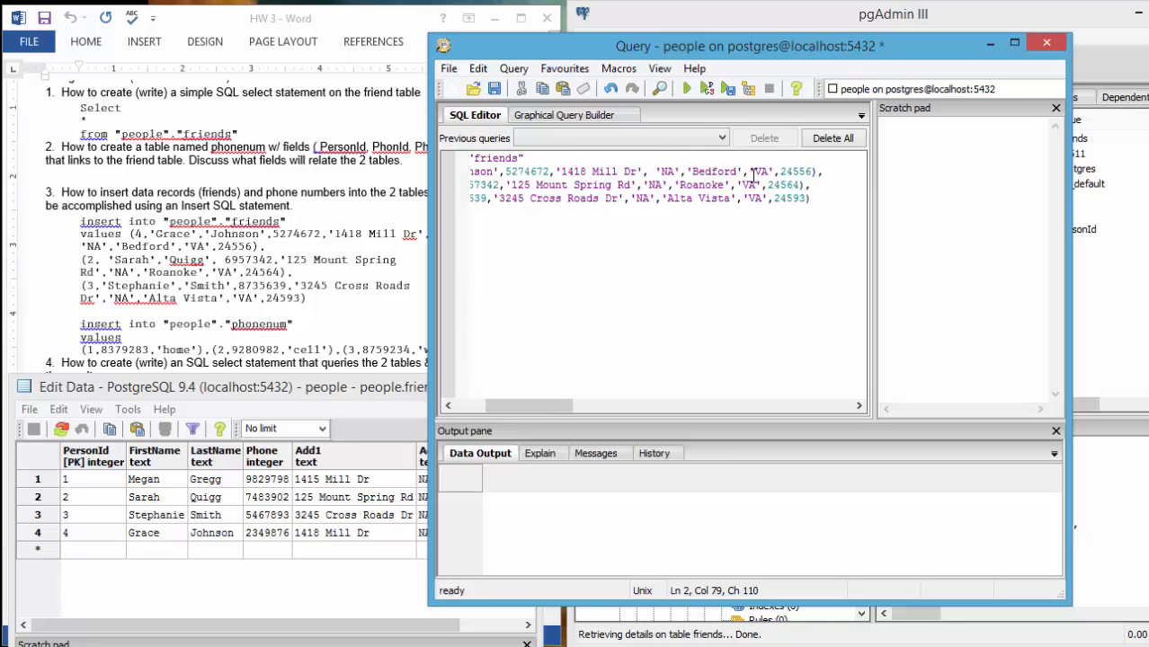
Execute the insert and refresh friends data to show seven rows, including Mark, Ben and Ken.
{"action": "left_click", "coordinate": [685, 88]}
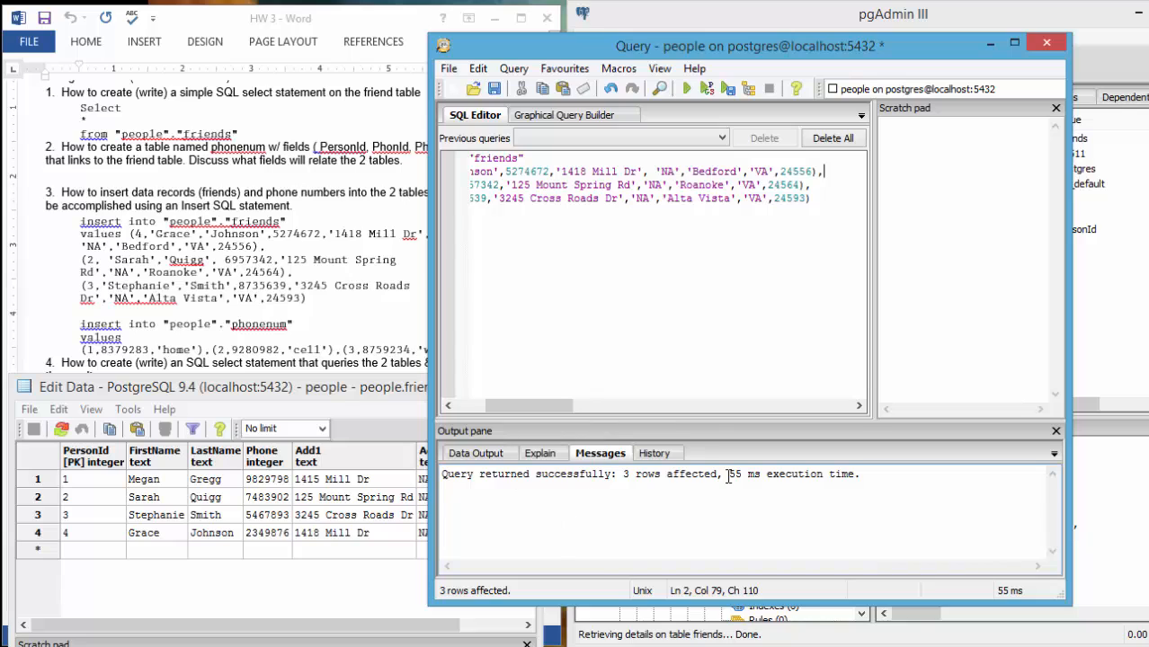
{"action": "mouse_move", "coordinate": [518, 507]}
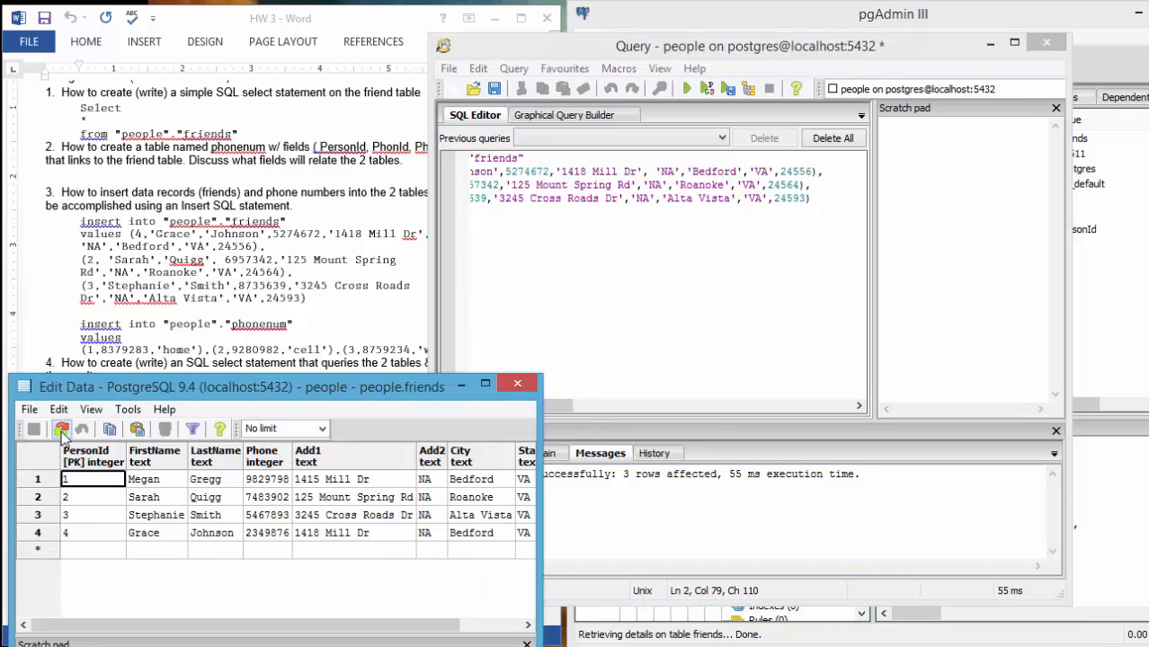
{"action": "left_click", "coordinate": [61, 428]}
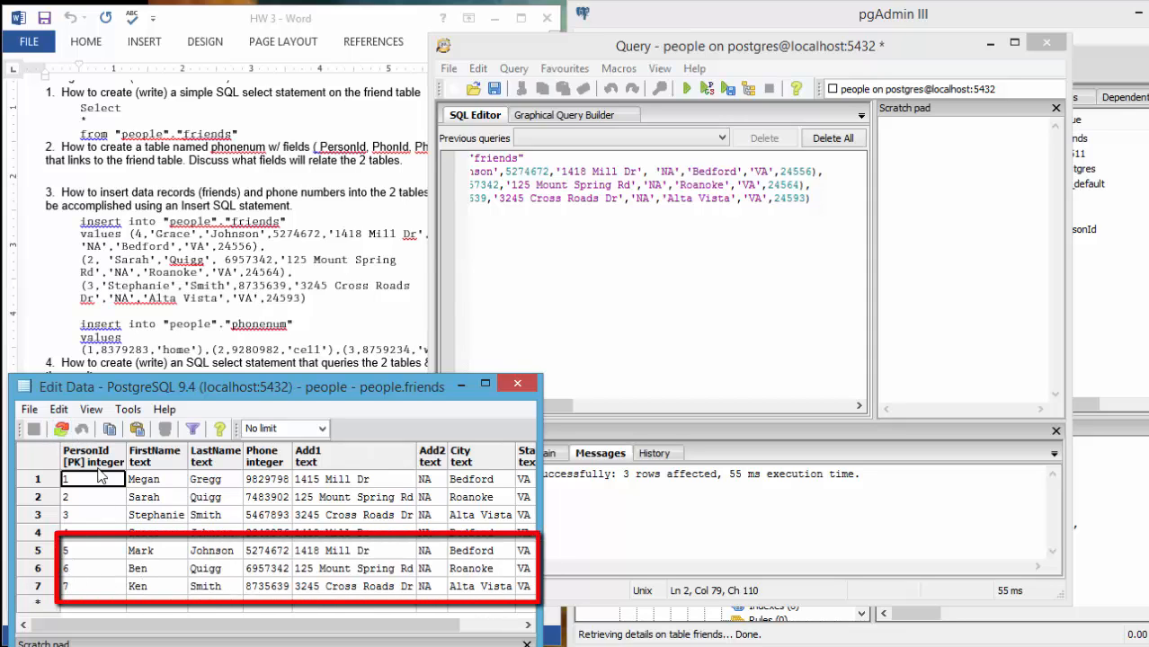
{"action": "mouse_move", "coordinate": [231, 595]}
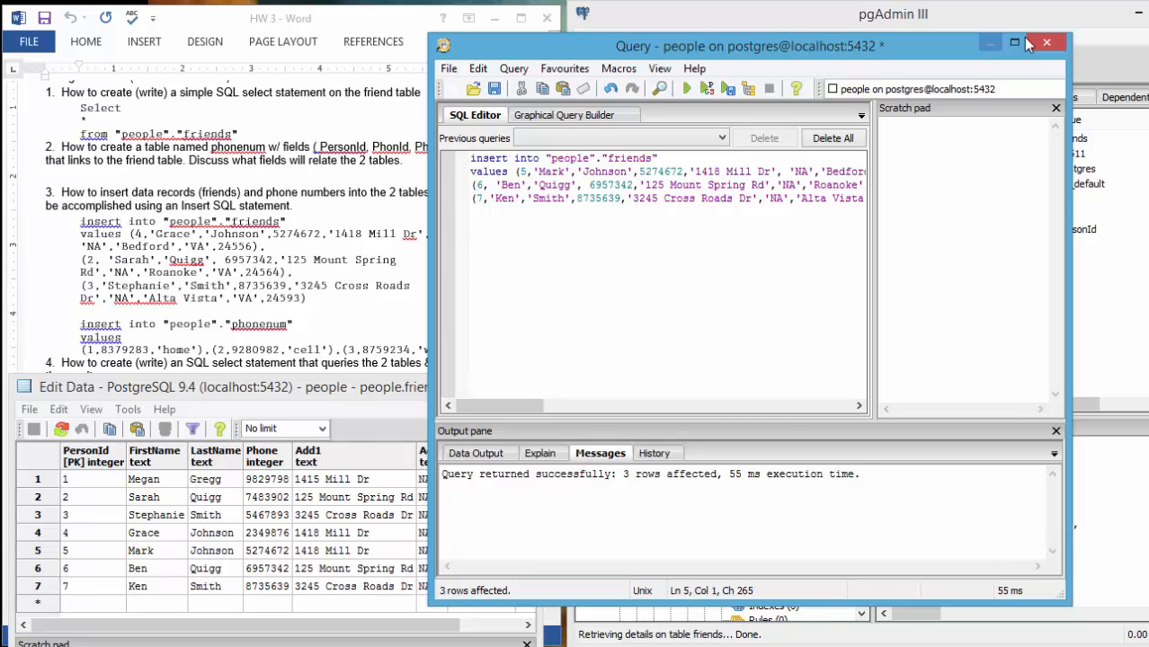
Close the insert query without saving, then select the phonenum table to see its properties.
{"action": "left_click", "coordinate": [1046, 42]}
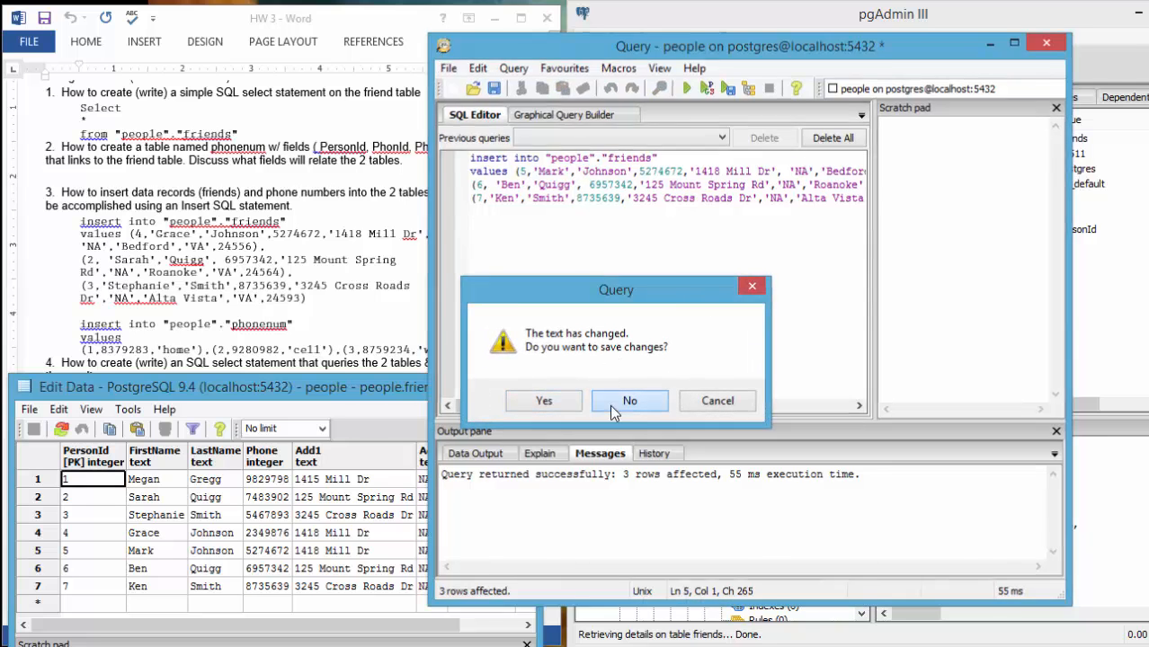
{"action": "left_click", "coordinate": [629, 400]}
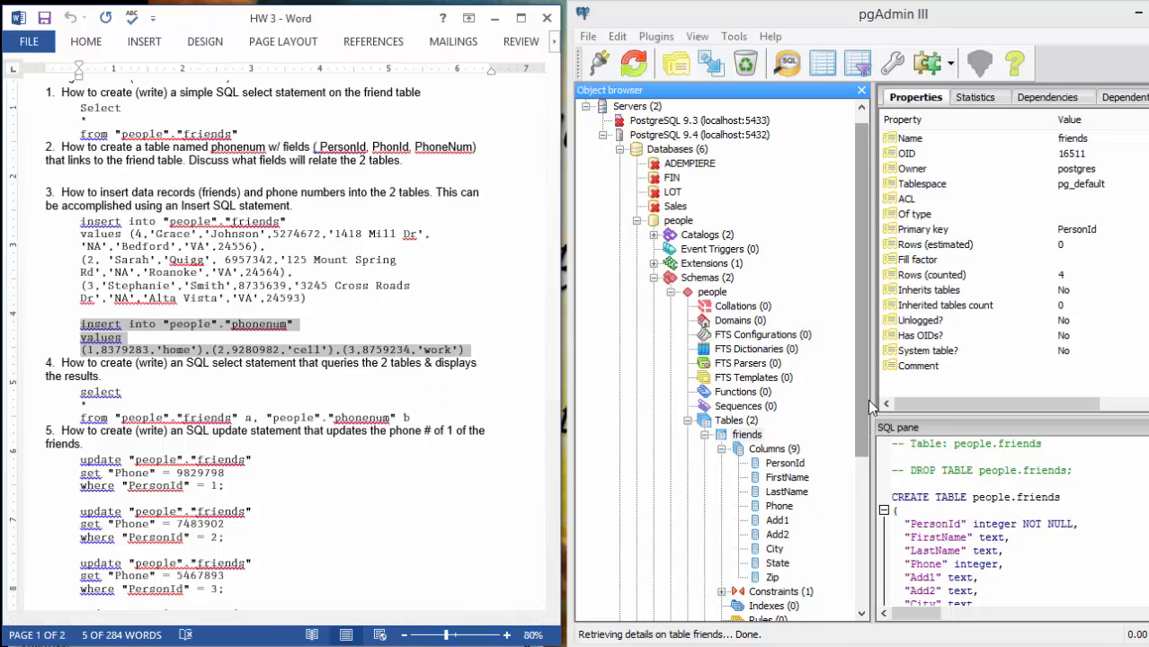
{"action": "scroll", "scroll_direction": "down", "scroll_amount": 3}
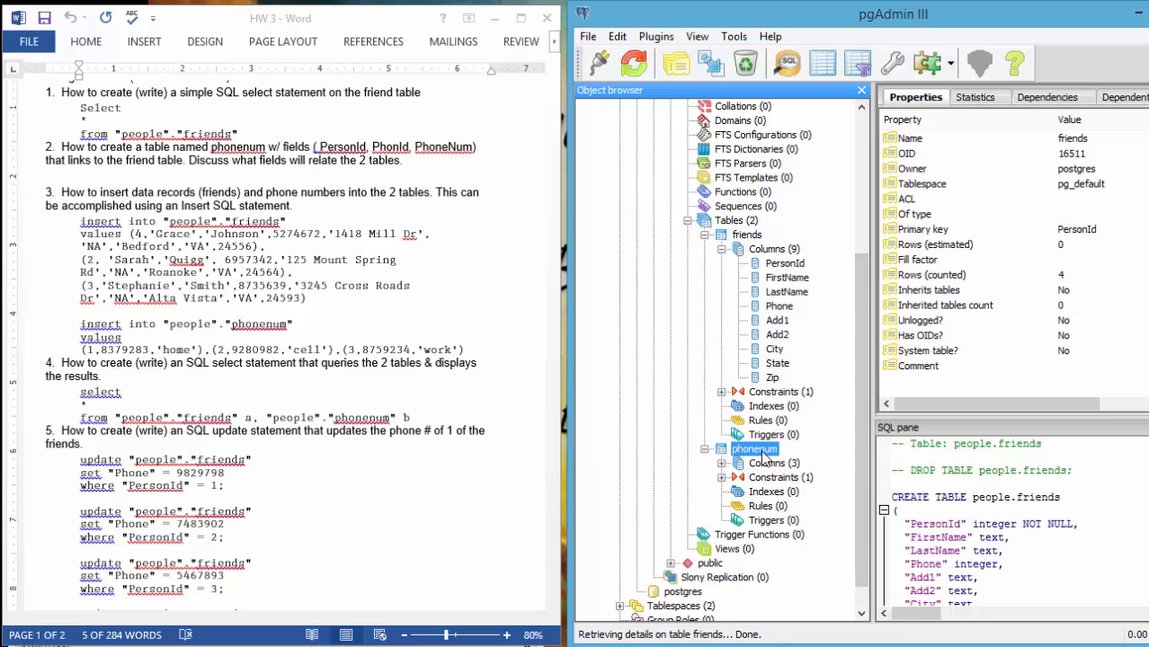
{"action": "left_click", "coordinate": [754, 449]}
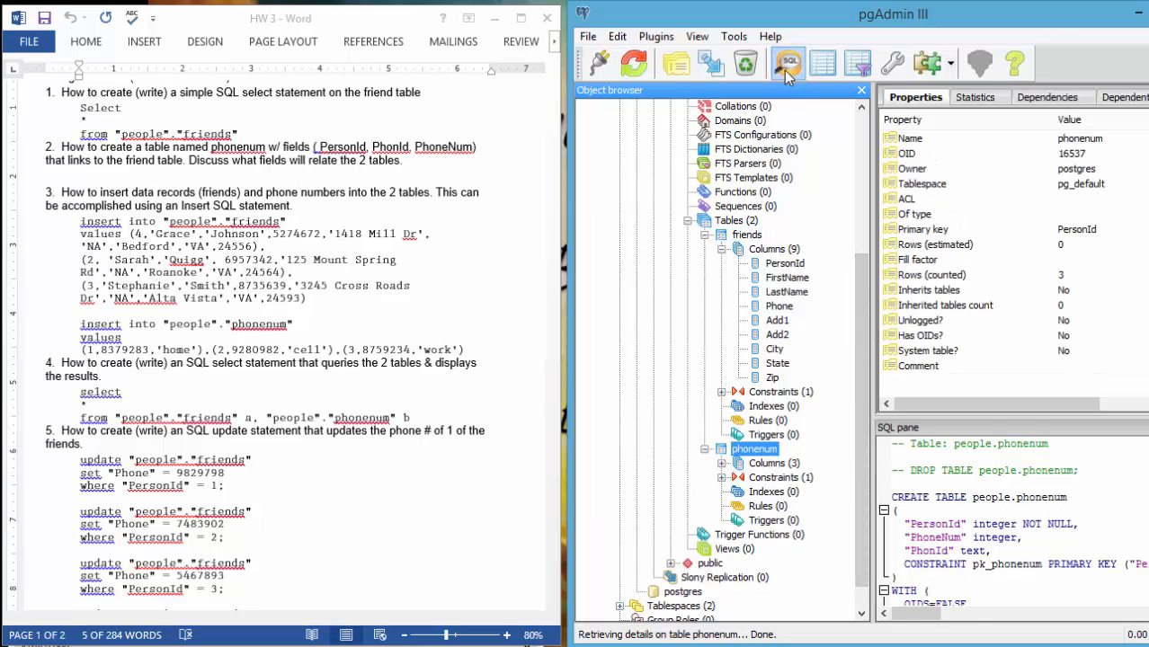
Execute a phonenum insert for friend ids 4, 5 and 6, then close the query window.
{"action": "left_click", "coordinate": [789, 62]}
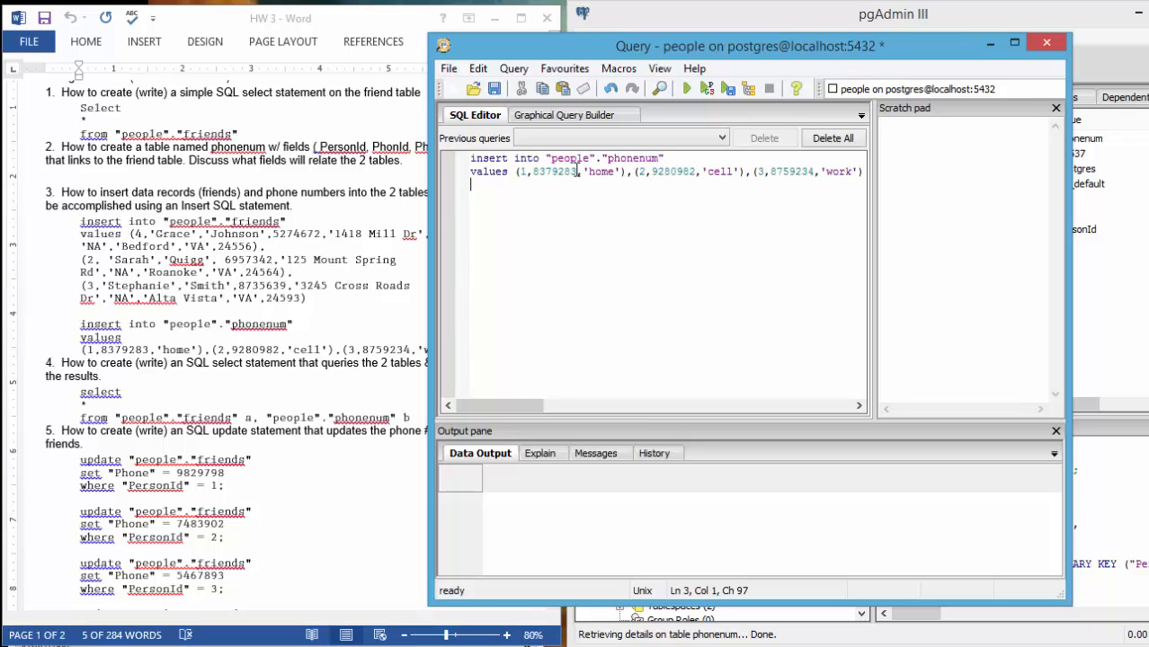
{"action": "mouse_move", "coordinate": [562, 180]}
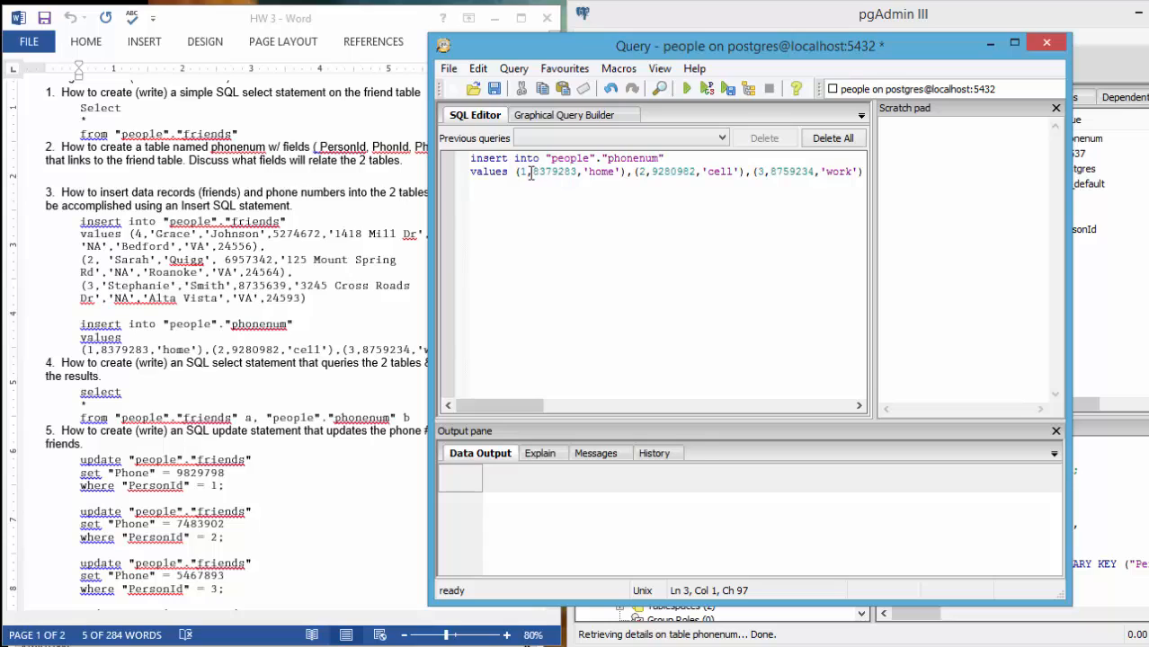
{"action": "left_click", "coordinate": [528, 172]}
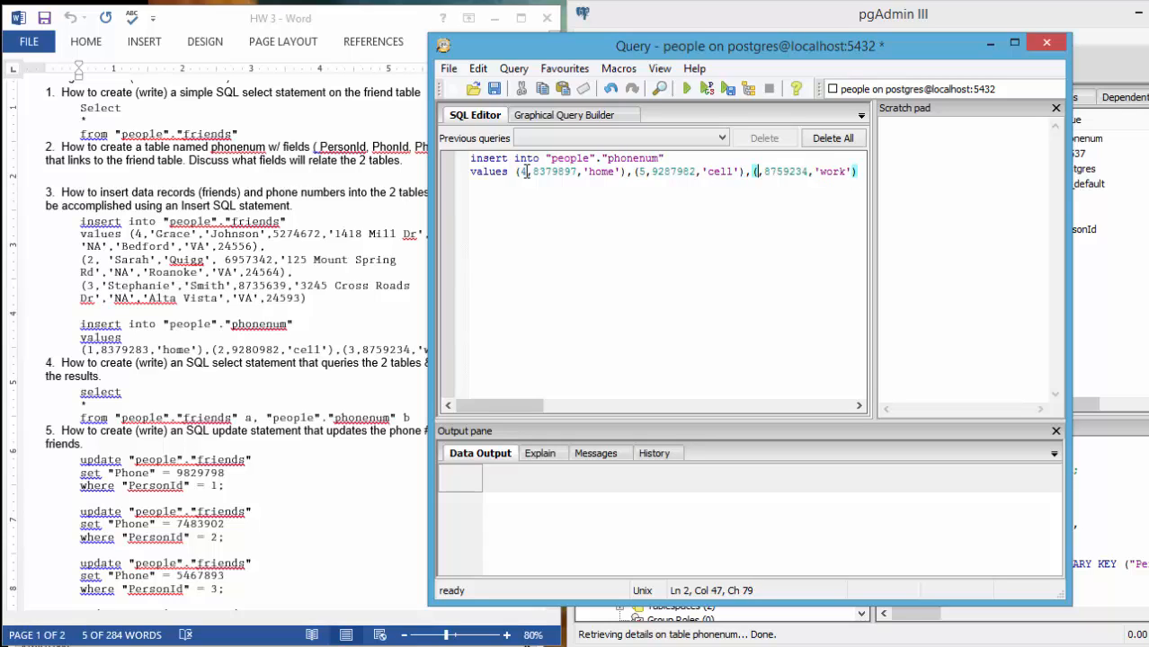
{"action": "type", "text": "6,8"}
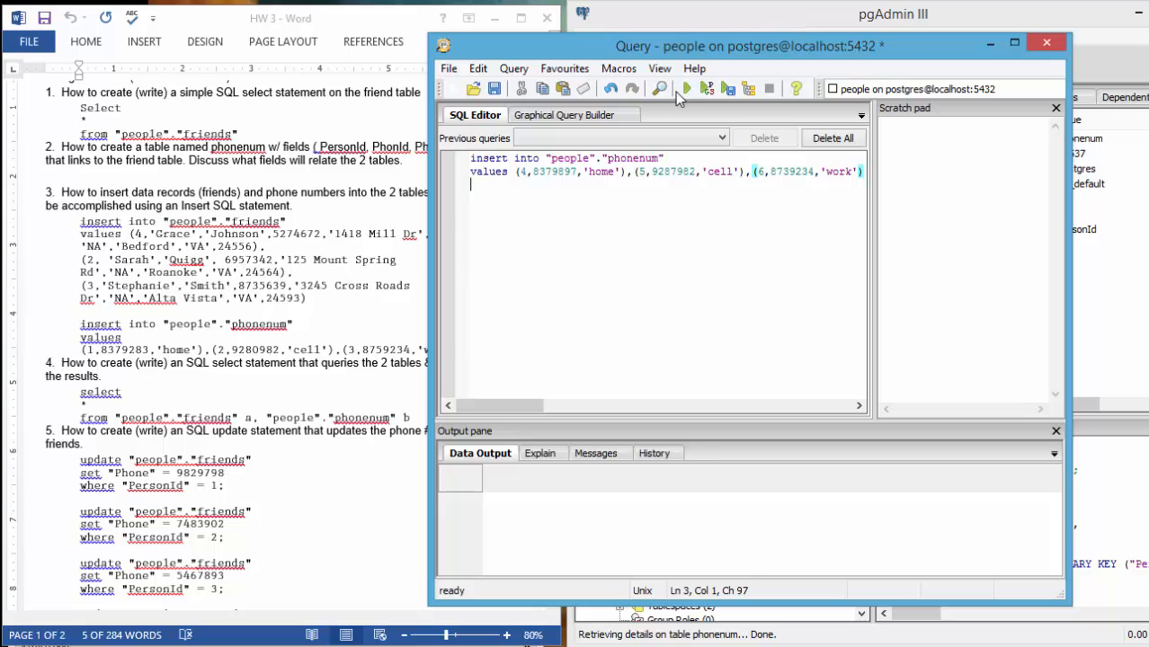
{"action": "left_click", "coordinate": [685, 88]}
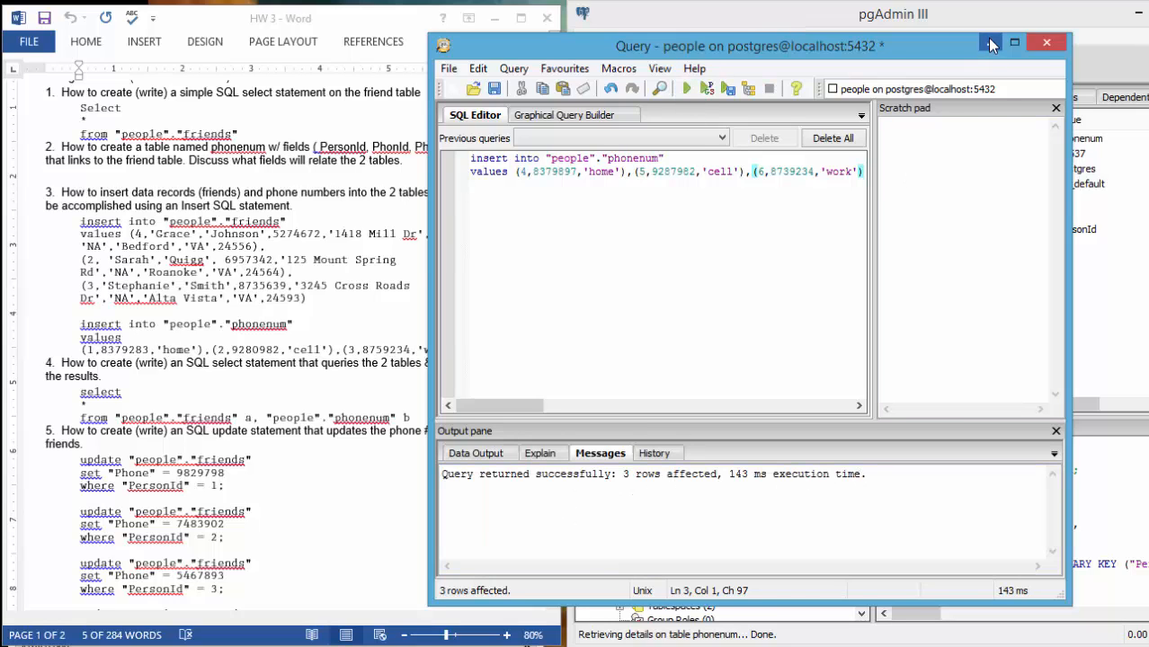
{"action": "left_click", "coordinate": [989, 42]}
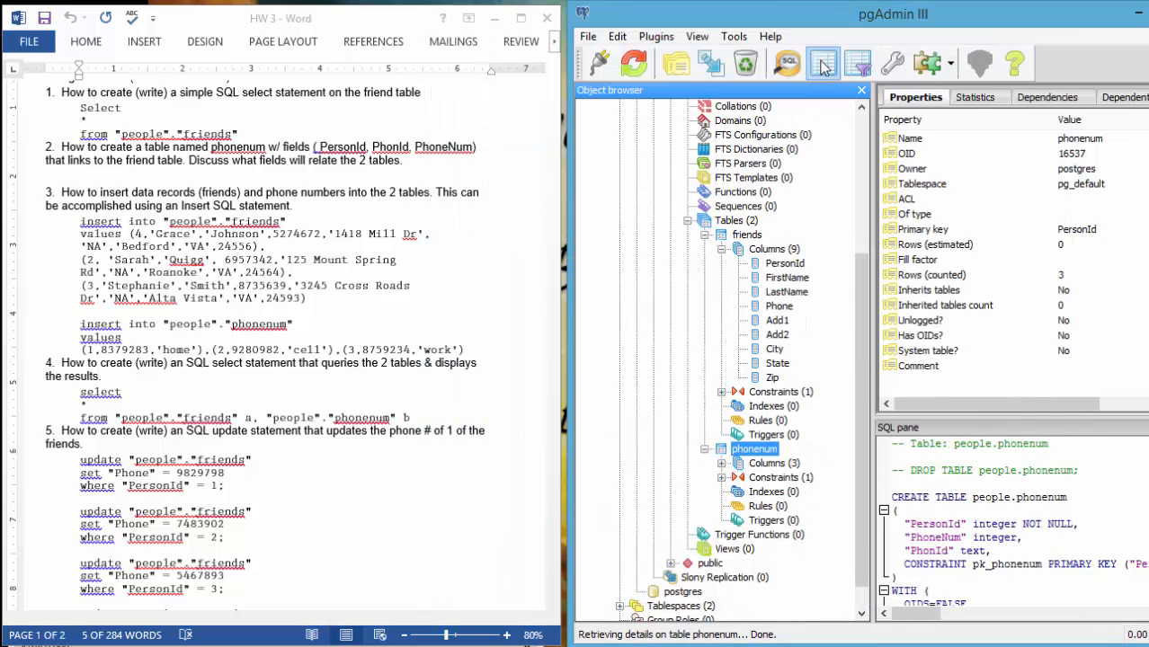
In Word, select question 4's statement select * from "people"."friends" a, "people"."phonenum" b.
{"action": "left_click", "coordinate": [822, 62]}
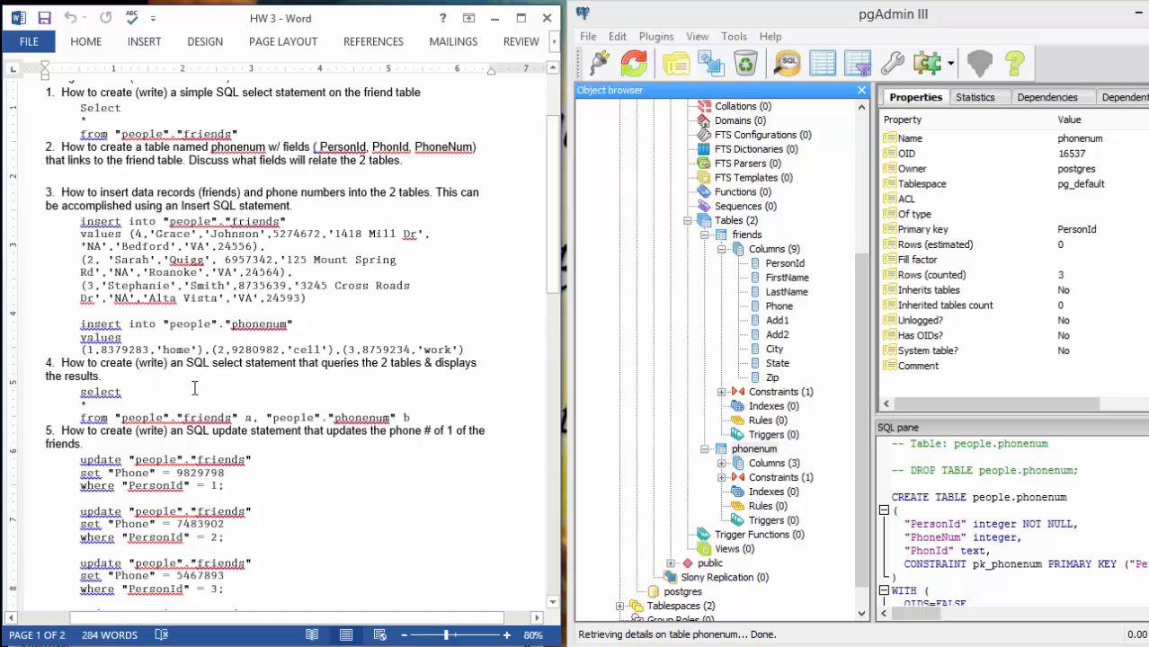
{"action": "mouse_move", "coordinate": [475, 386]}
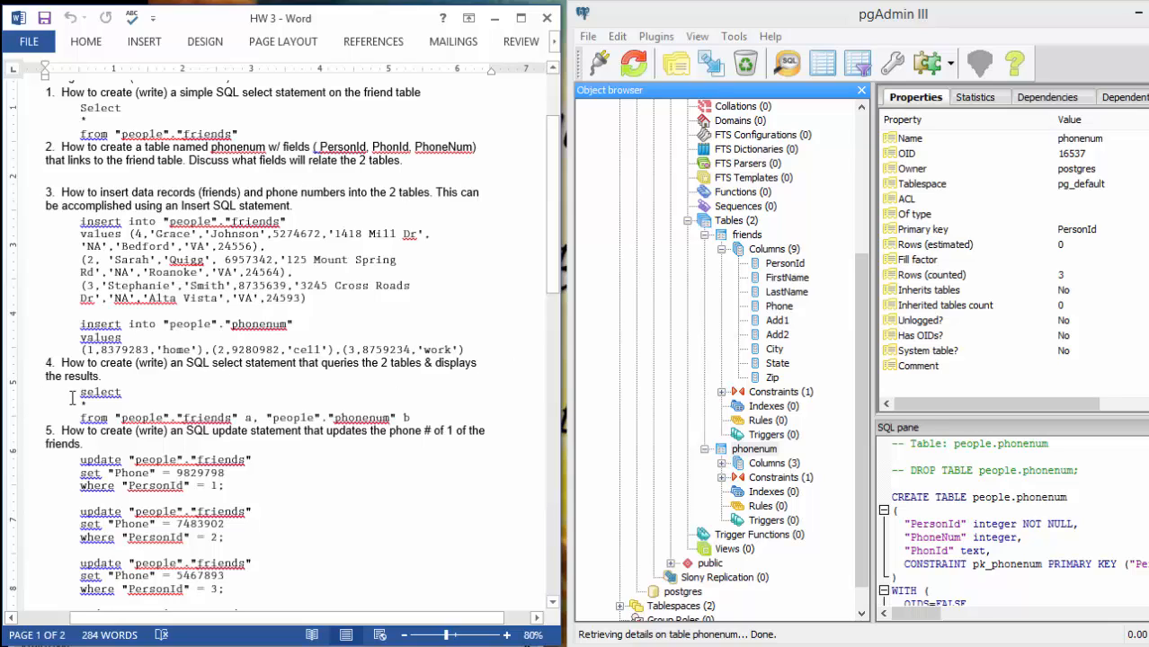
{"action": "left_click_drag", "start_coordinate": [79, 392], "coordinate": [391, 418]}
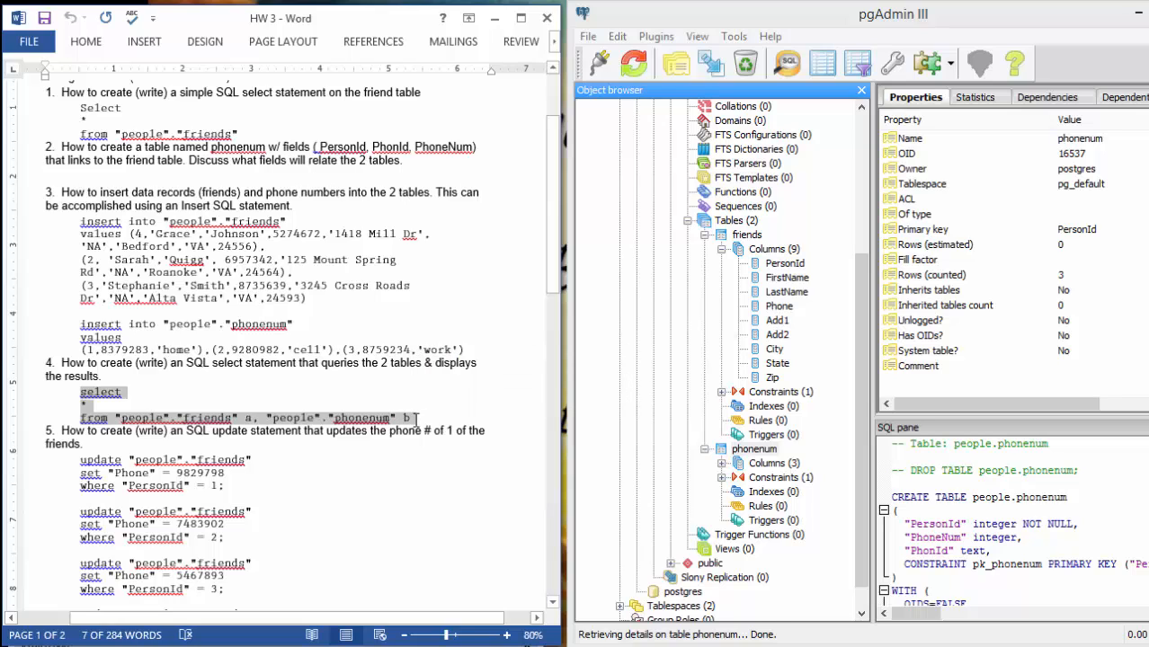
Run the unconditioned friends–phonenum select in a new query window and browse its 42 rows.
{"action": "left_click", "coordinate": [729, 221]}
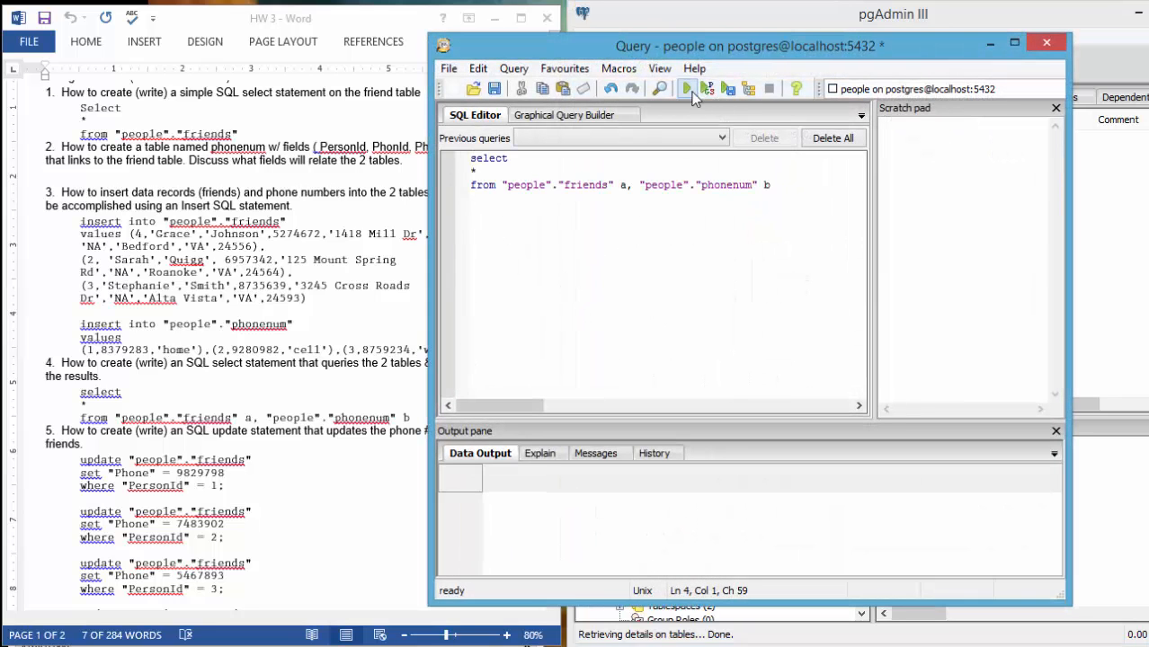
{"action": "left_click", "coordinate": [685, 88]}
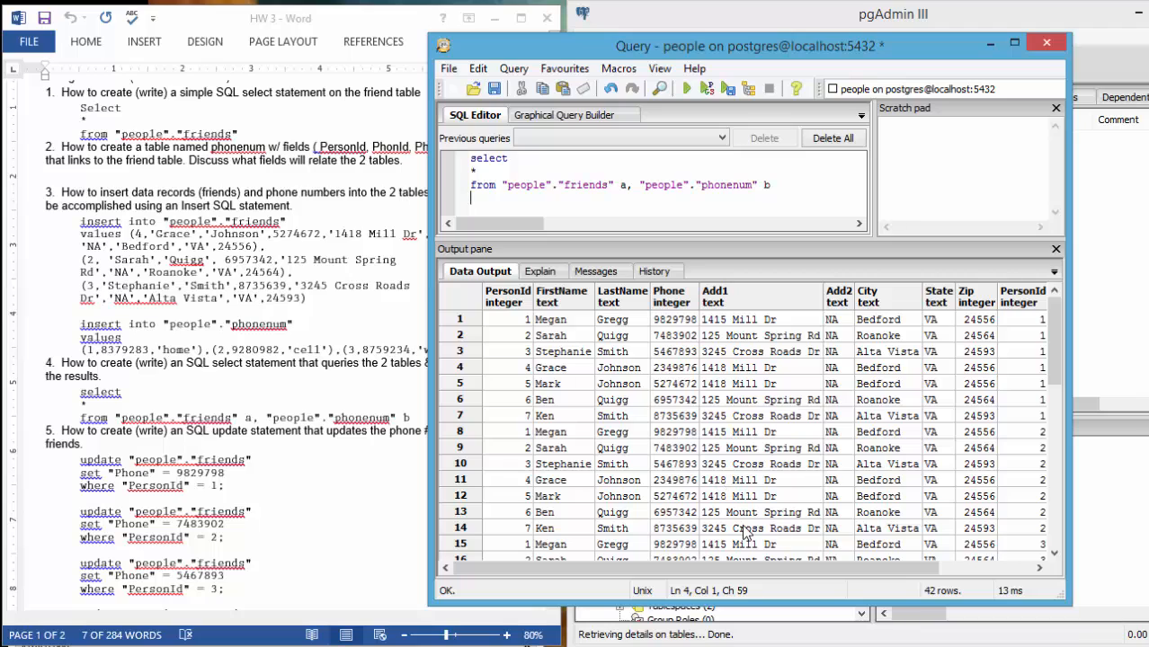
{"action": "mouse_move", "coordinate": [697, 319]}
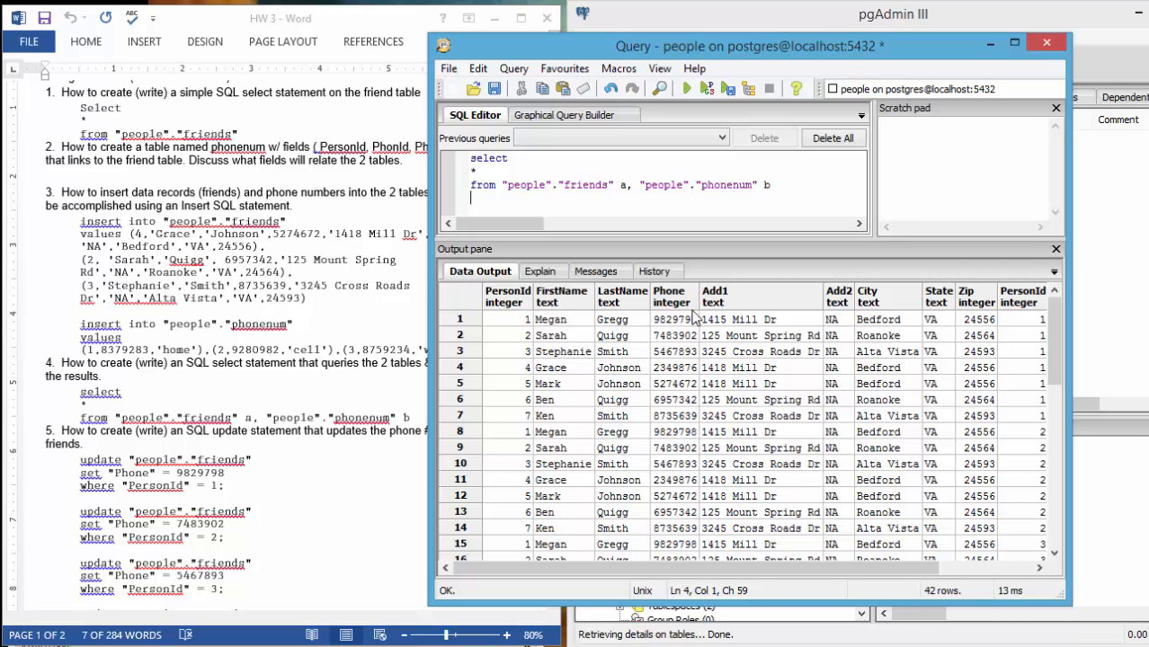
{"action": "mouse_move", "coordinate": [1001, 310]}
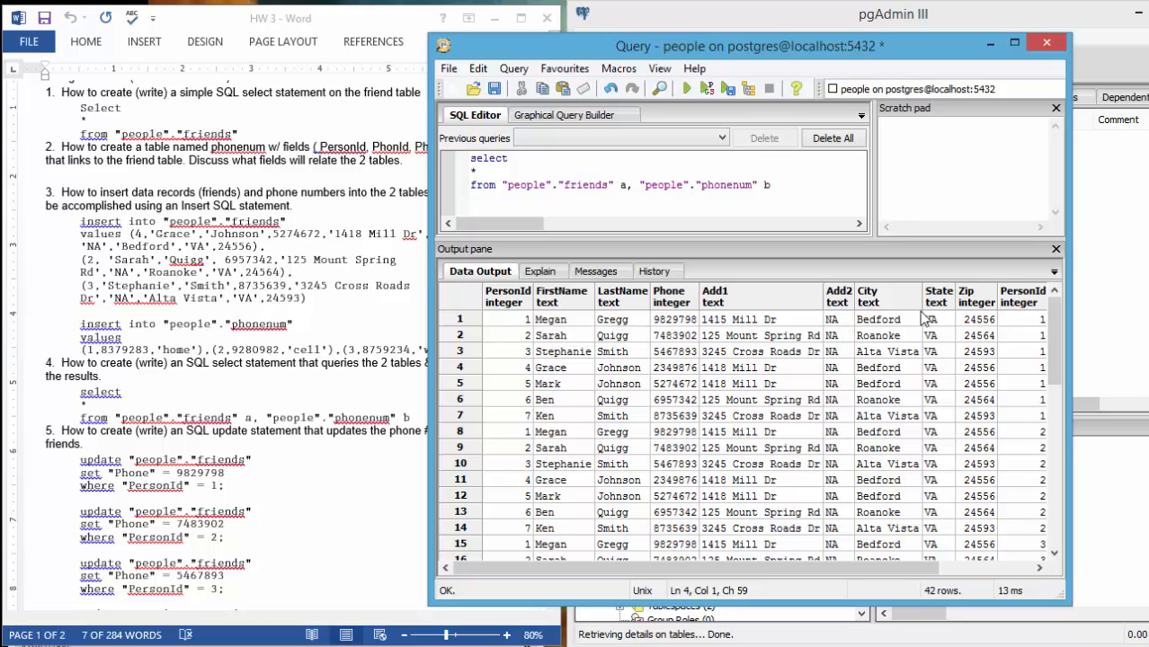
{"action": "mouse_move", "coordinate": [838, 552]}
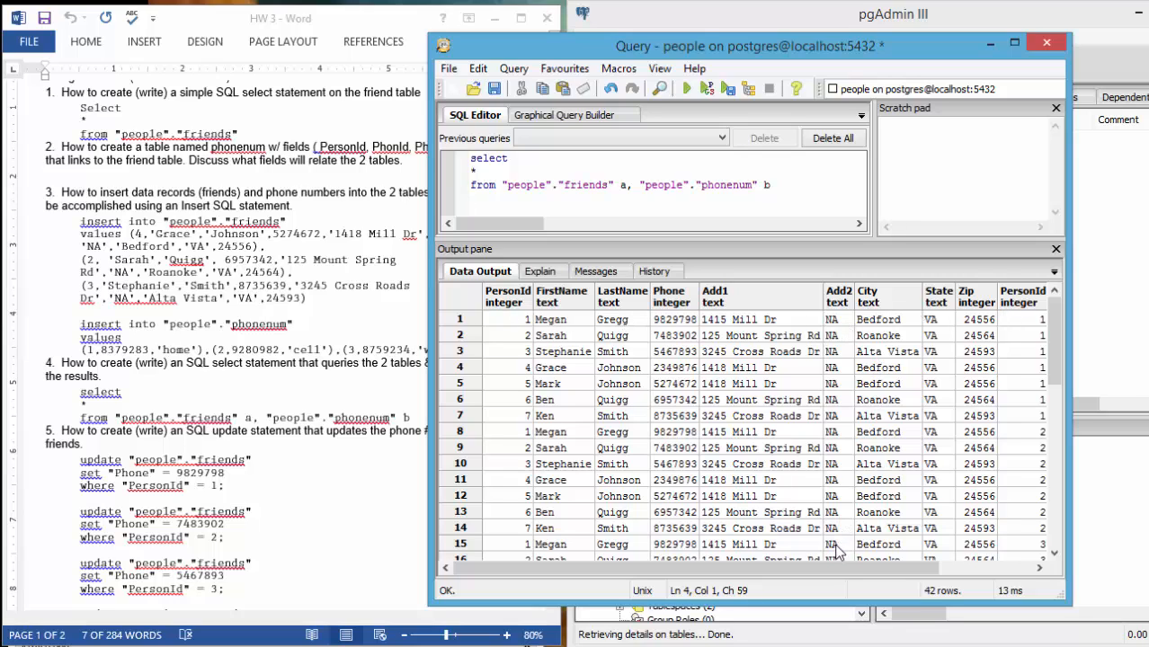
{"action": "scroll", "scroll_direction": "right", "scroll_amount": 3}
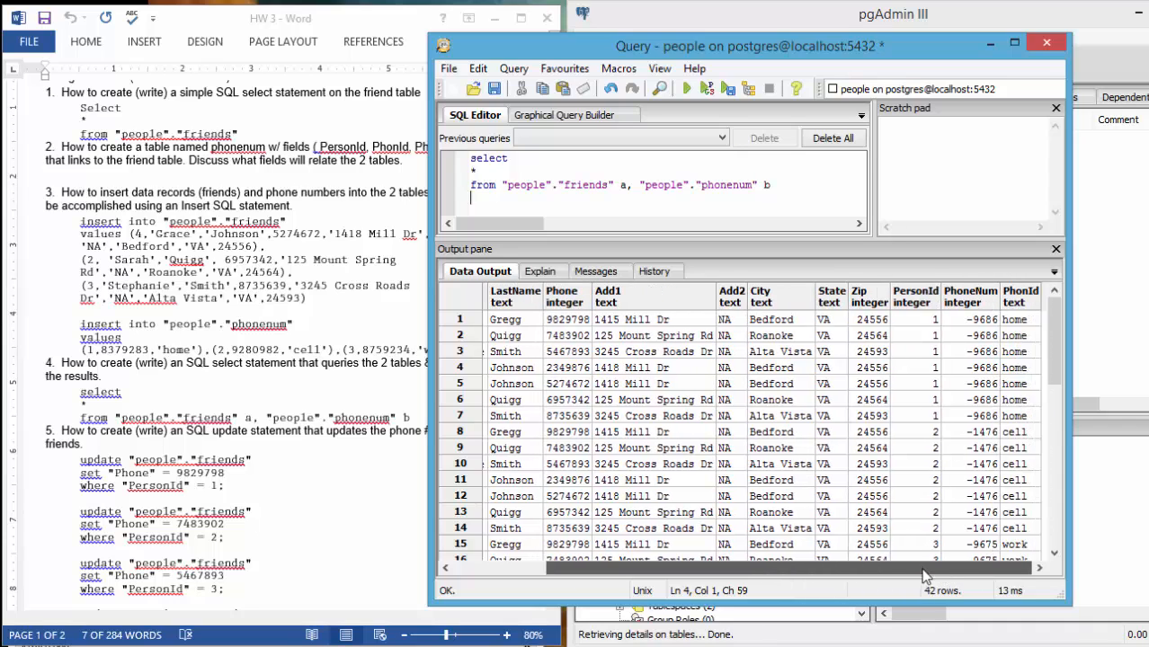
{"action": "scroll", "scroll_direction": "left", "scroll_amount": 3}
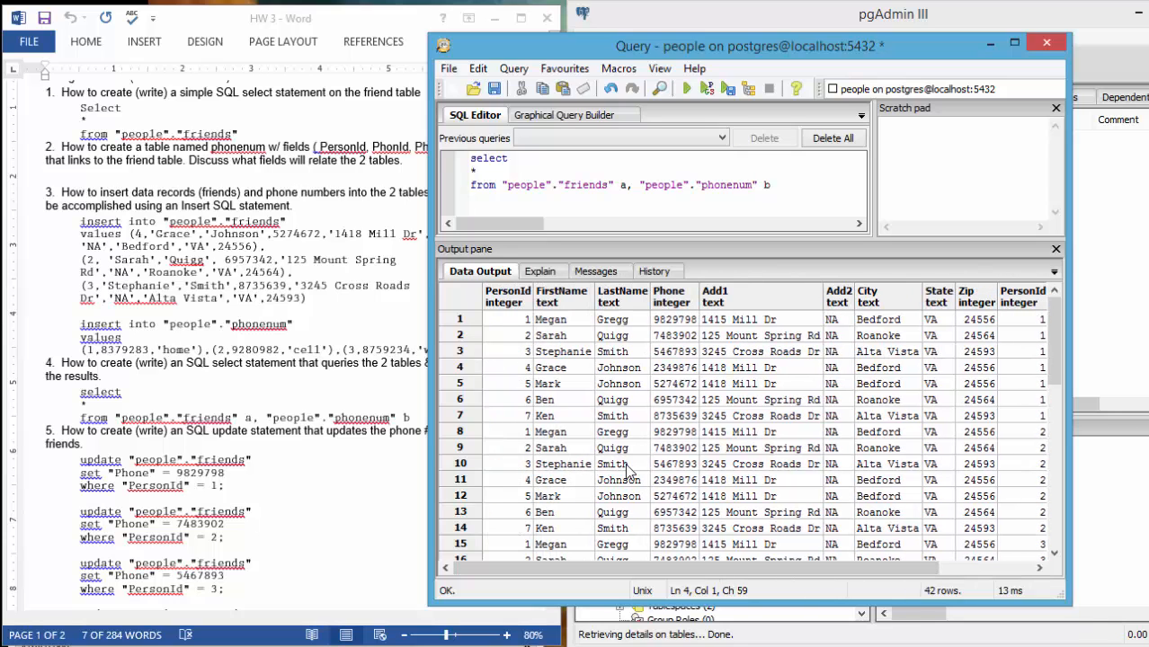
{"action": "mouse_move", "coordinate": [357, 522]}
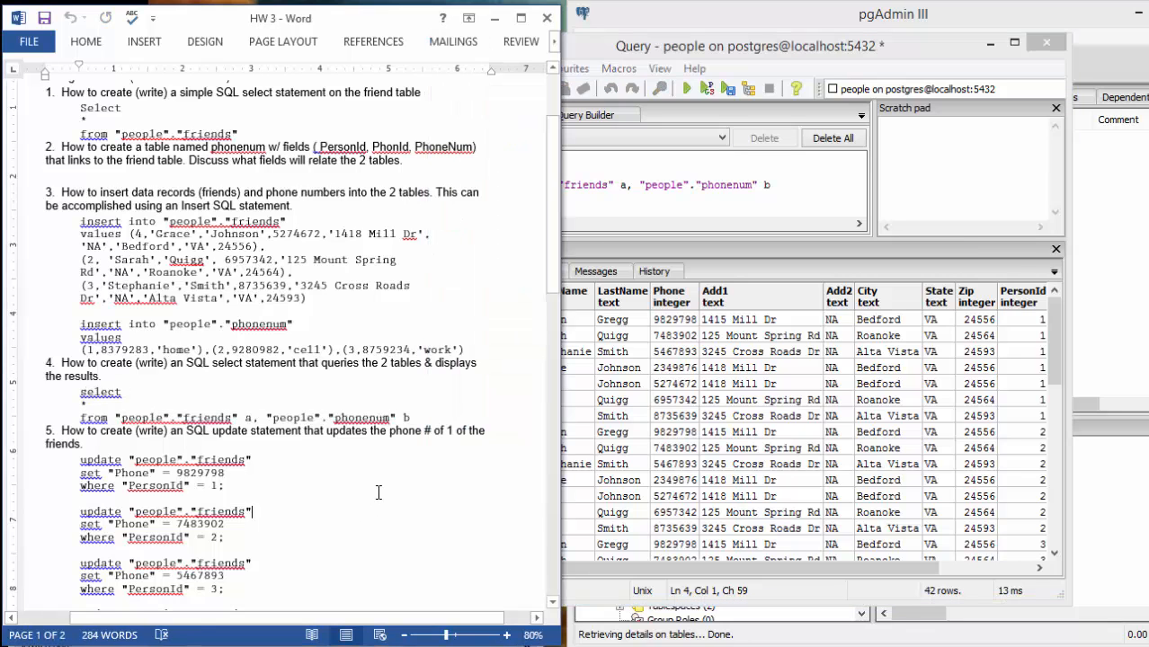
Scroll the Word document down to question 5's four update statements.
{"action": "scroll", "scroll_direction": "down", "scroll_amount": 3}
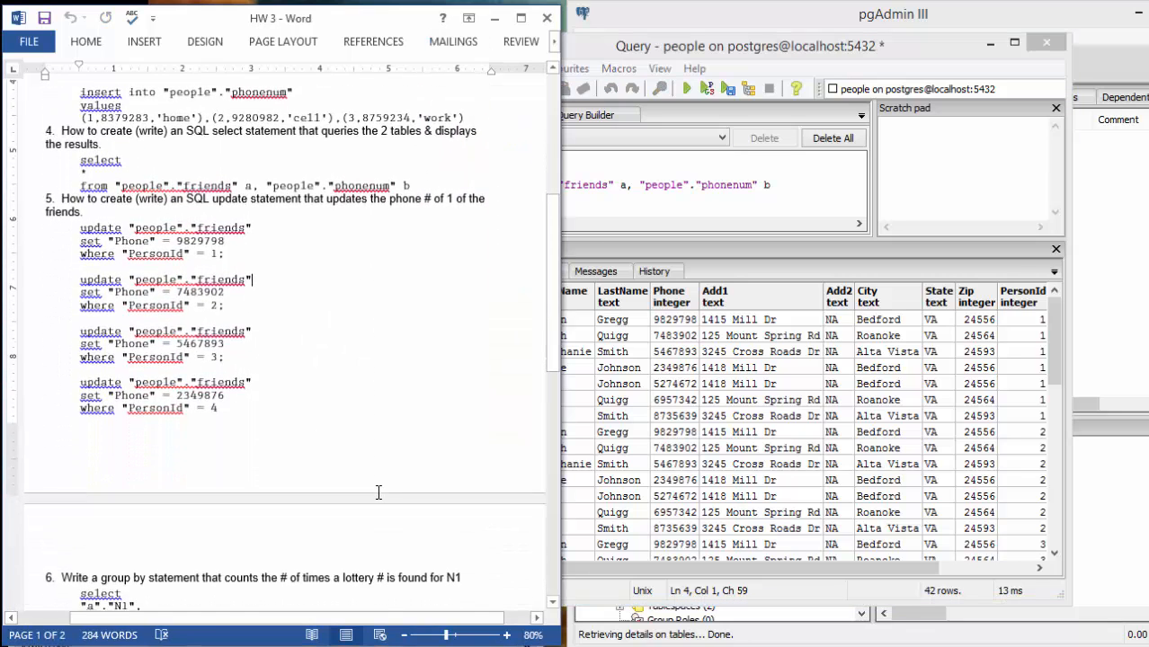
{"action": "scroll", "scroll_direction": "down", "scroll_amount": 3}
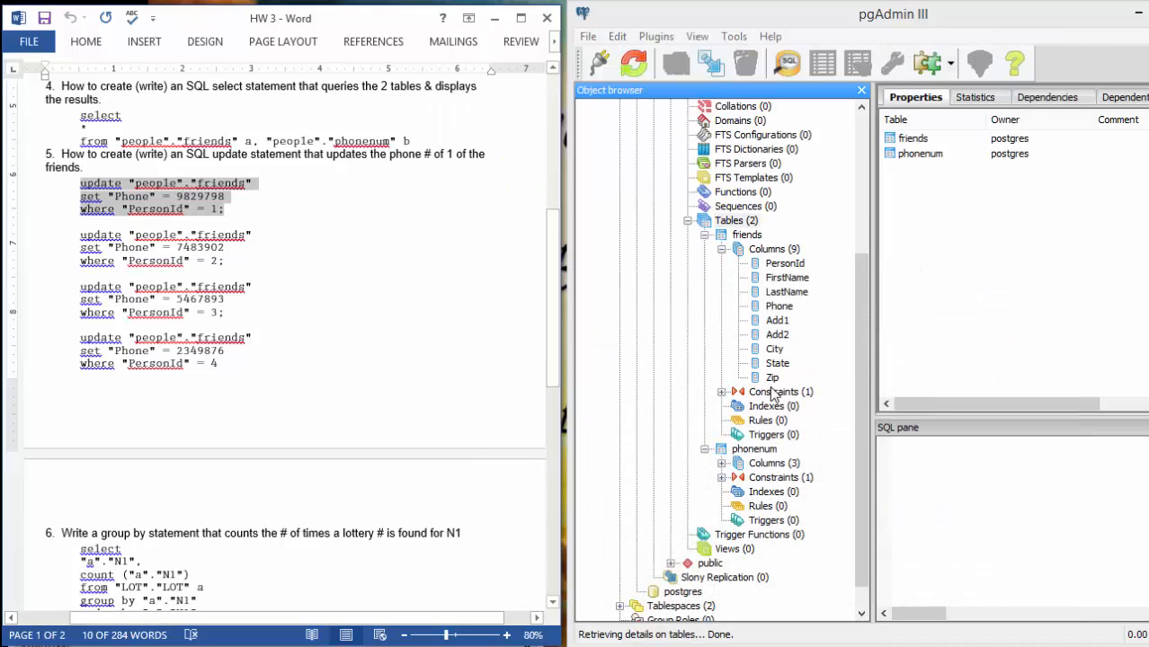
Run the update on the friends table setting PersonId 1's phone to 6748903.
{"action": "left_click", "coordinate": [747, 235]}
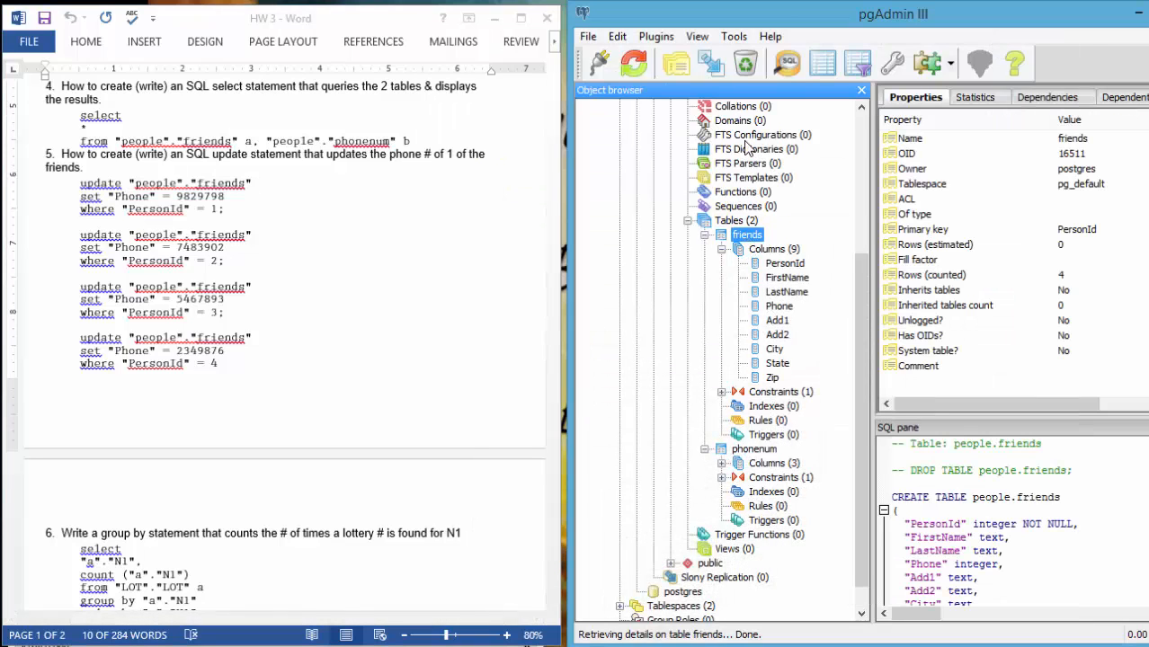
{"action": "left_click", "coordinate": [786, 63]}
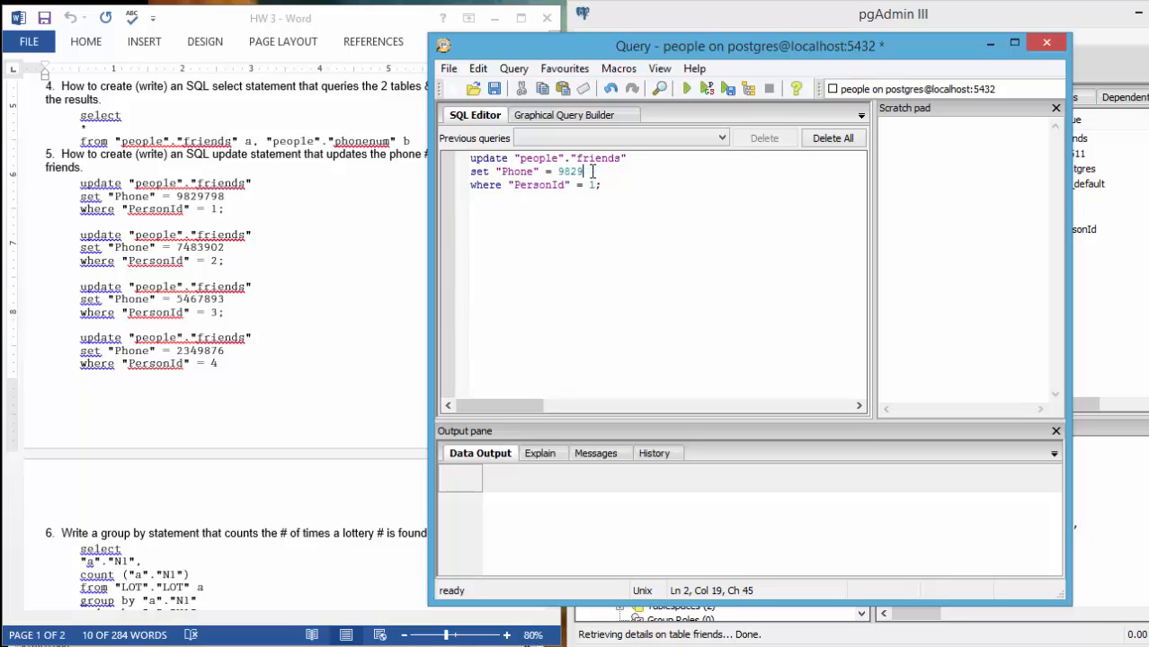
{"action": "key", "text": "BackSpace"}
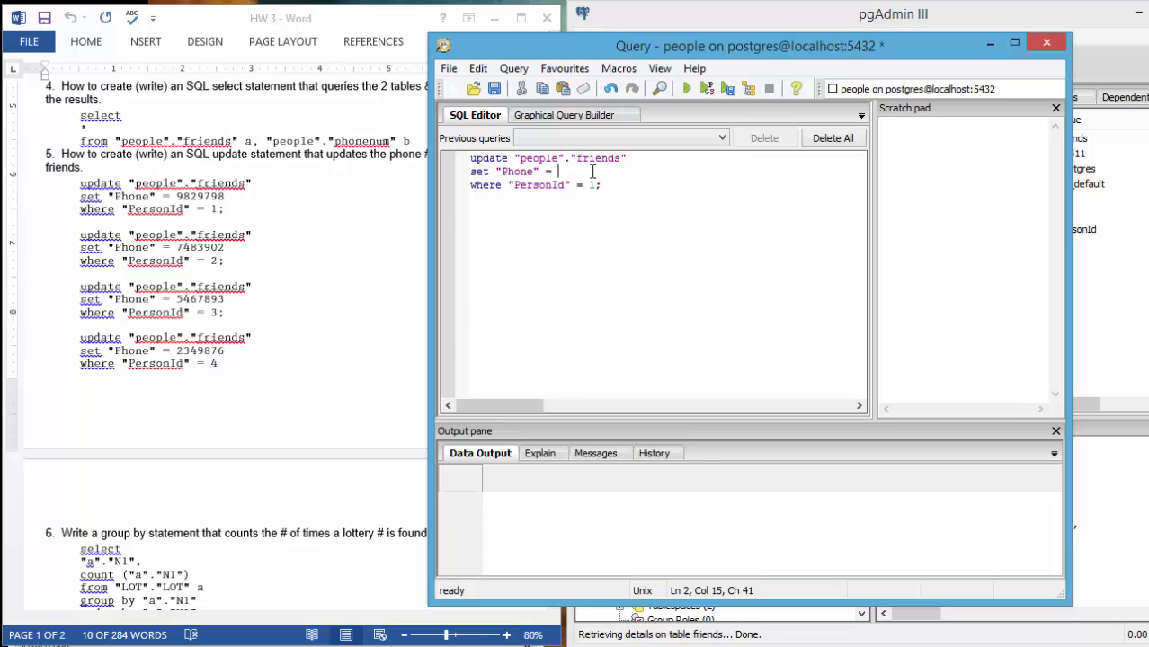
{"action": "type", "text": "6748903"}
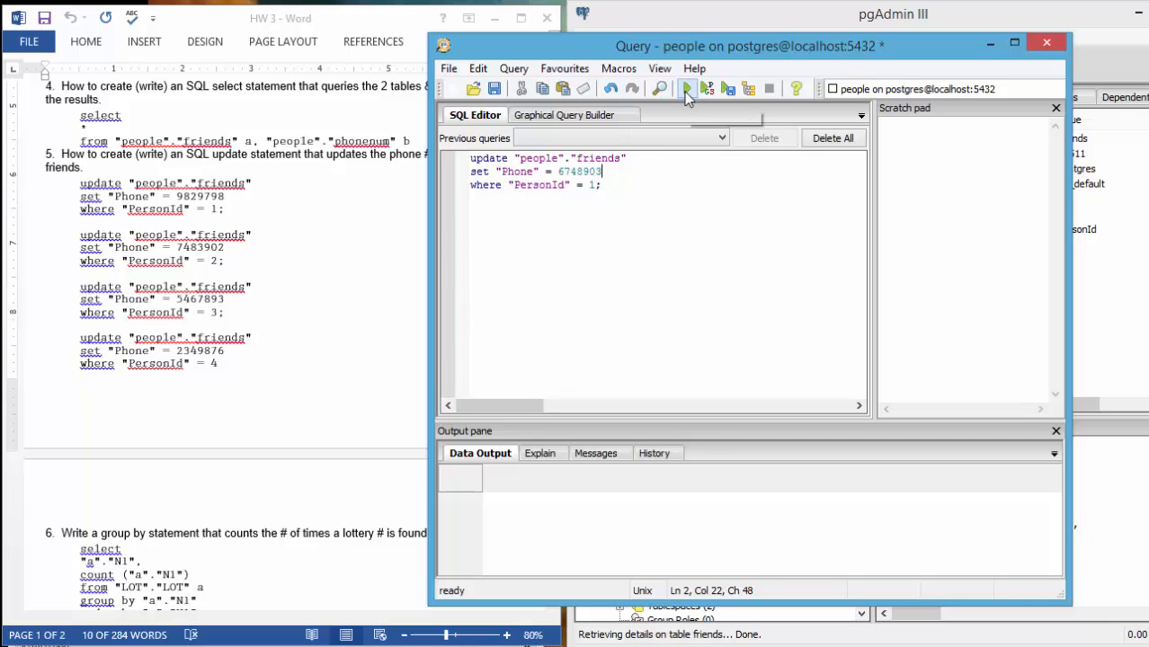
{"action": "left_click", "coordinate": [686, 88]}
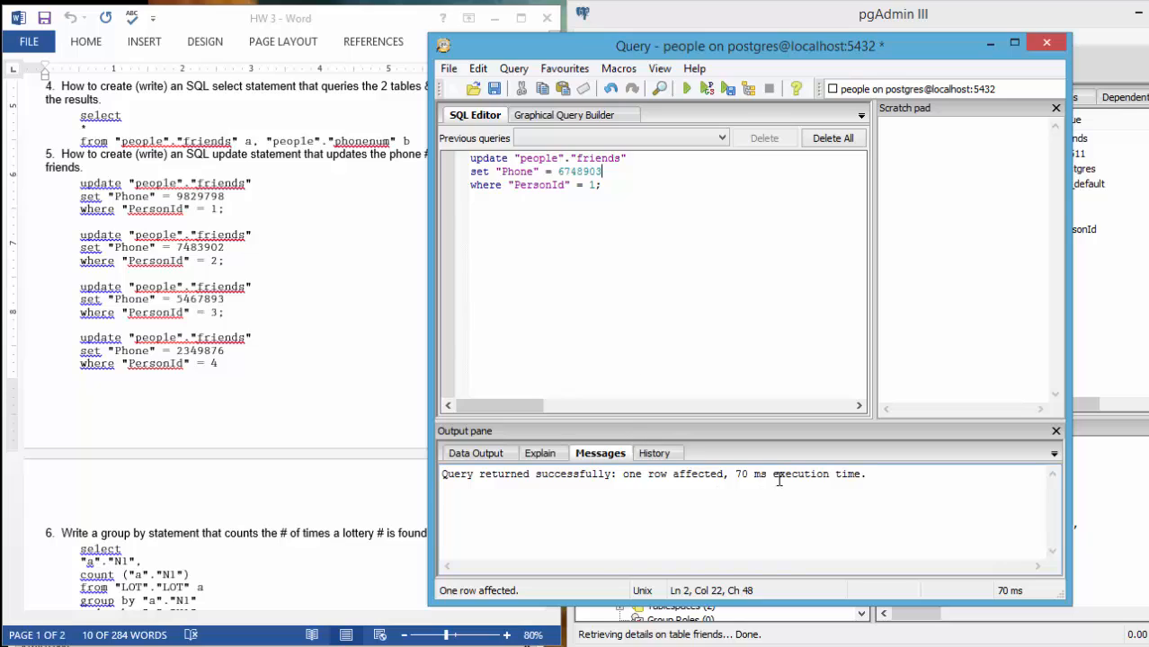
{"action": "mouse_move", "coordinate": [914, 217]}
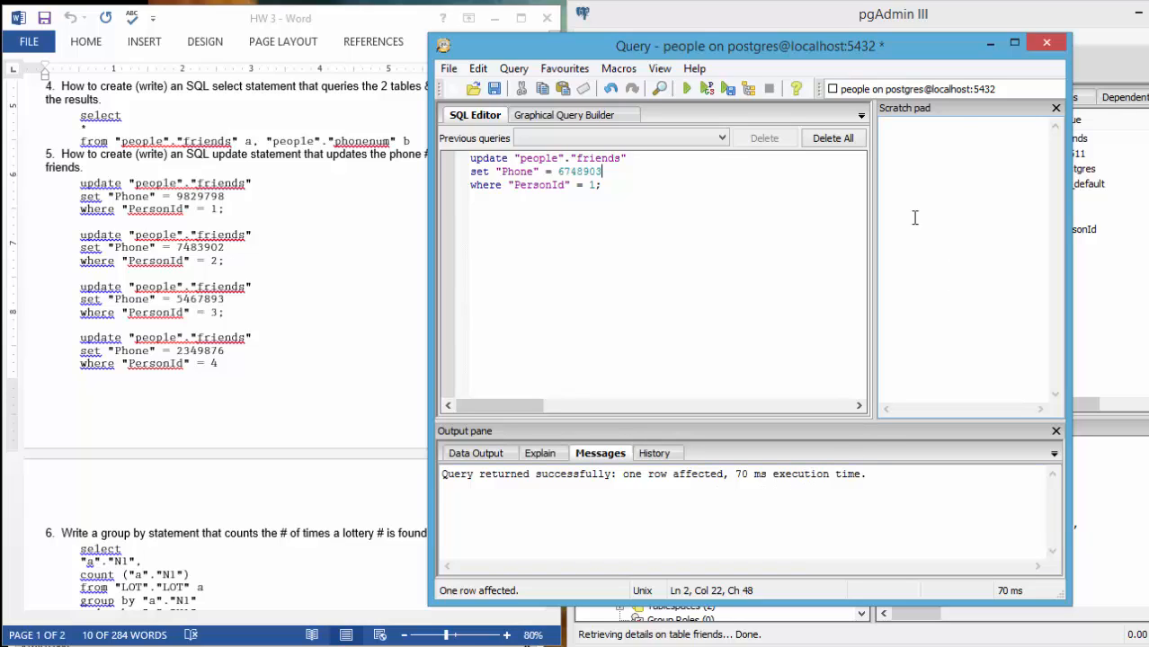
{"action": "mouse_move", "coordinate": [947, 134]}
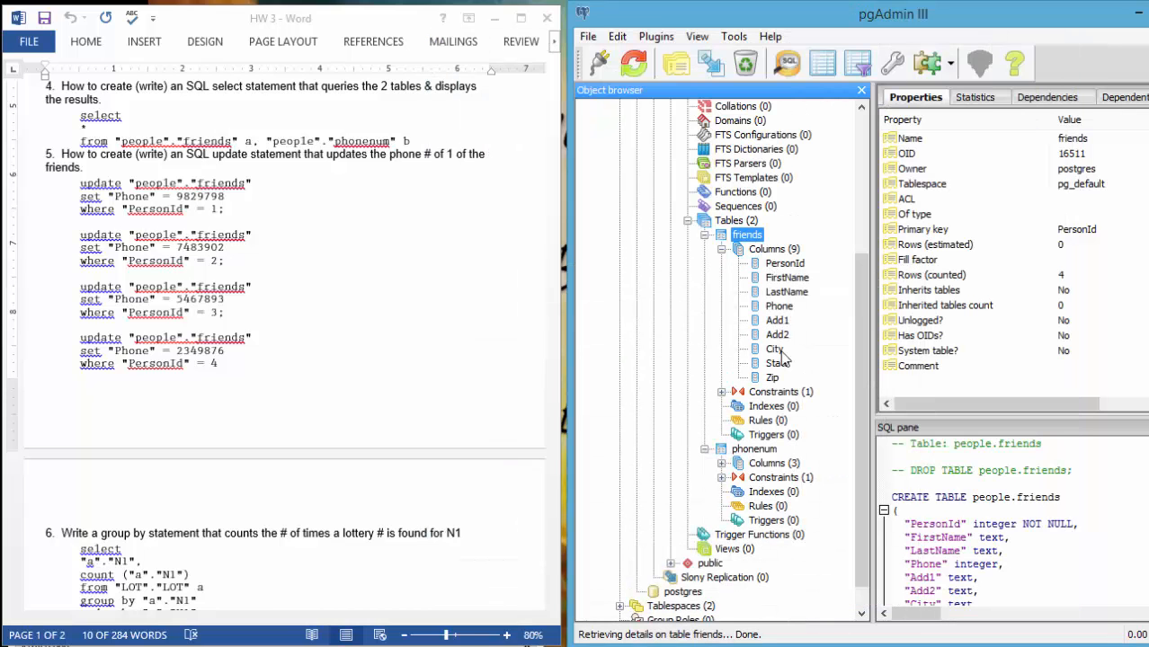
{"action": "mouse_move", "coordinate": [771, 207]}
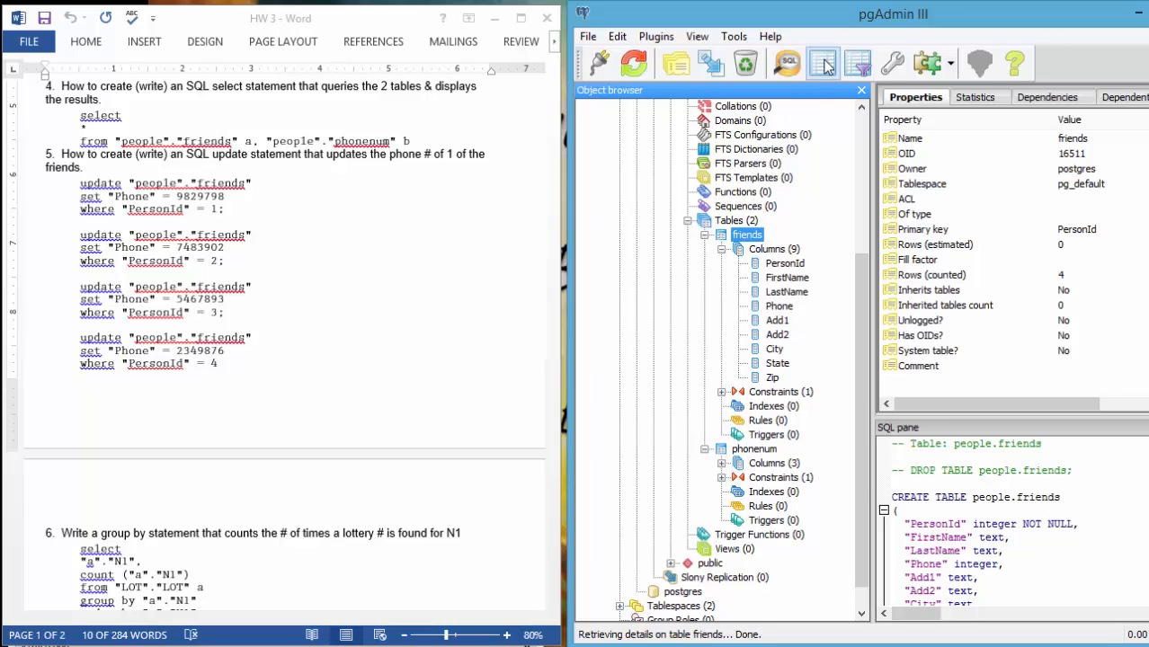
{"action": "left_click", "coordinate": [822, 63]}
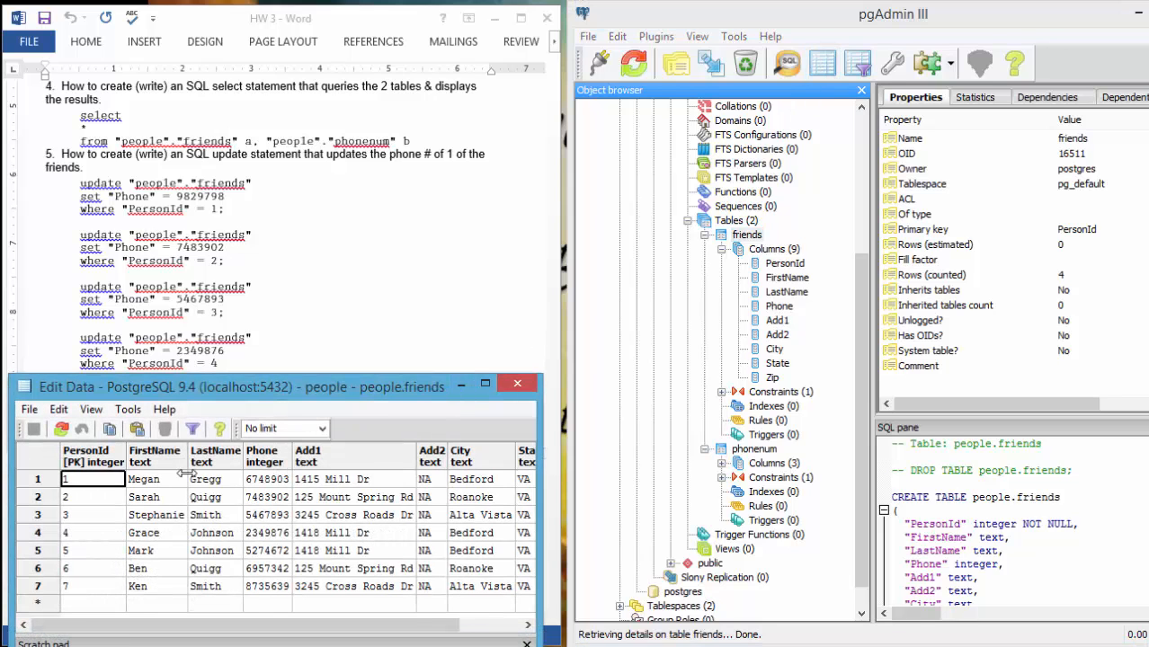
{"action": "left_click", "coordinate": [266, 479]}
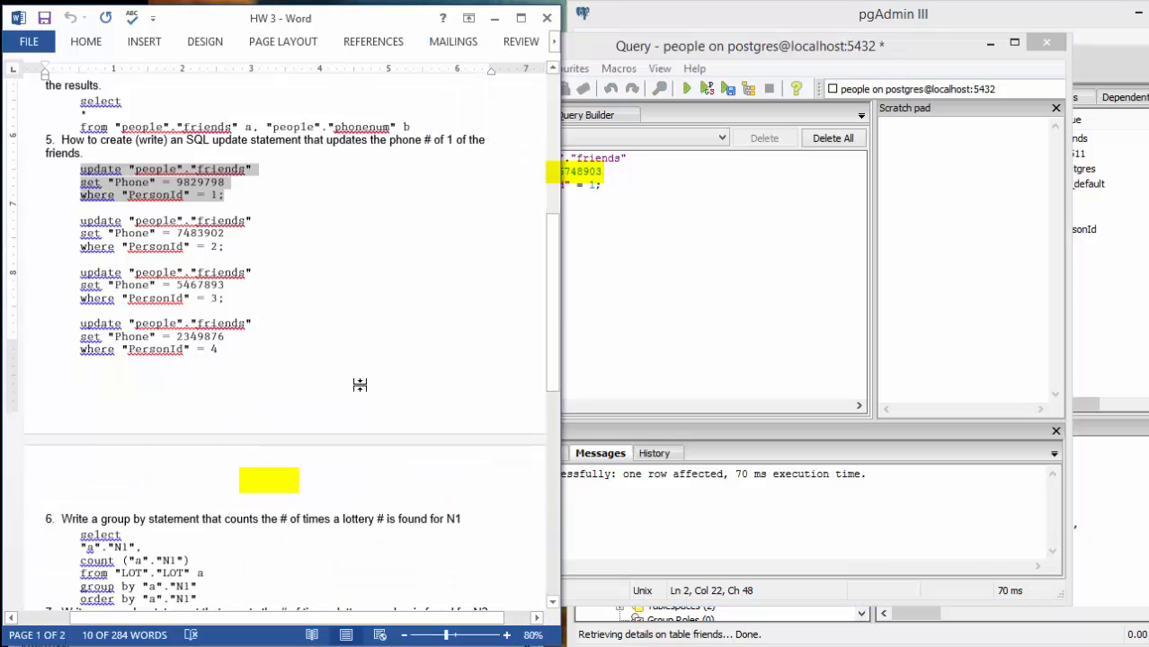
Connect to LOT, expand down to the LOT table's N1–N6 columns, and open a query window.
{"action": "scroll", "scroll_direction": "down", "scroll_amount": 3}
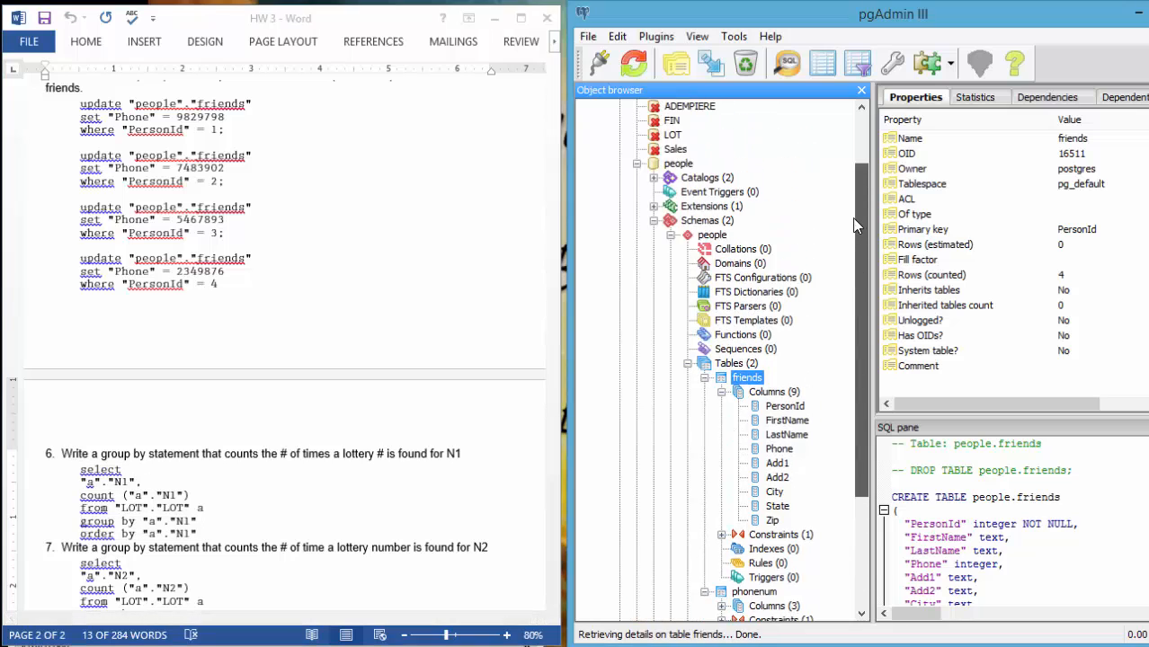
{"action": "scroll", "scroll_direction": "down", "scroll_amount": 3}
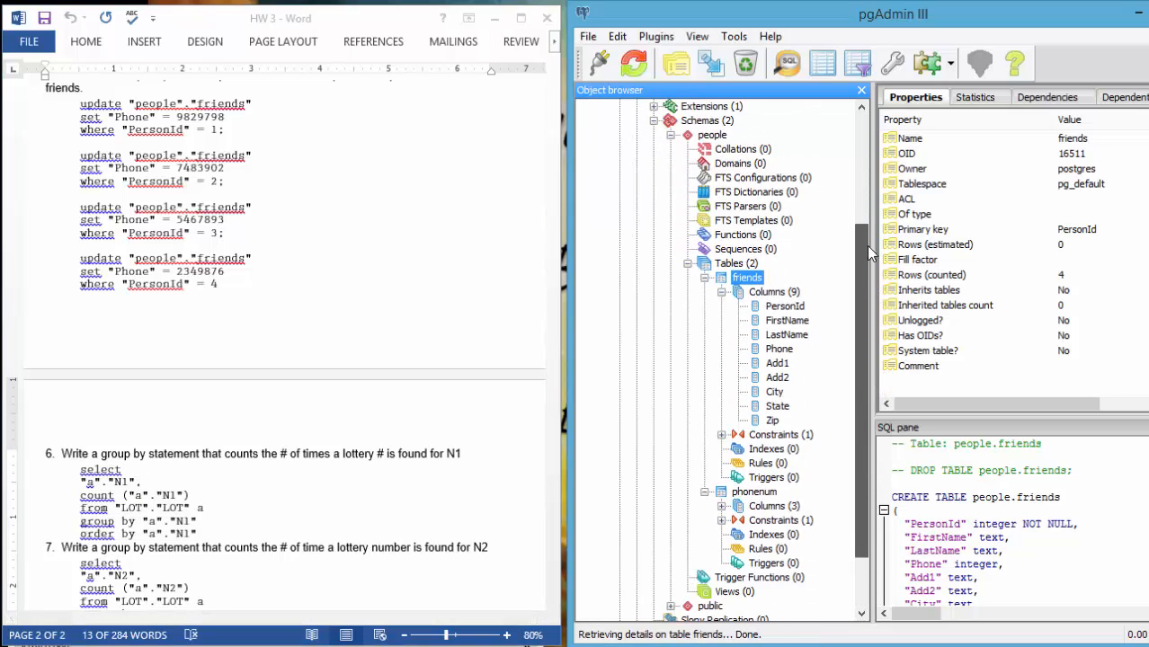
{"action": "left_click", "coordinate": [672, 177]}
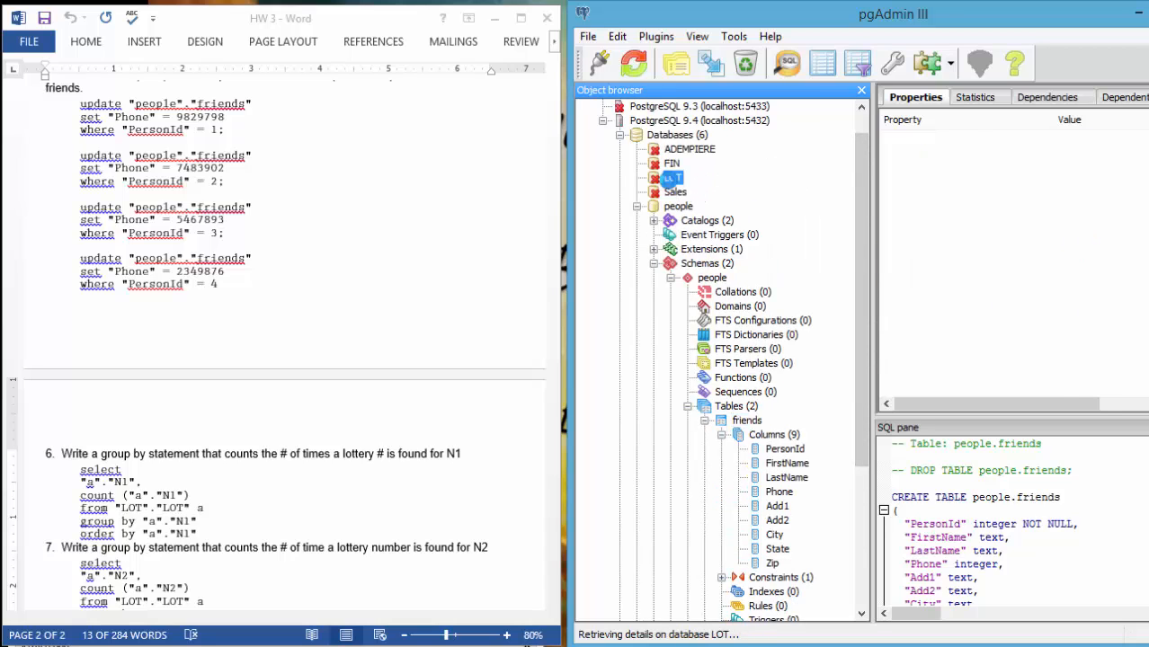
{"action": "left_click", "coordinate": [672, 177]}
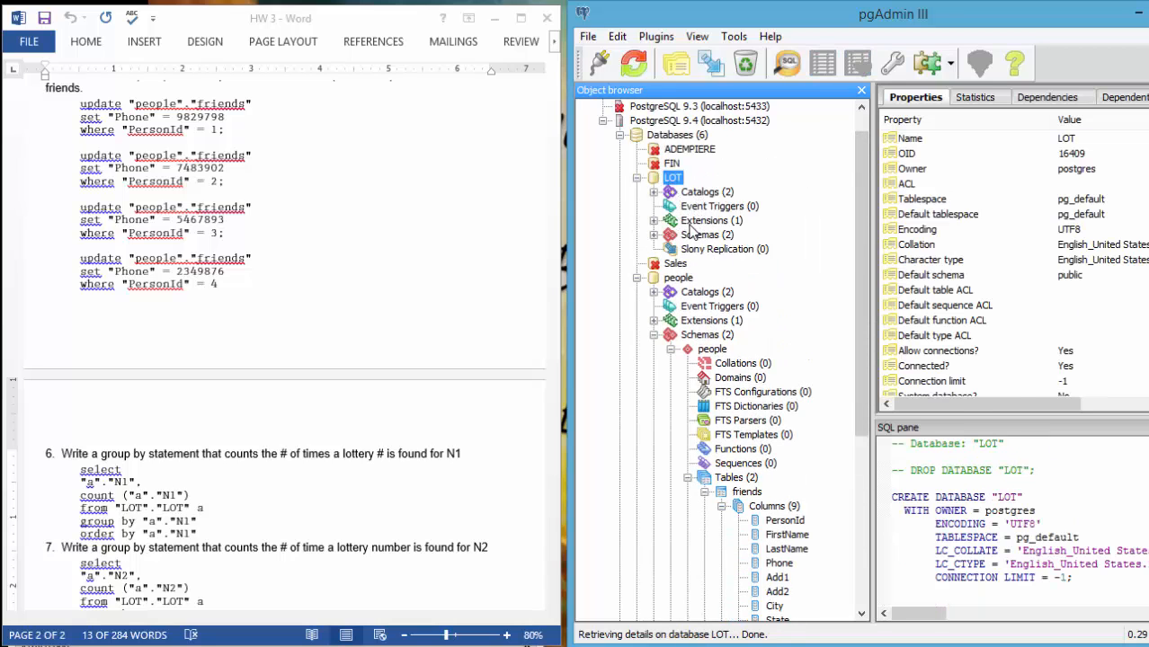
{"action": "left_click", "coordinate": [655, 235]}
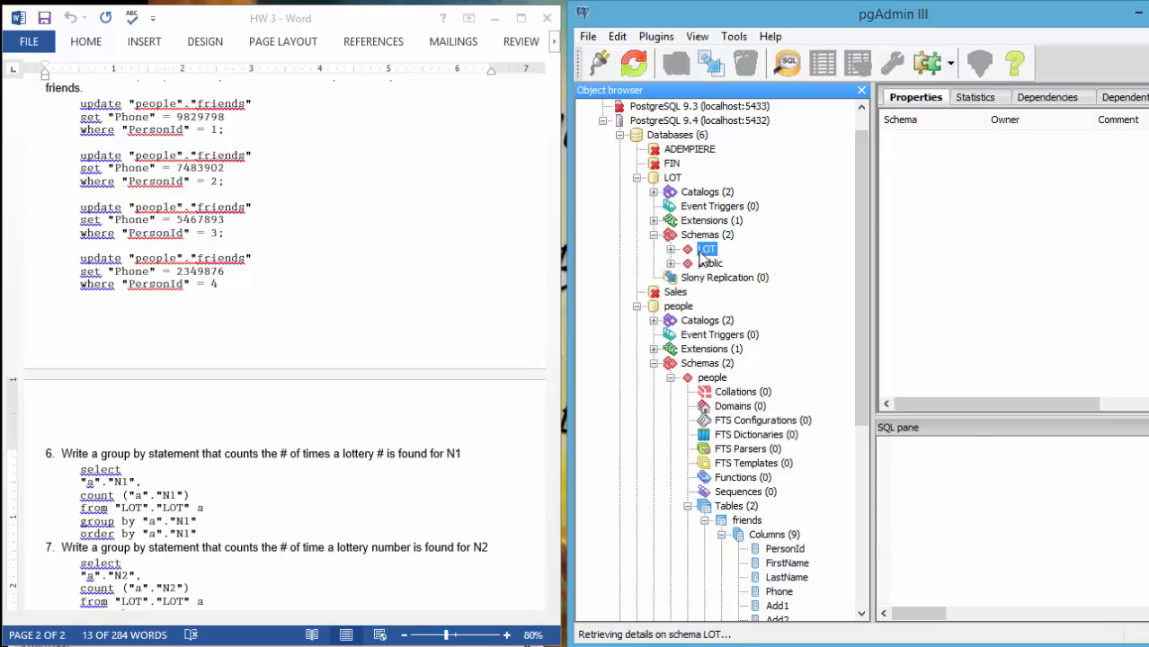
{"action": "left_click", "coordinate": [671, 249]}
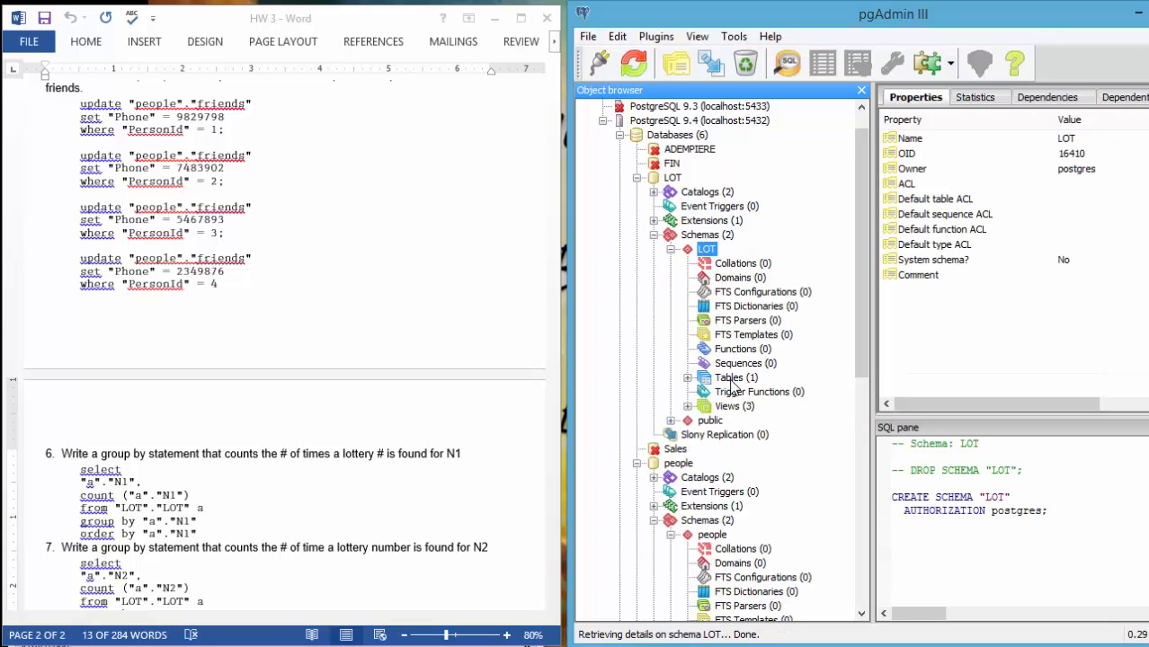
{"action": "left_click", "coordinate": [688, 377]}
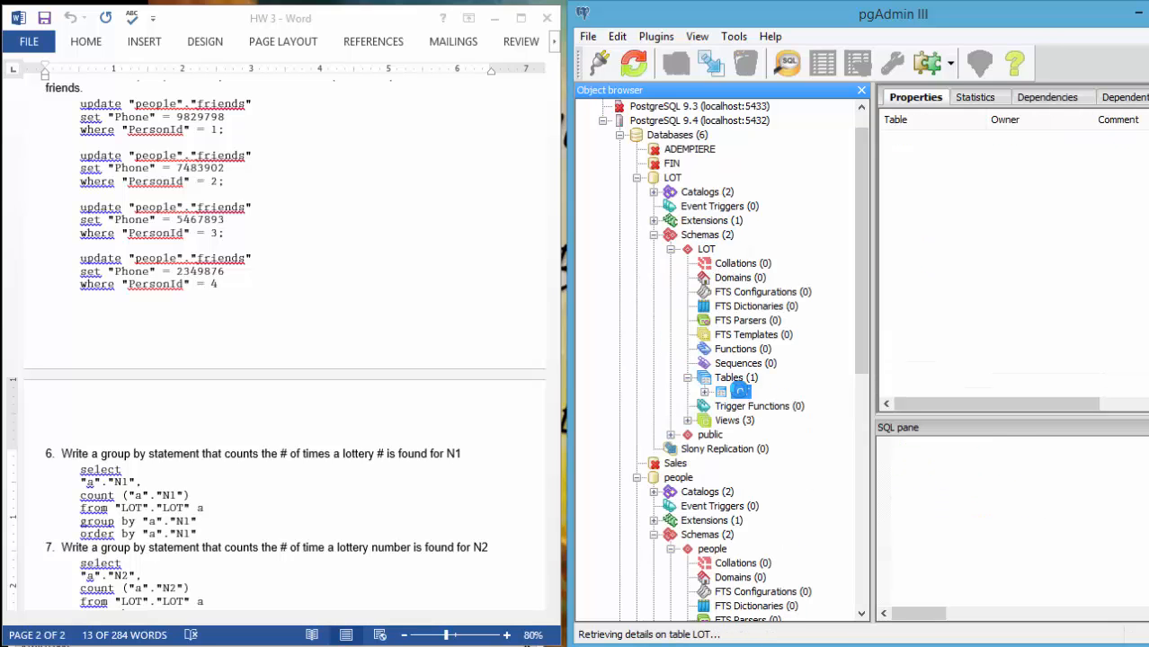
{"action": "left_click", "coordinate": [706, 391]}
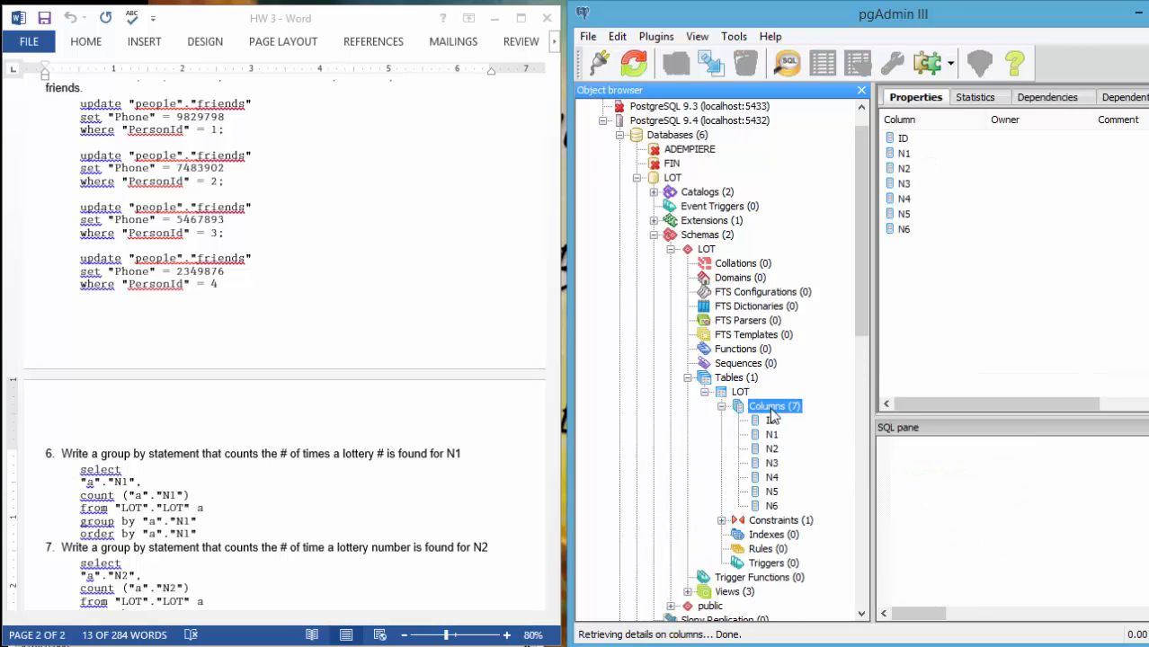
{"action": "left_click", "coordinate": [740, 392]}
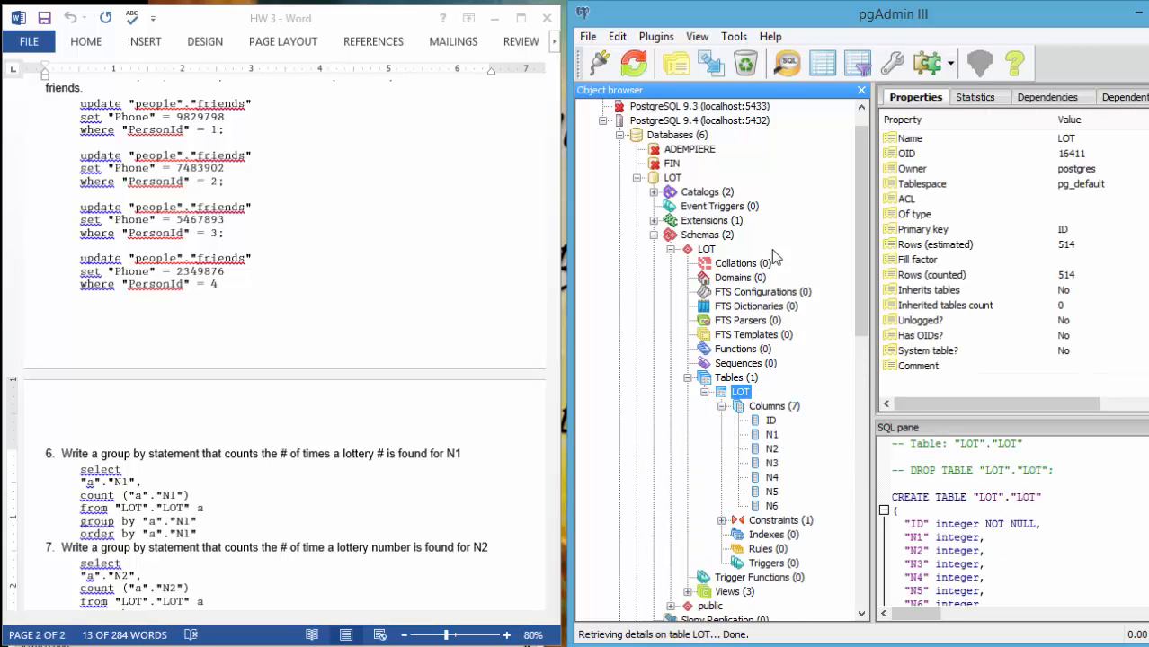
{"action": "left_click", "coordinate": [786, 62]}
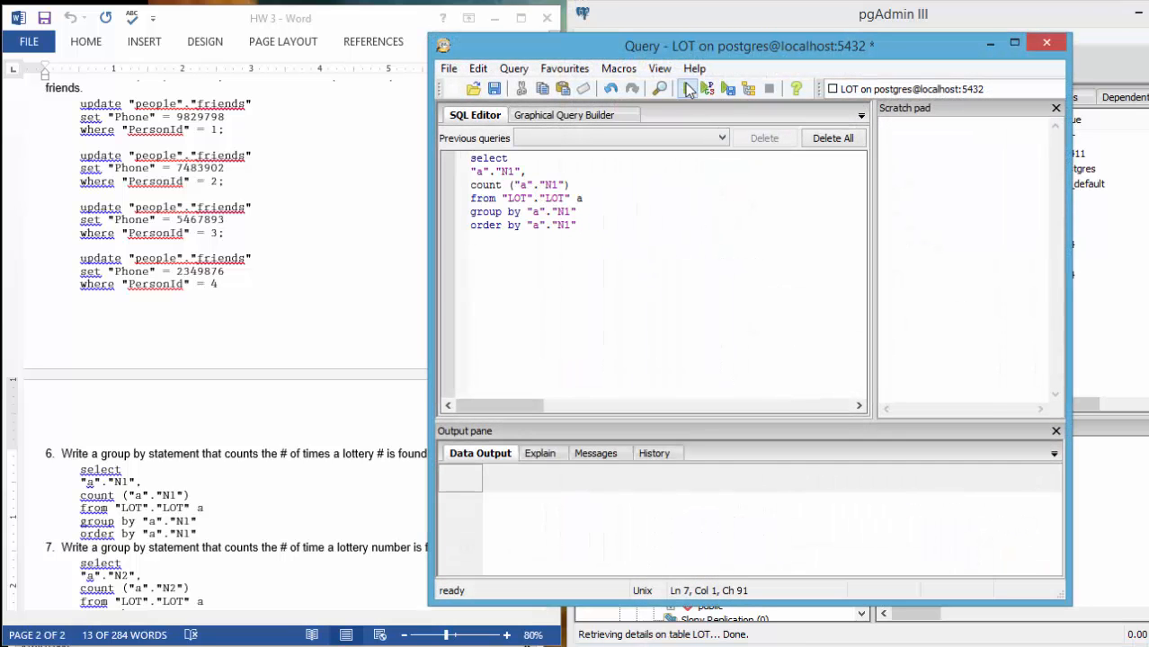
Execute the N1 group-by count, browse its 38 rows, then minimize the query window.
{"action": "left_click", "coordinate": [685, 88]}
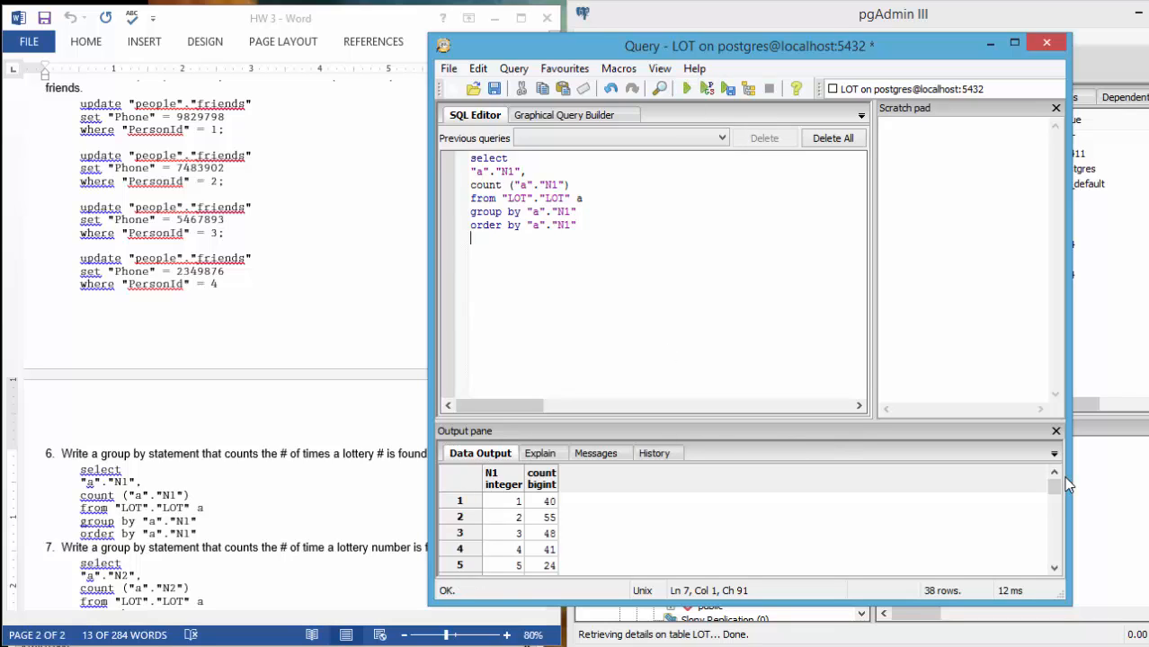
{"action": "scroll", "scroll_direction": "down", "scroll_amount": 3}
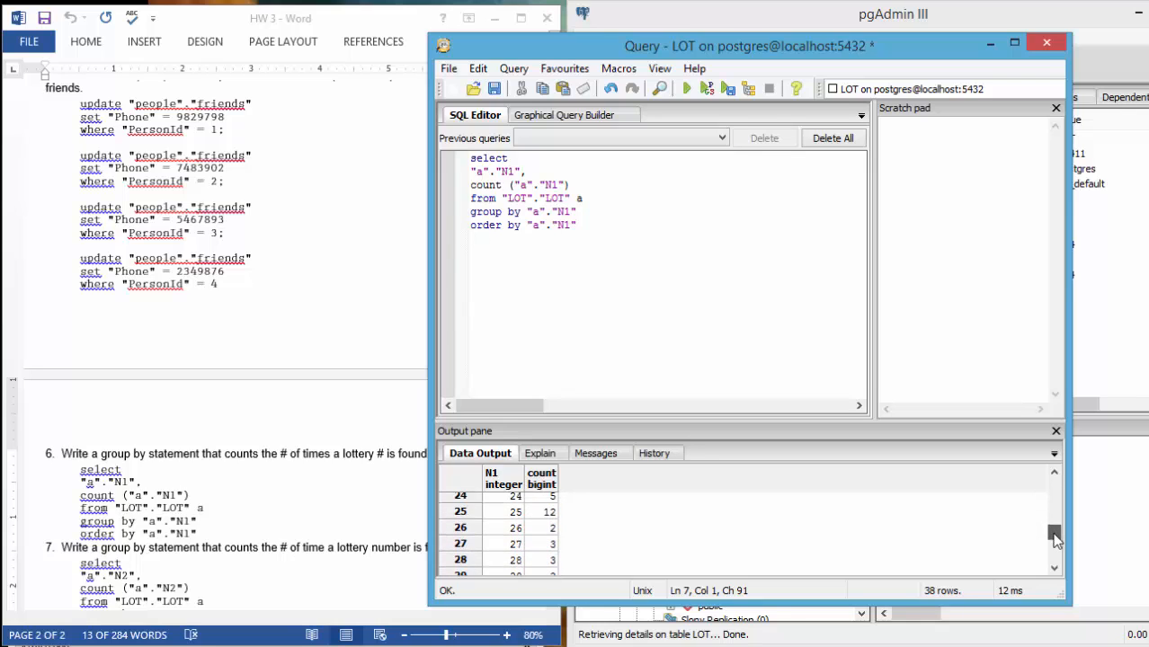
{"action": "scroll", "scroll_direction": "up", "scroll_amount": 3}
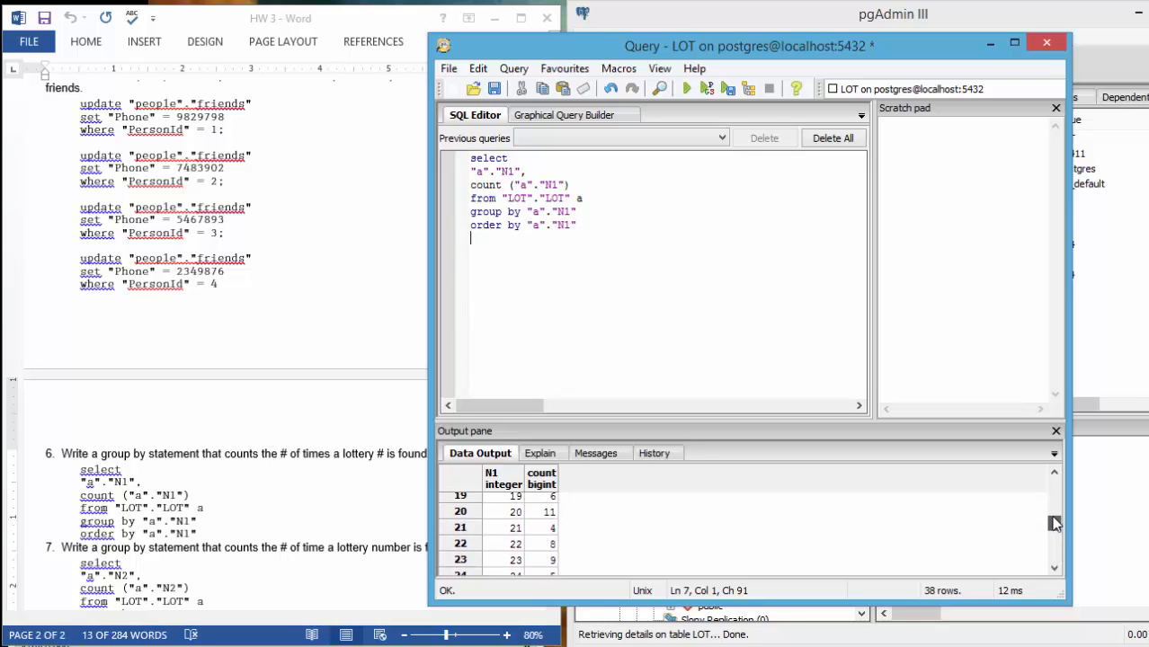
{"action": "scroll", "scroll_direction": "up", "scroll_amount": 3}
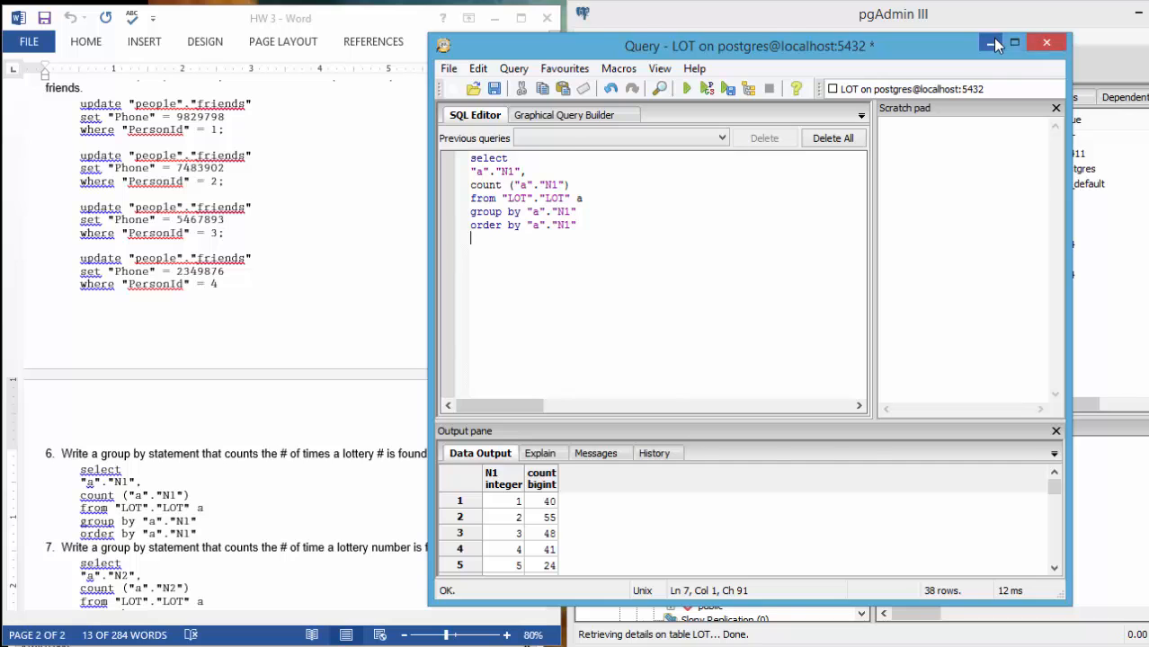
{"action": "left_click", "coordinate": [989, 43]}
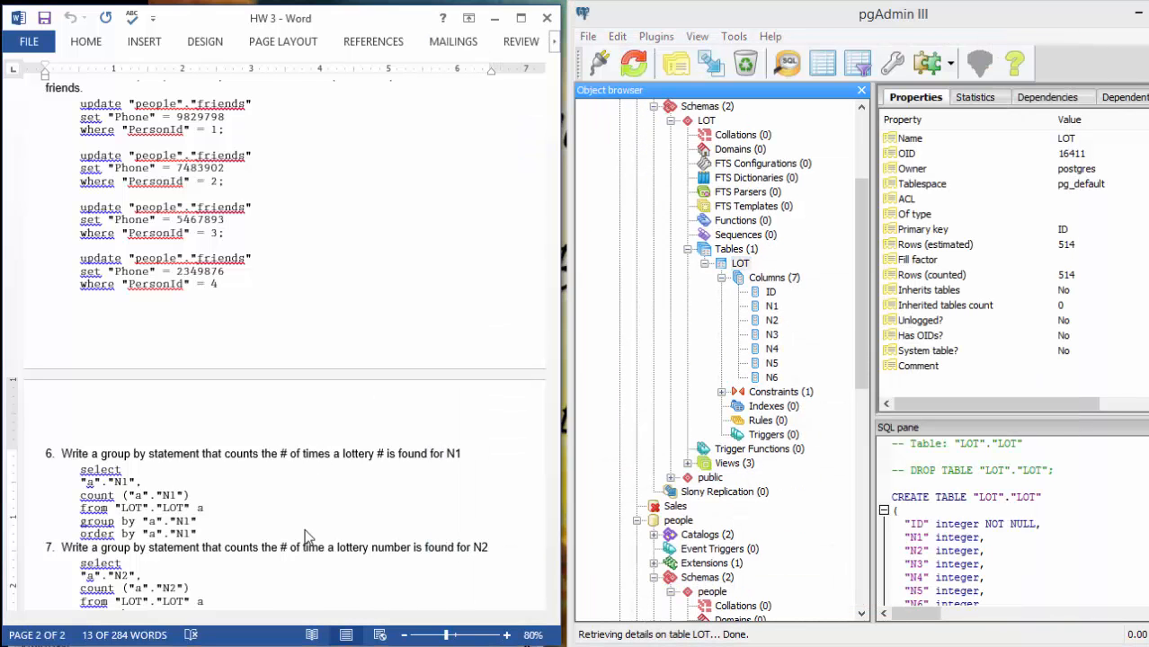
Restore the query window, run the N2 group-by count (50 rows), and paste the N3 query.
{"action": "scroll", "scroll_direction": "down", "scroll_amount": 3}
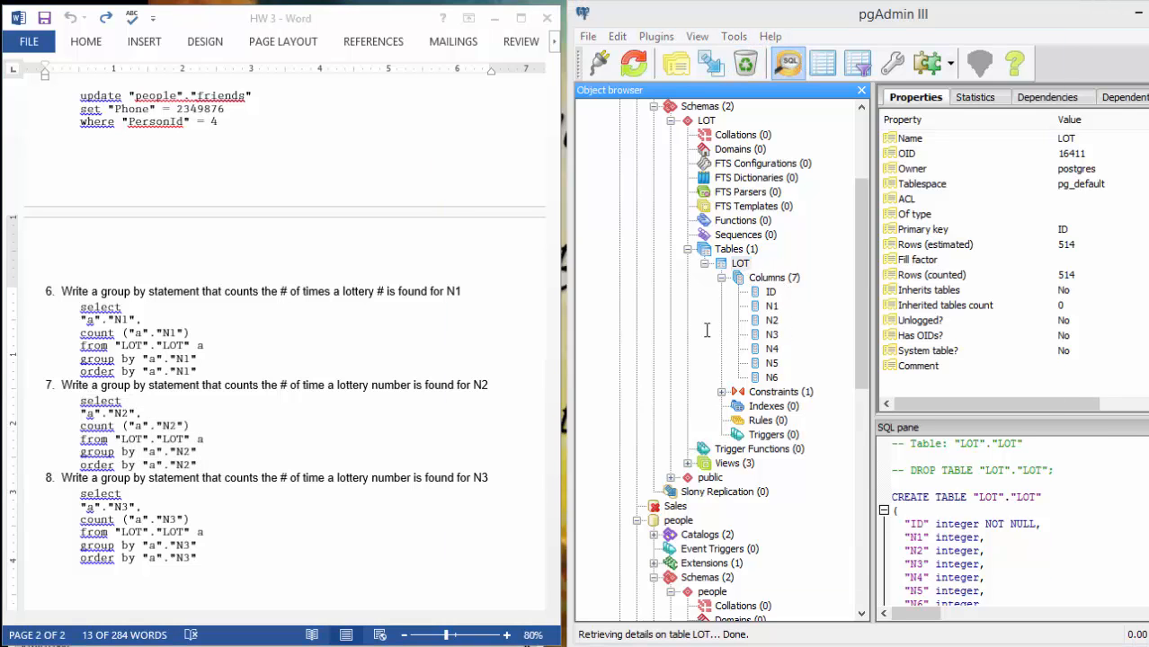
{"action": "left_click", "coordinate": [786, 63]}
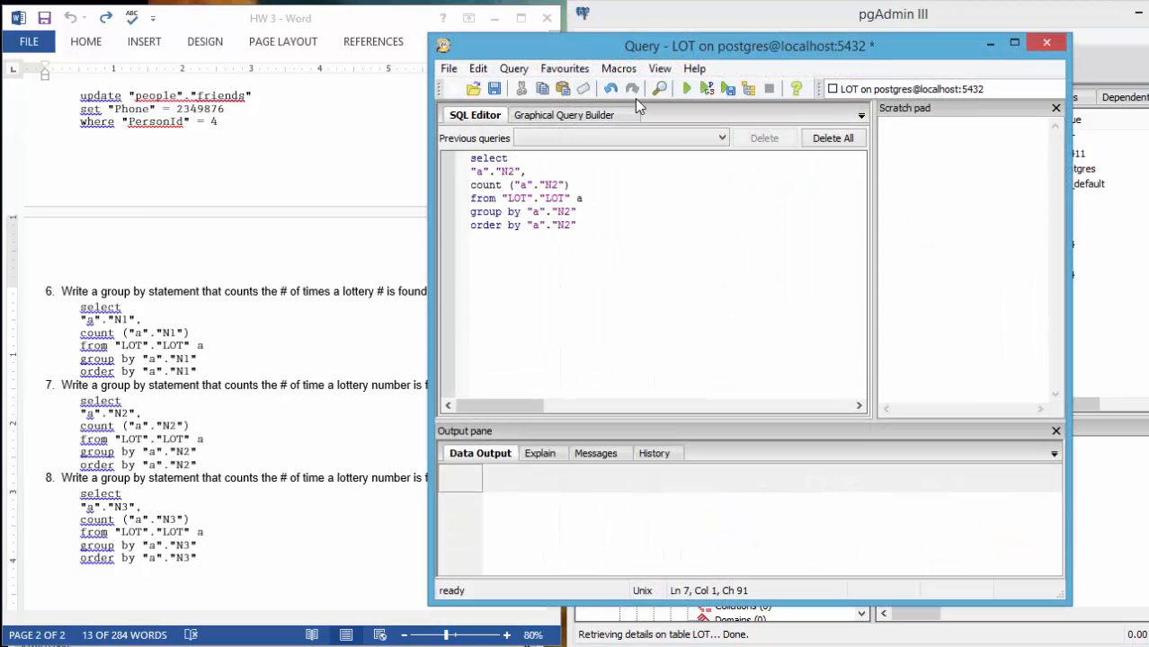
{"action": "left_click", "coordinate": [686, 88]}
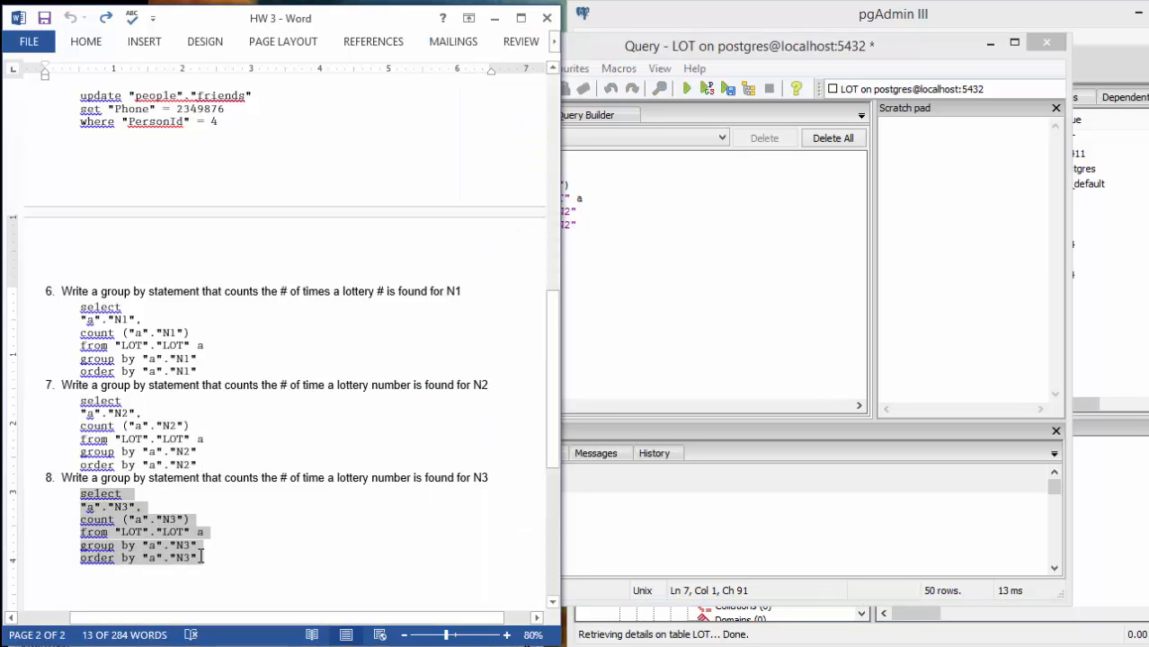
{"action": "key", "text": "ctrl+v"}
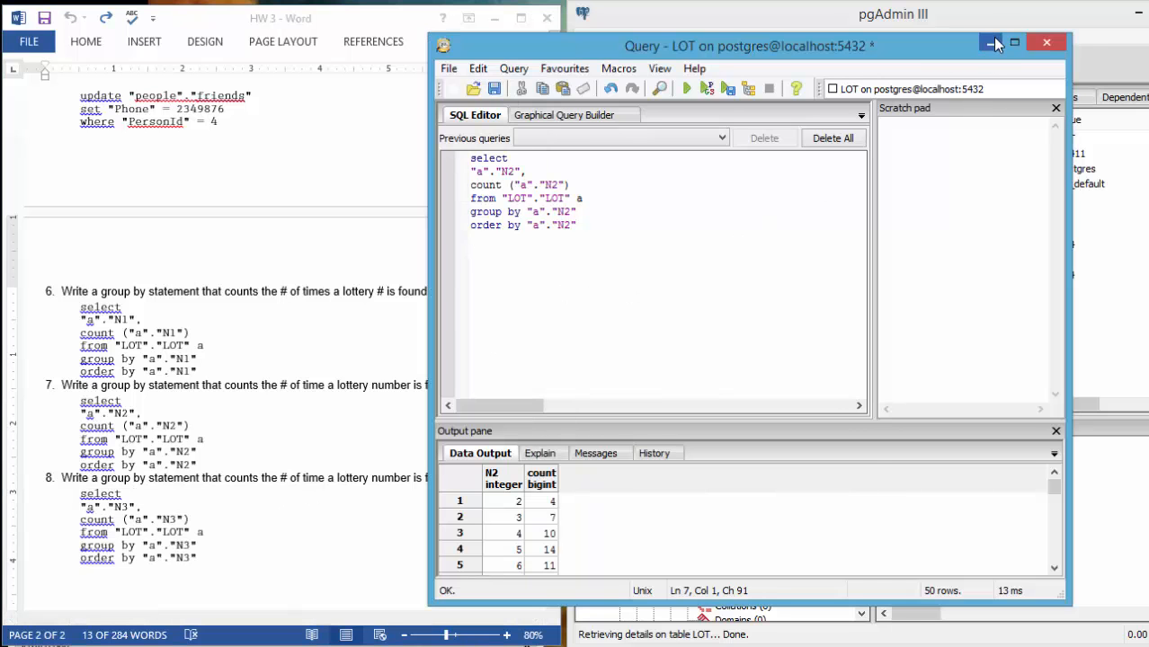
{"action": "left_click", "coordinate": [989, 42]}
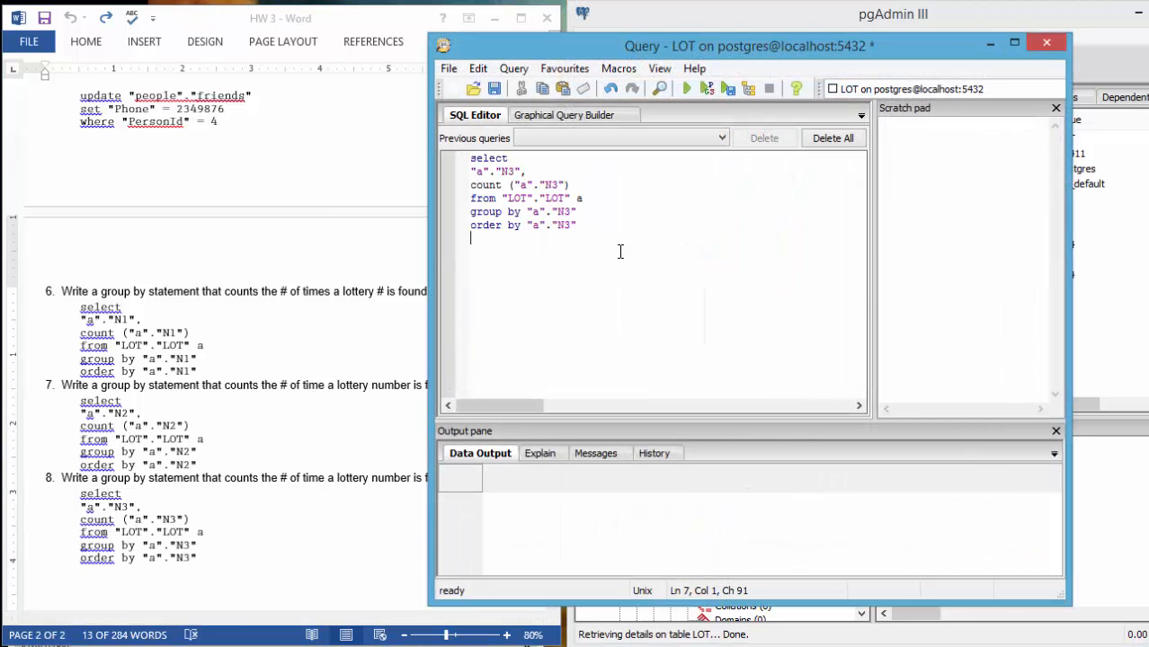
Execute question 8's N3 group-by count and scroll through its 61 result rows.
{"action": "left_click", "coordinate": [686, 88]}
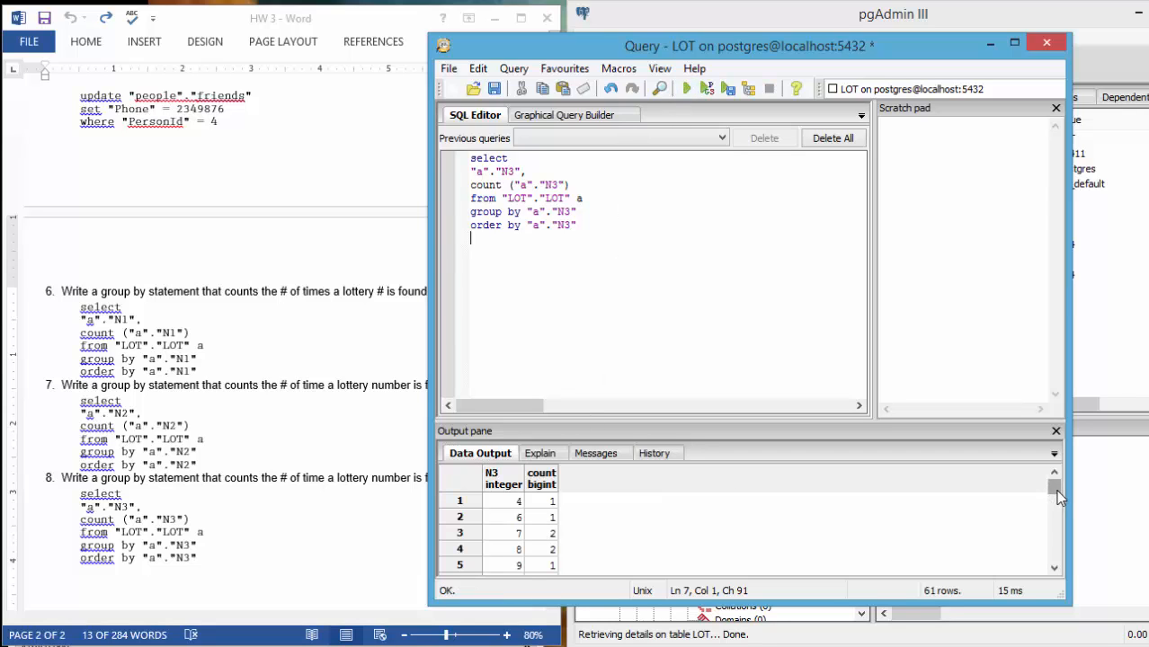
{"action": "scroll", "scroll_direction": "down", "scroll_amount": 3}
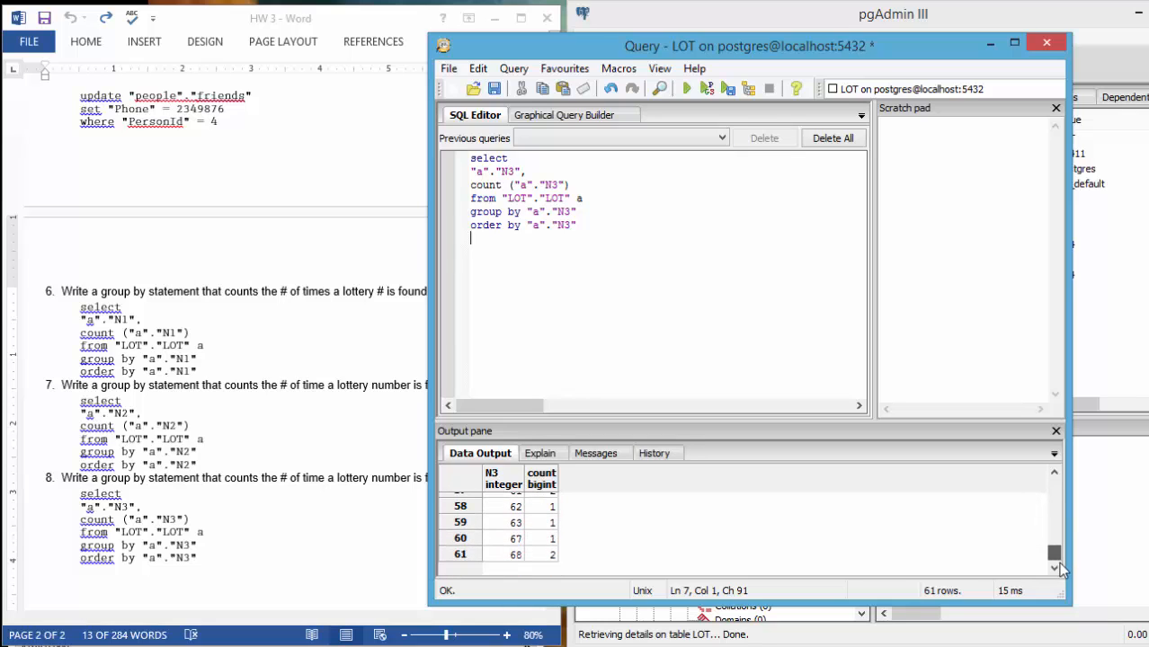
{"action": "scroll", "scroll_direction": "up", "scroll_amount": 3}
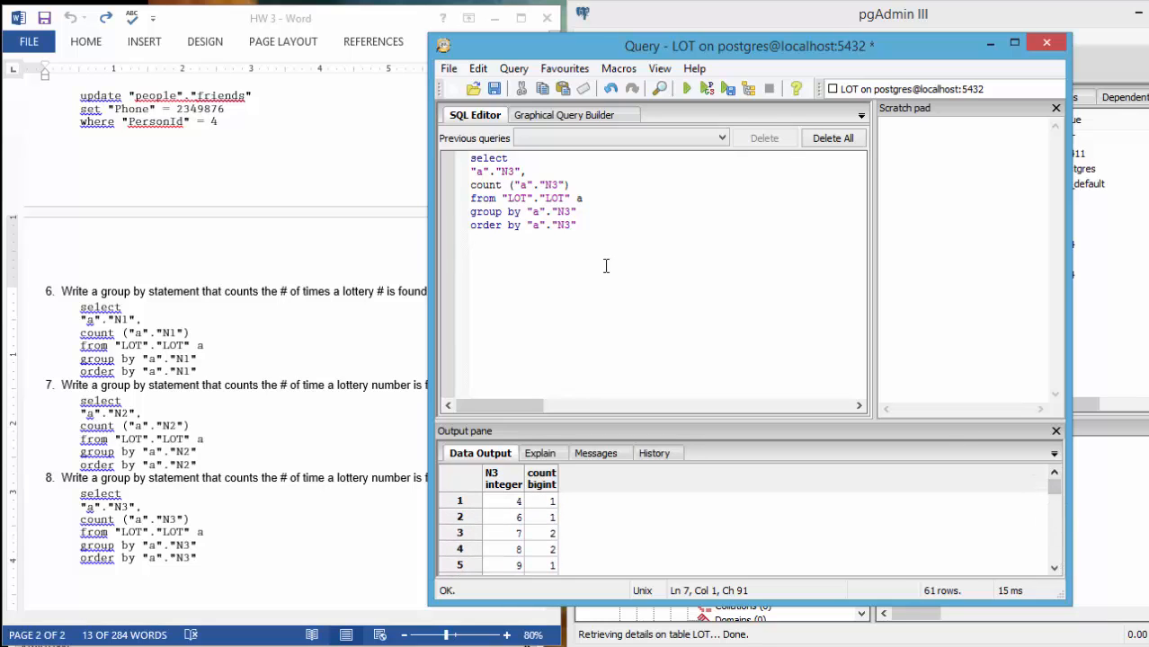